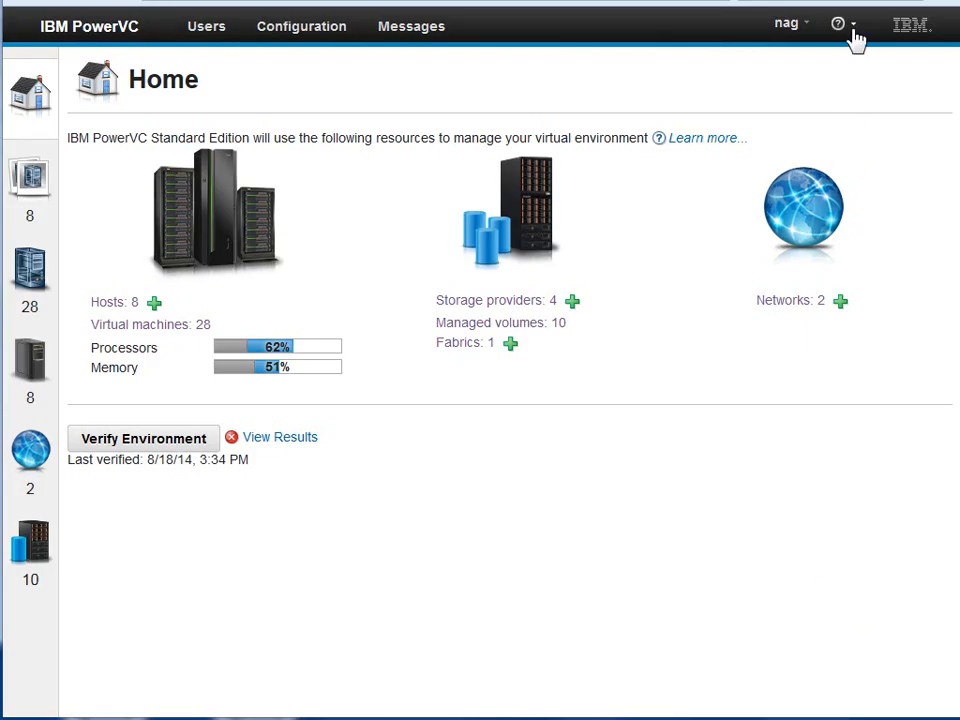
- View and dismiss the product version information, then bring up the Images list
left_click(838, 24)
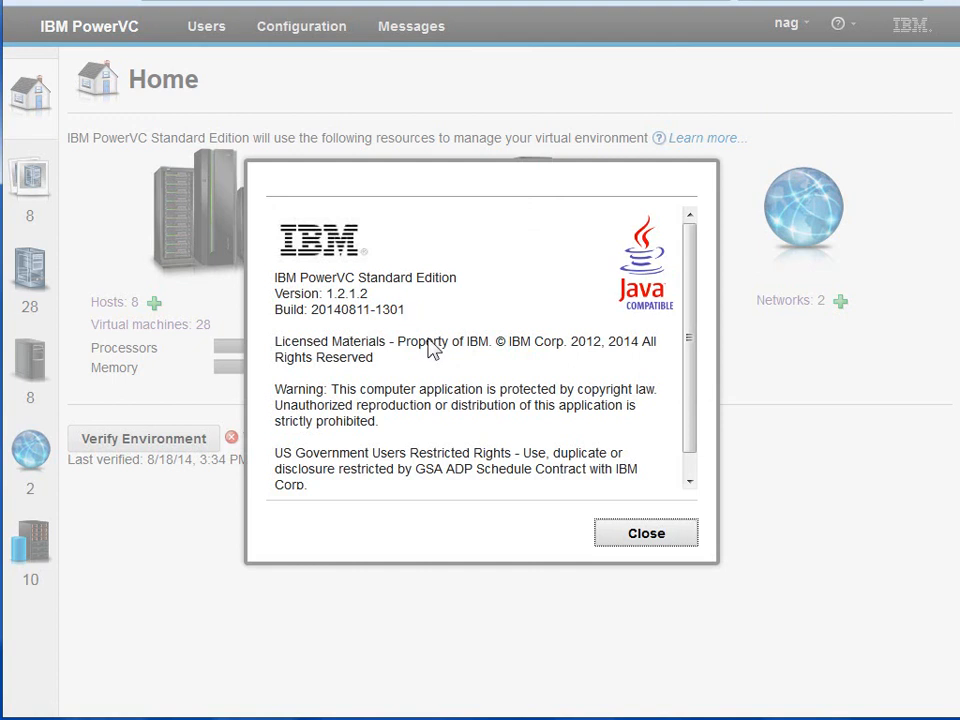
left_click(644, 532)
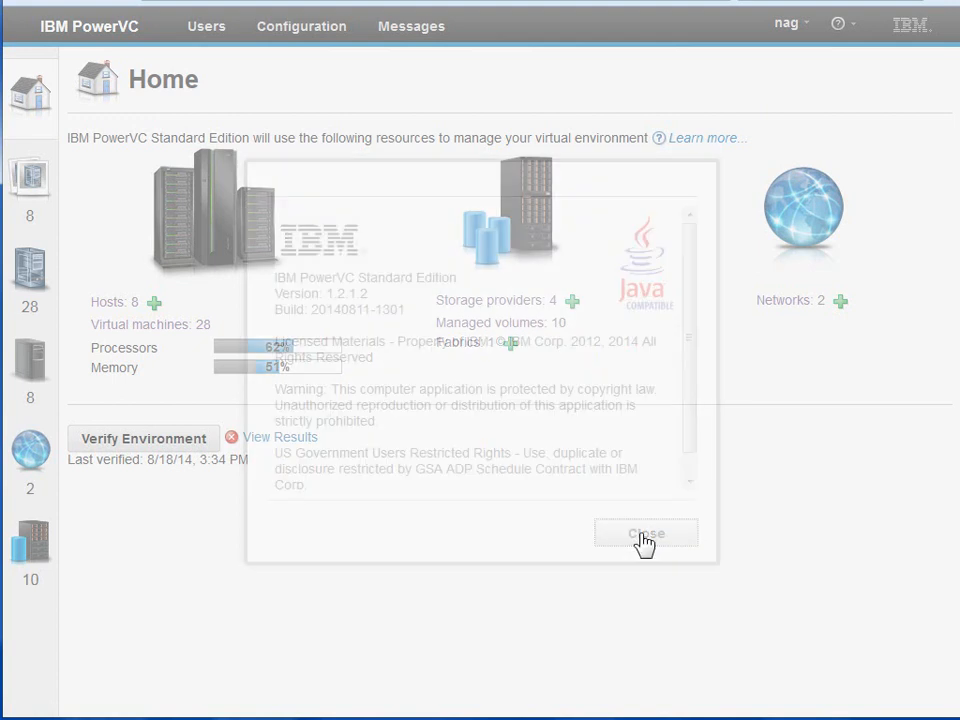
left_click(644, 532)
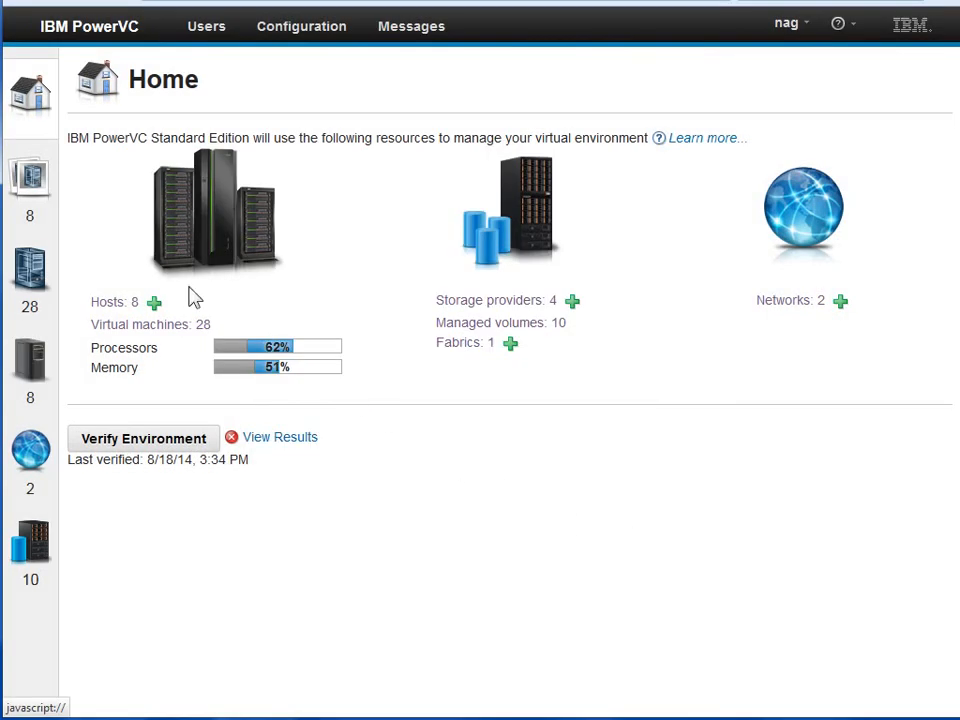
left_click(30, 180)
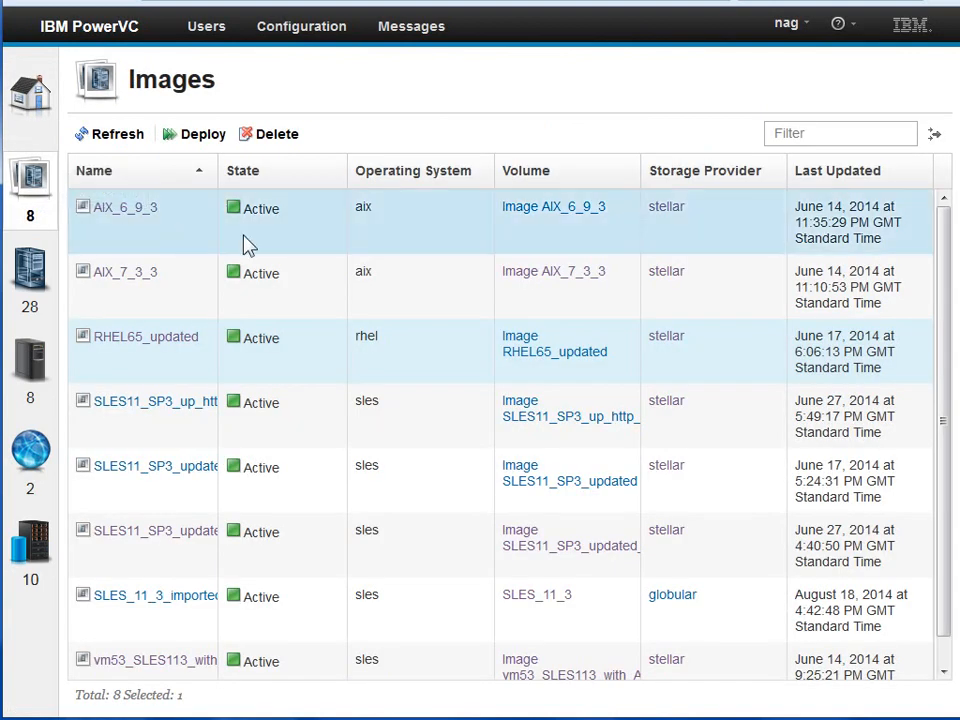
mouse_move(712, 228)
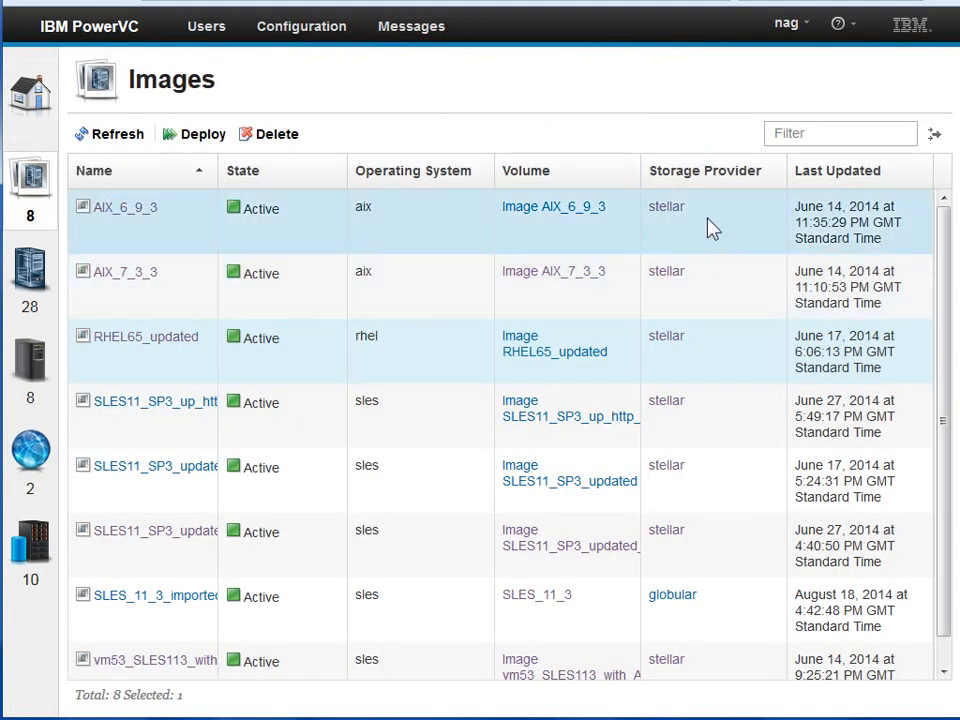
mouse_move(678, 228)
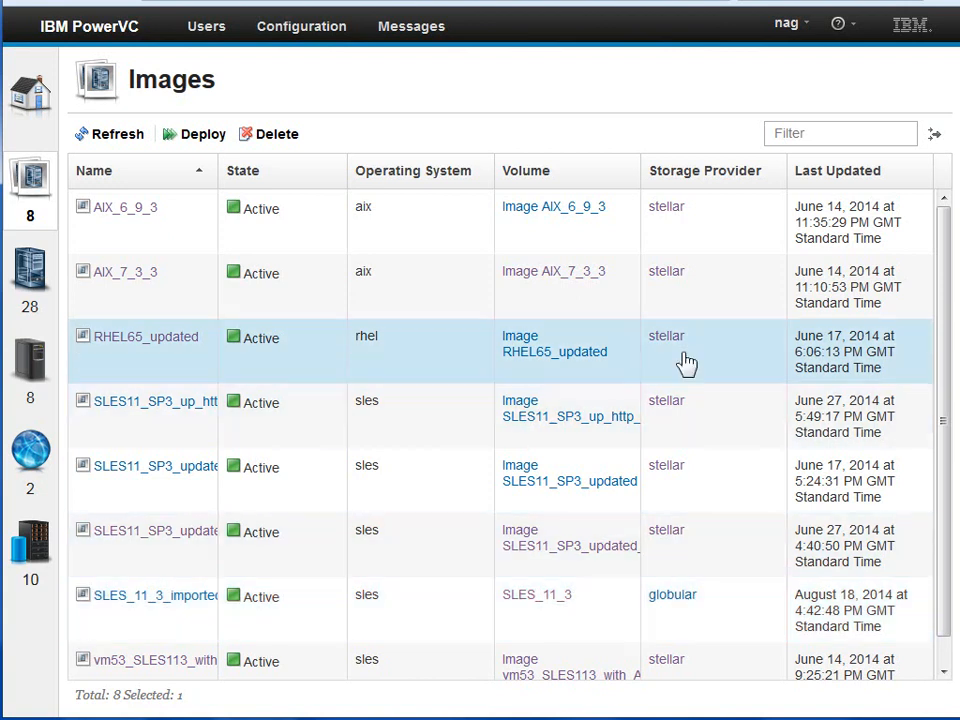
- Step through the AIX_6_9_3, AIX_7_3_3 and RHEL65_updated image rows so all 12 images show
left_click(124, 206)
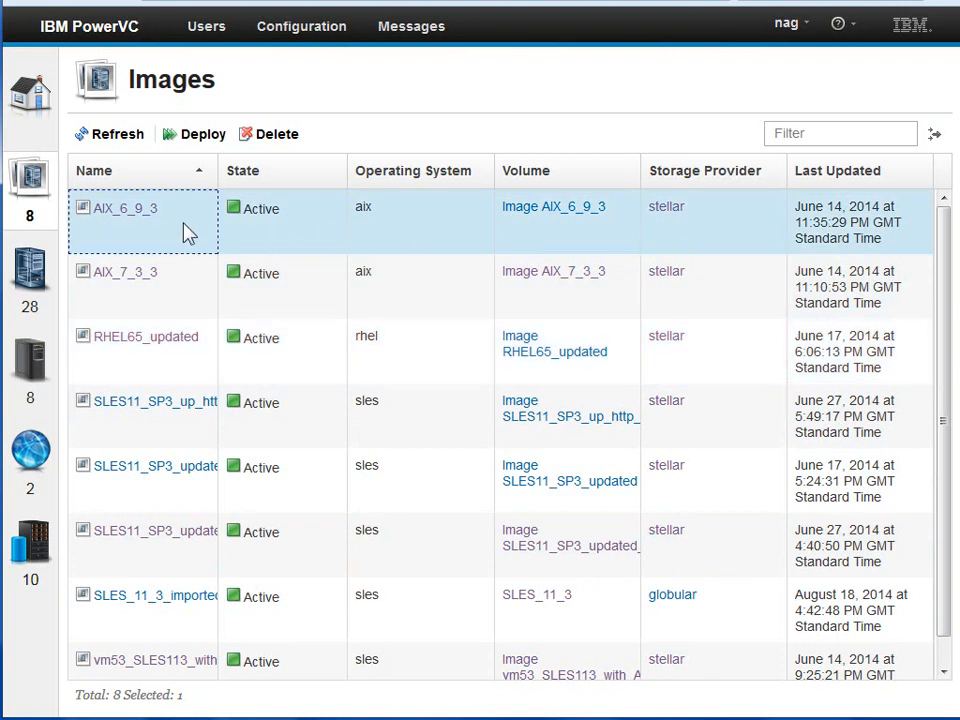
left_click(124, 272)
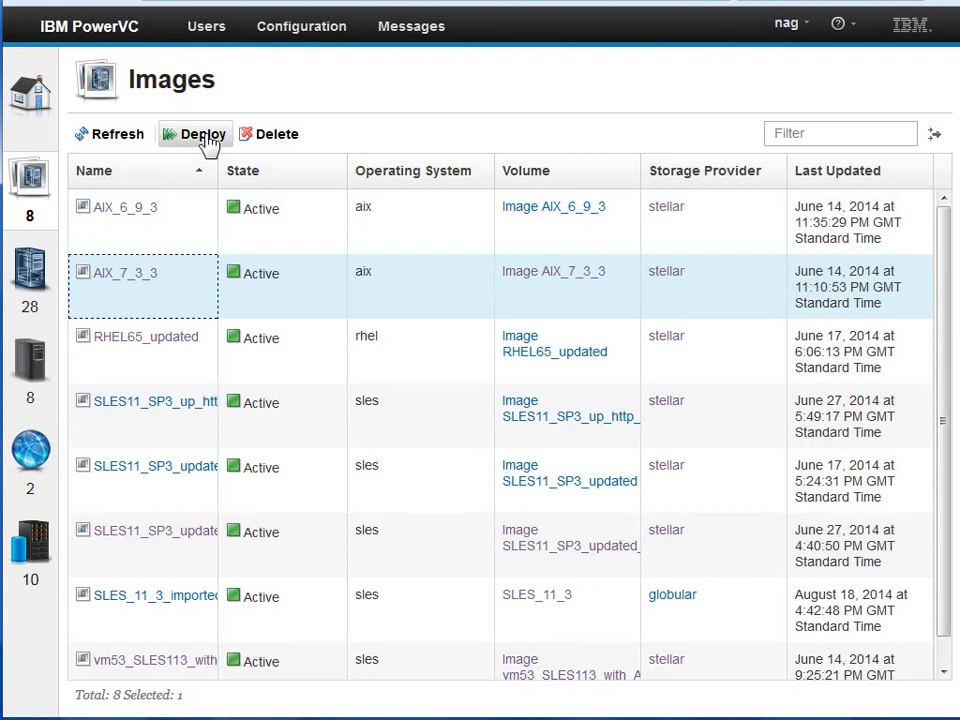
mouse_move(724, 294)
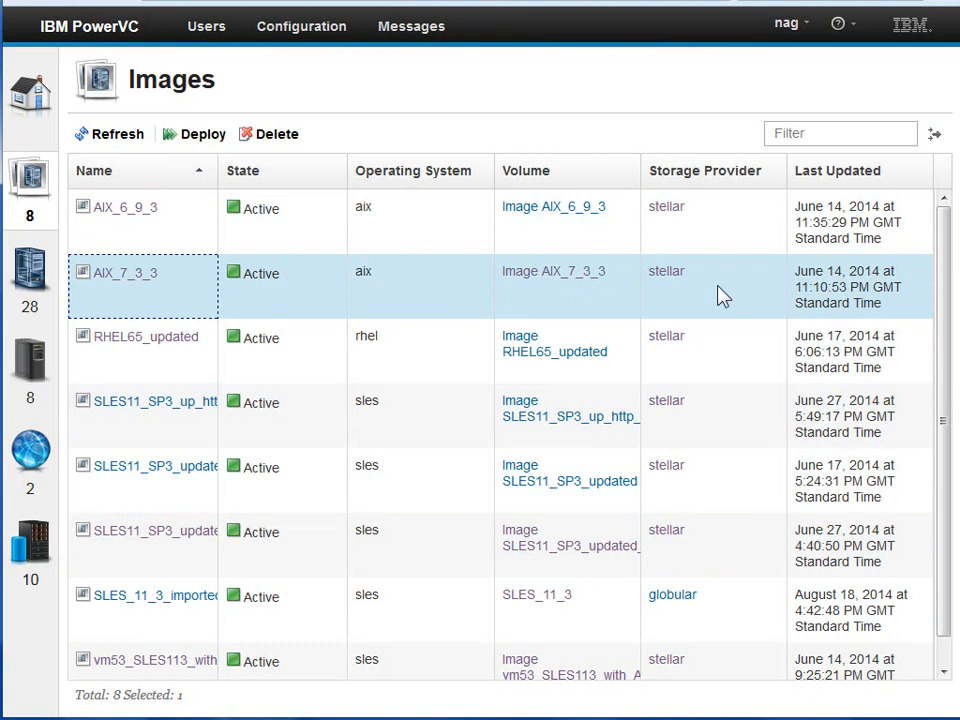
mouse_move(432, 298)
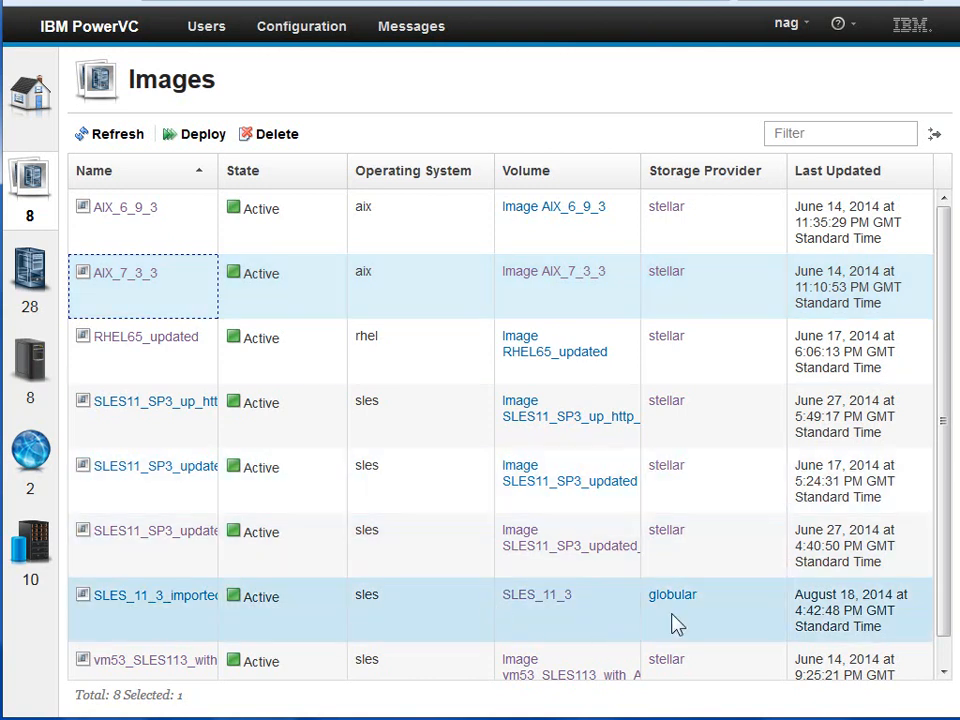
mouse_move(156, 632)
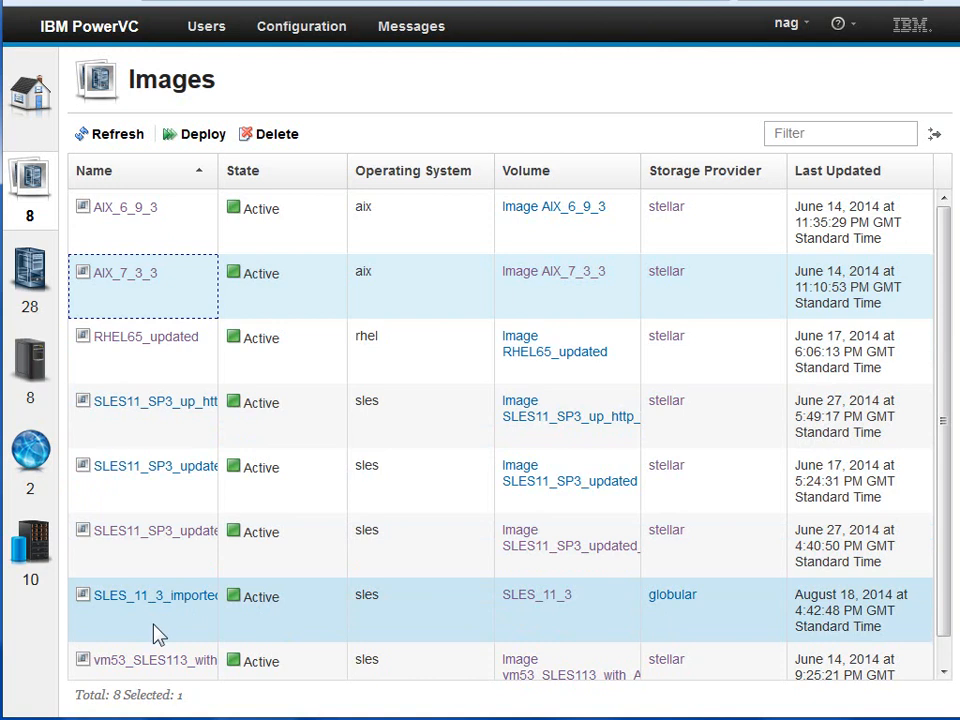
mouse_move(164, 628)
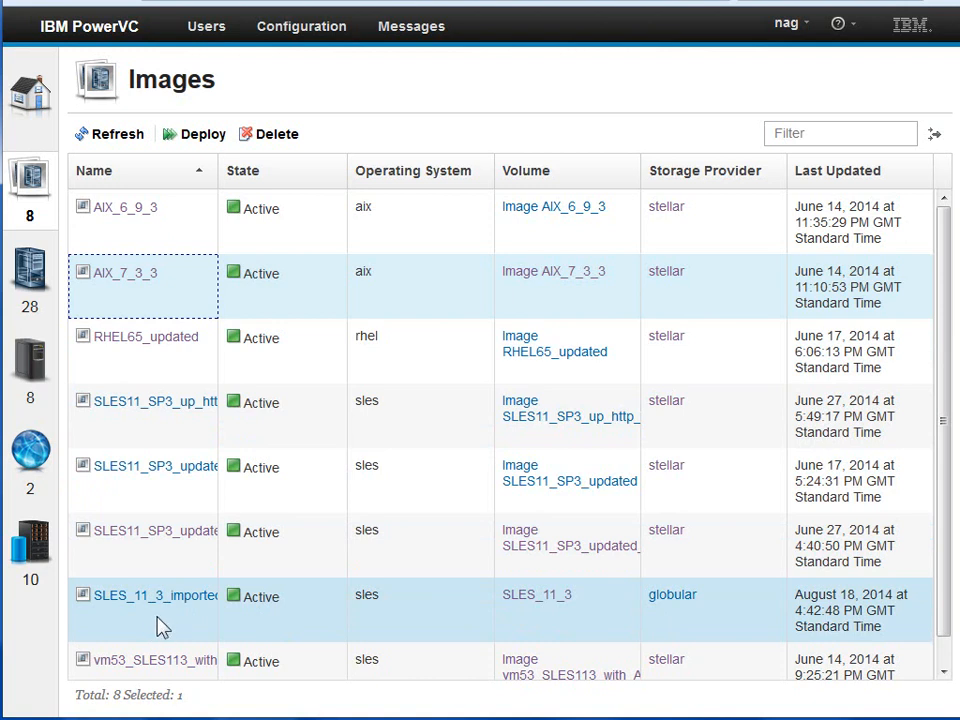
left_click(146, 352)
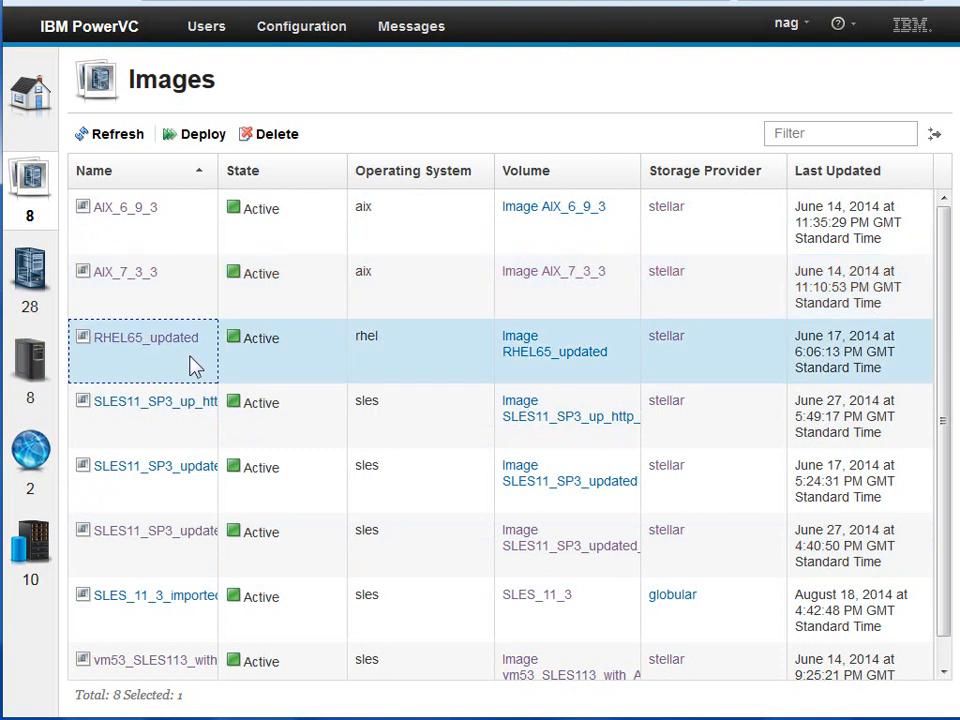
mouse_move(740, 372)
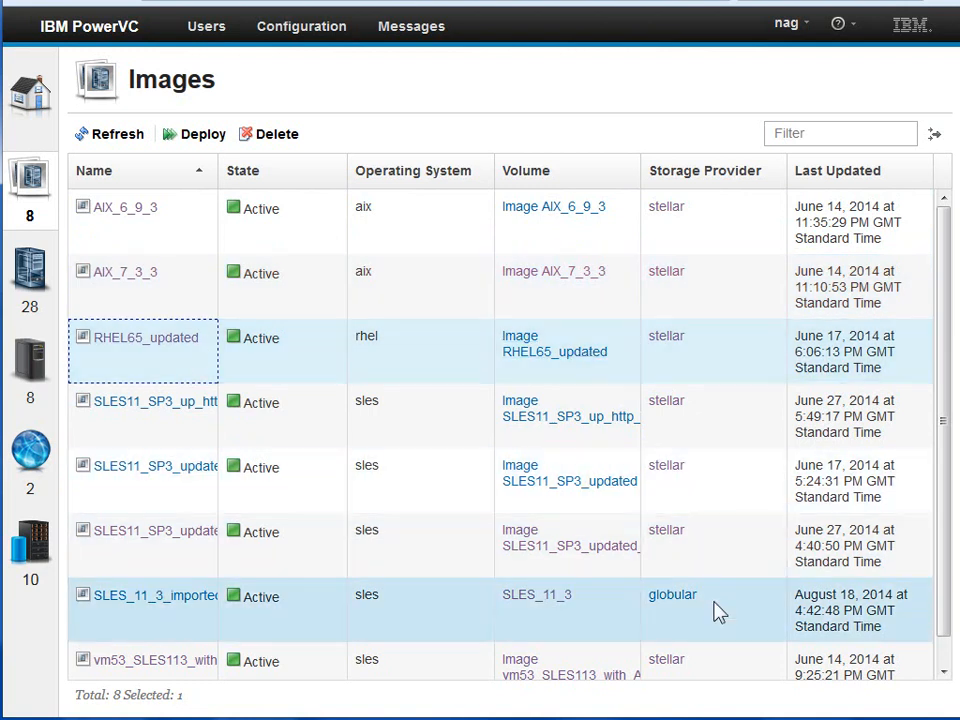
left_click(122, 206)
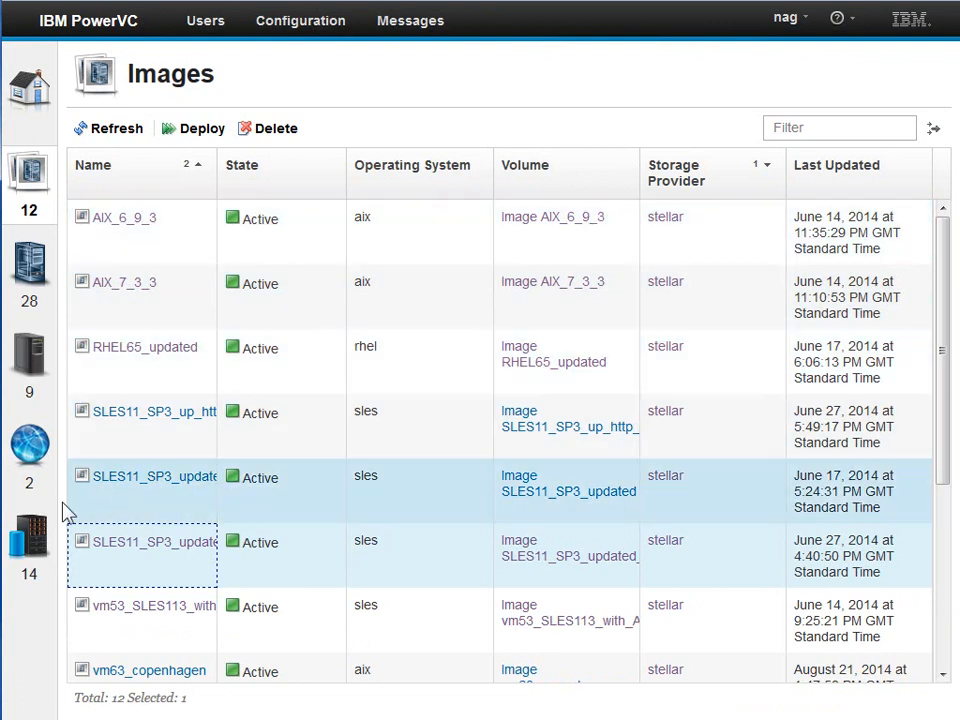
mouse_move(28, 540)
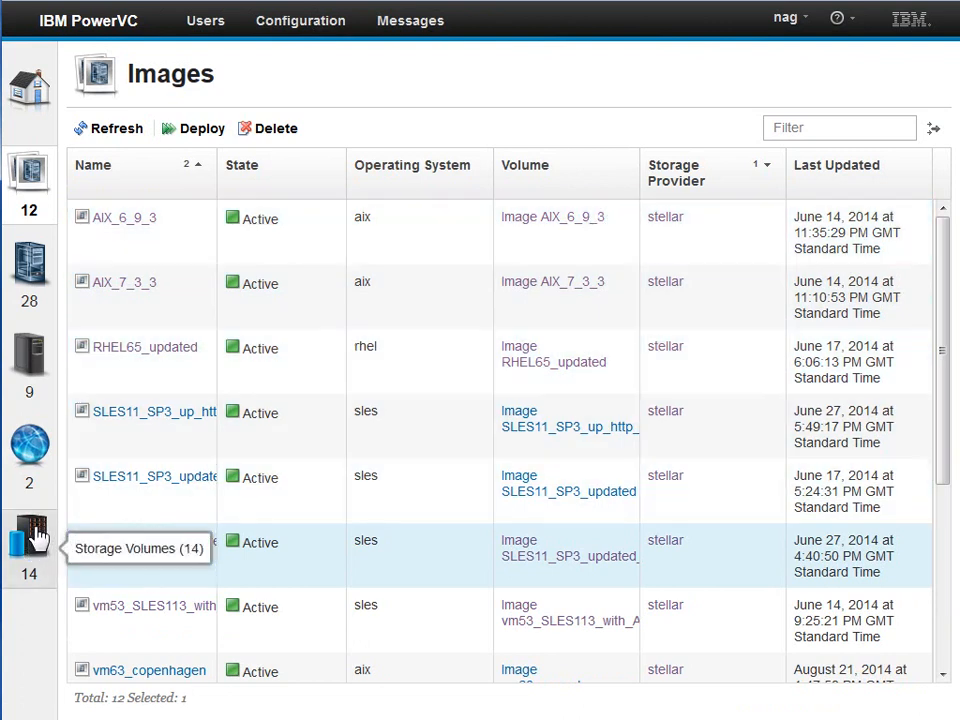
- Browse the Volumes list and open the details of the Image AIX_6_9_3 volume
left_click(30, 540)
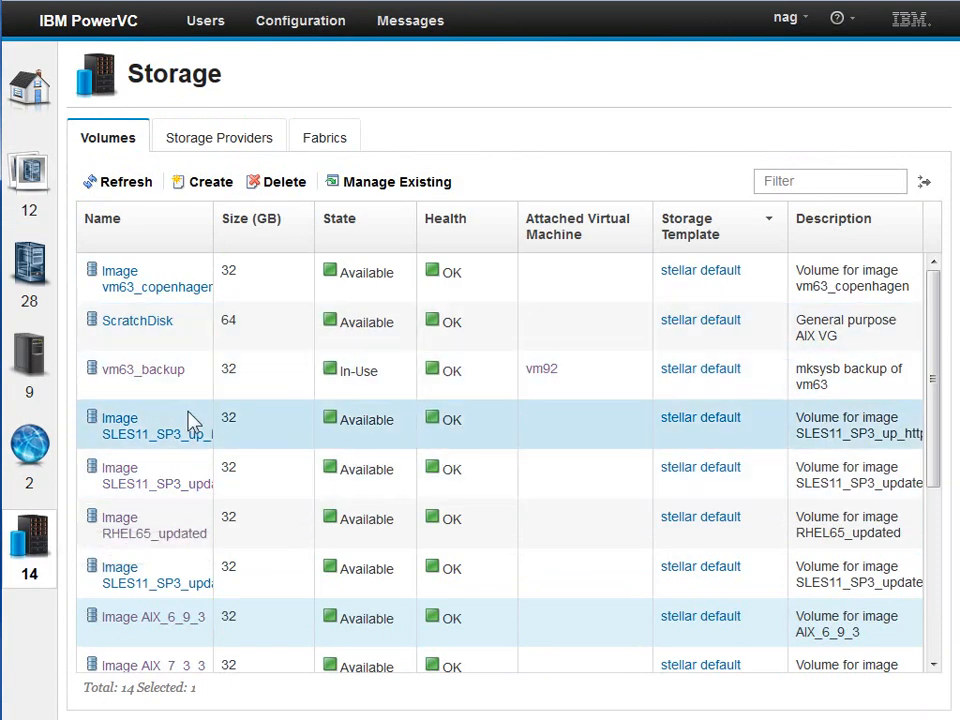
mouse_move(236, 476)
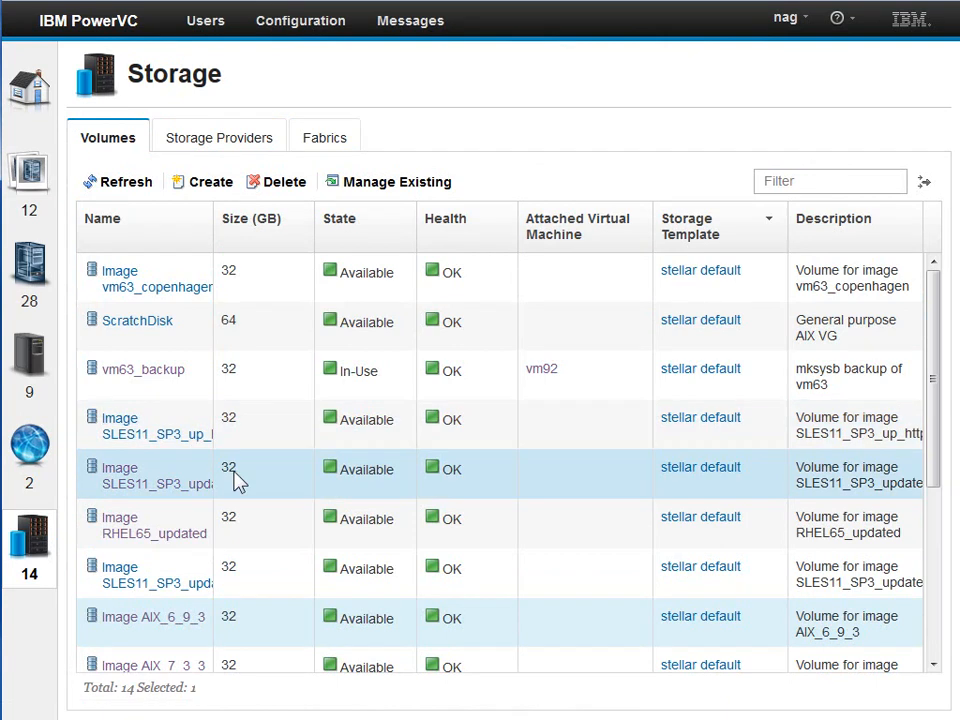
left_click(150, 624)
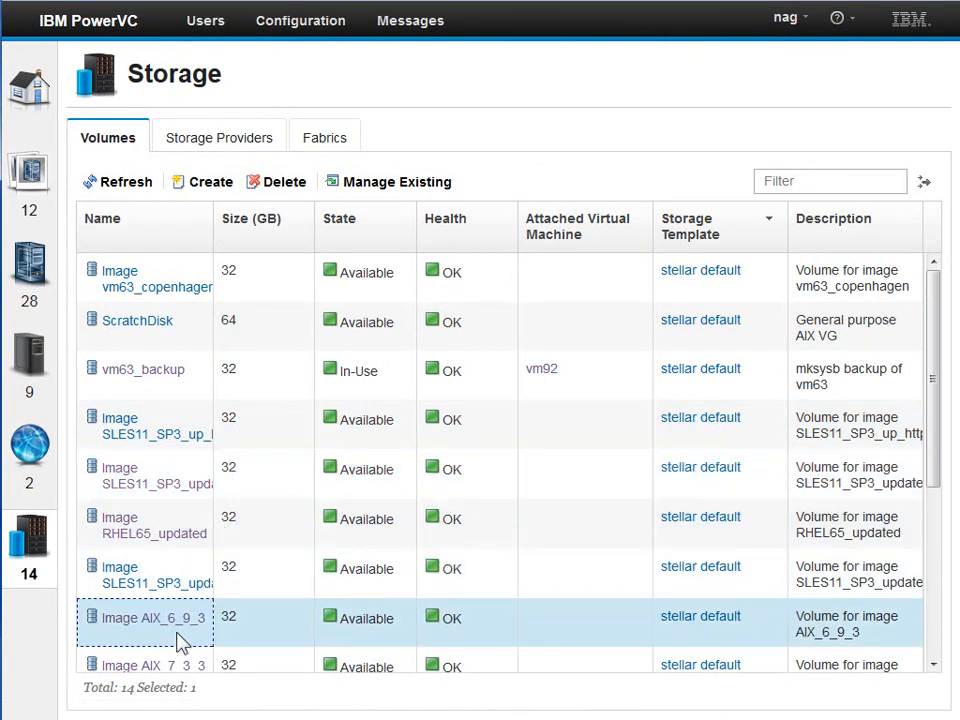
scroll("down", 3)
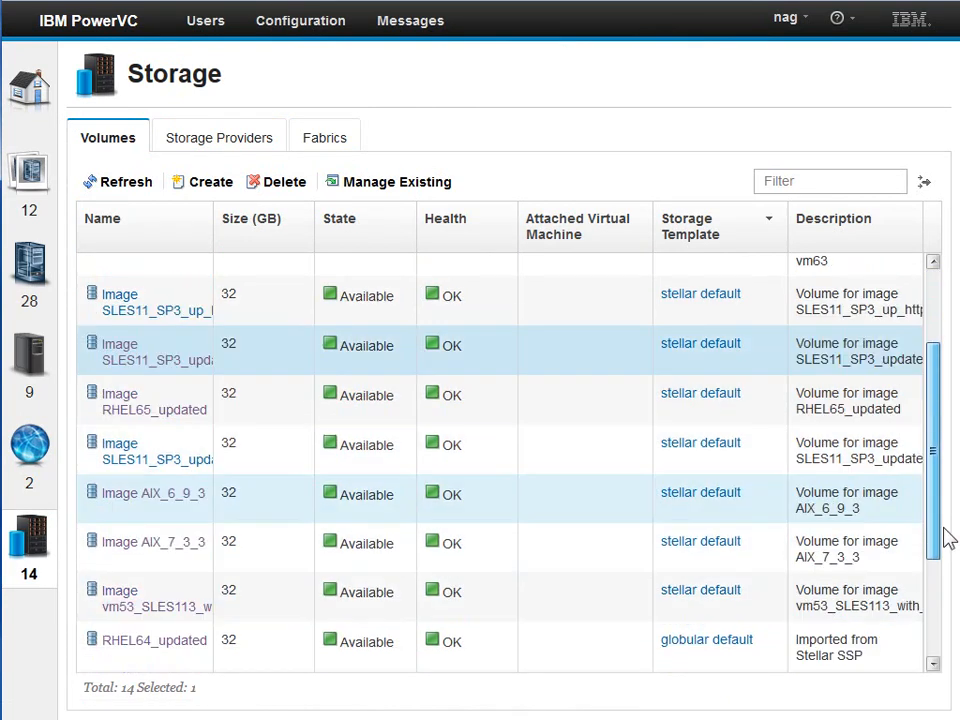
left_click(152, 500)
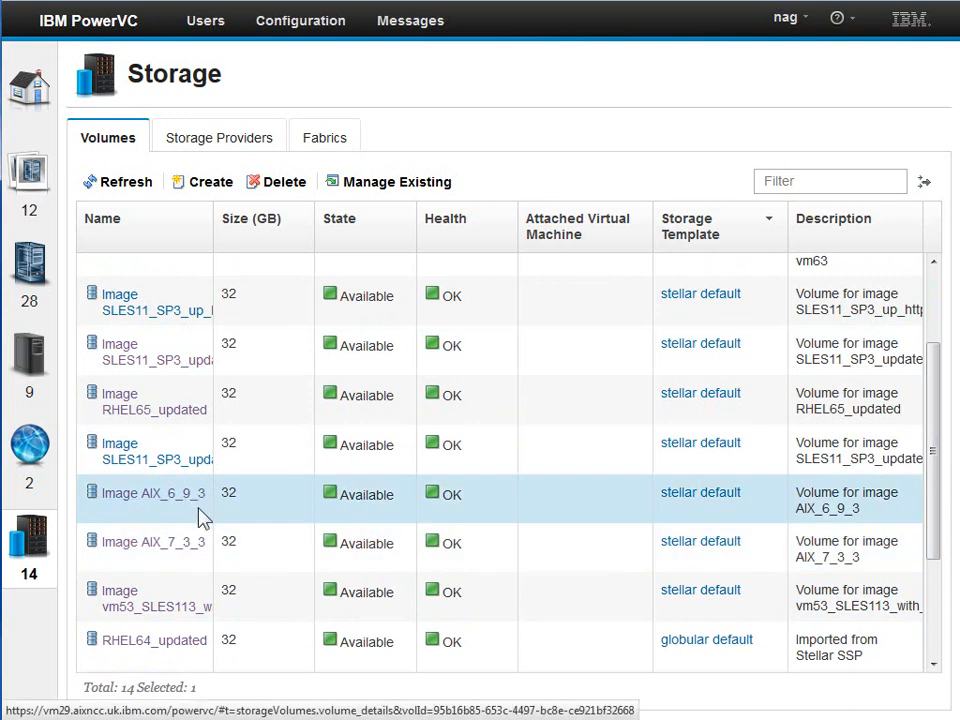
left_click(152, 540)
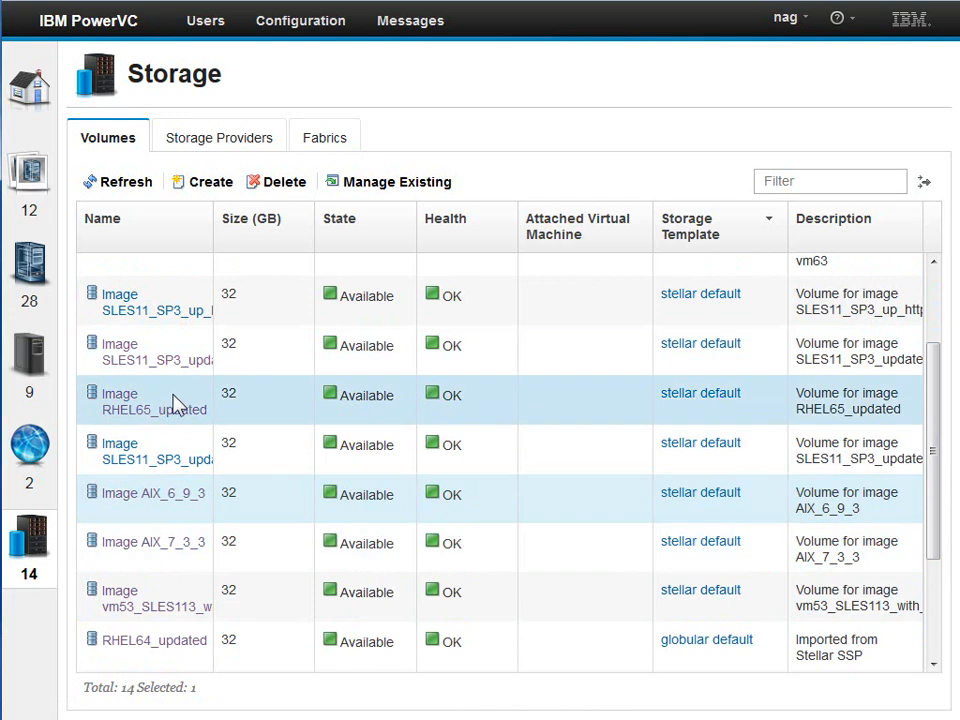
mouse_move(126, 430)
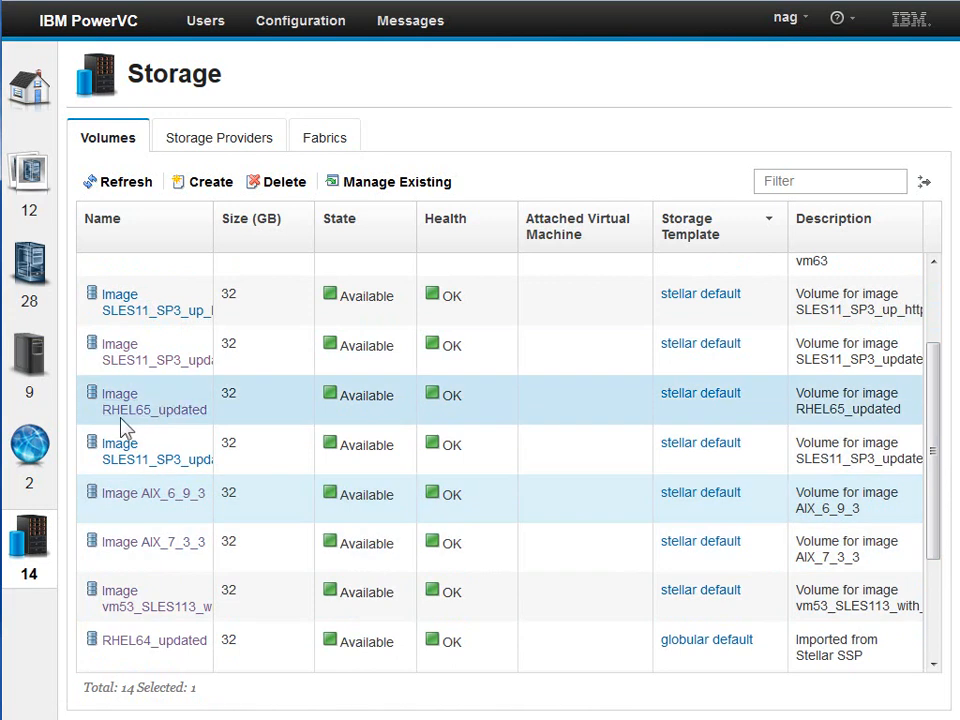
mouse_move(196, 430)
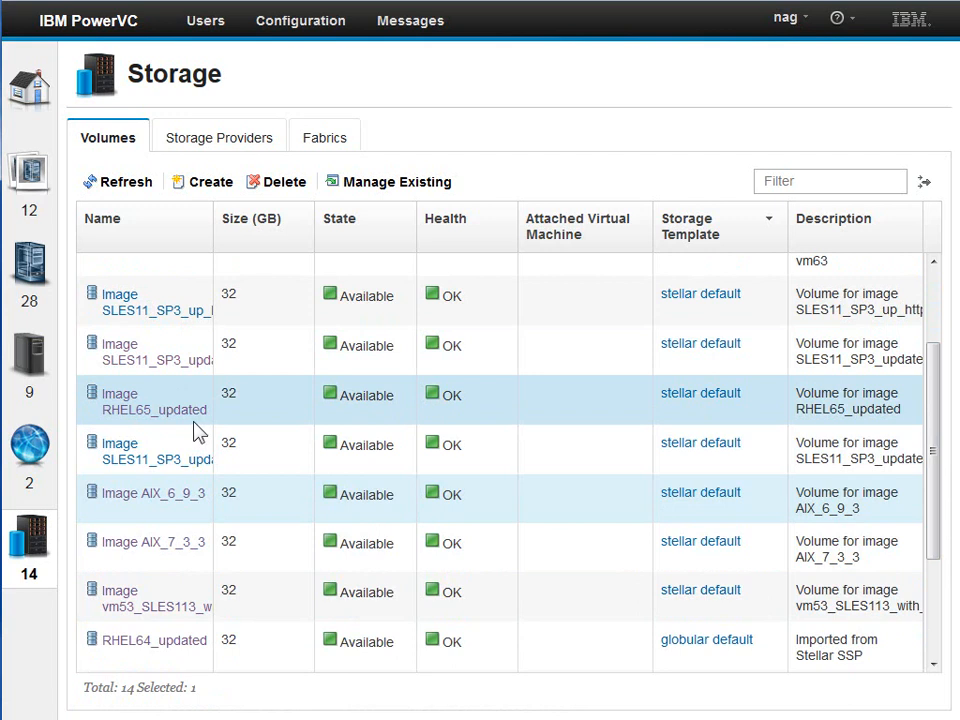
mouse_move(130, 400)
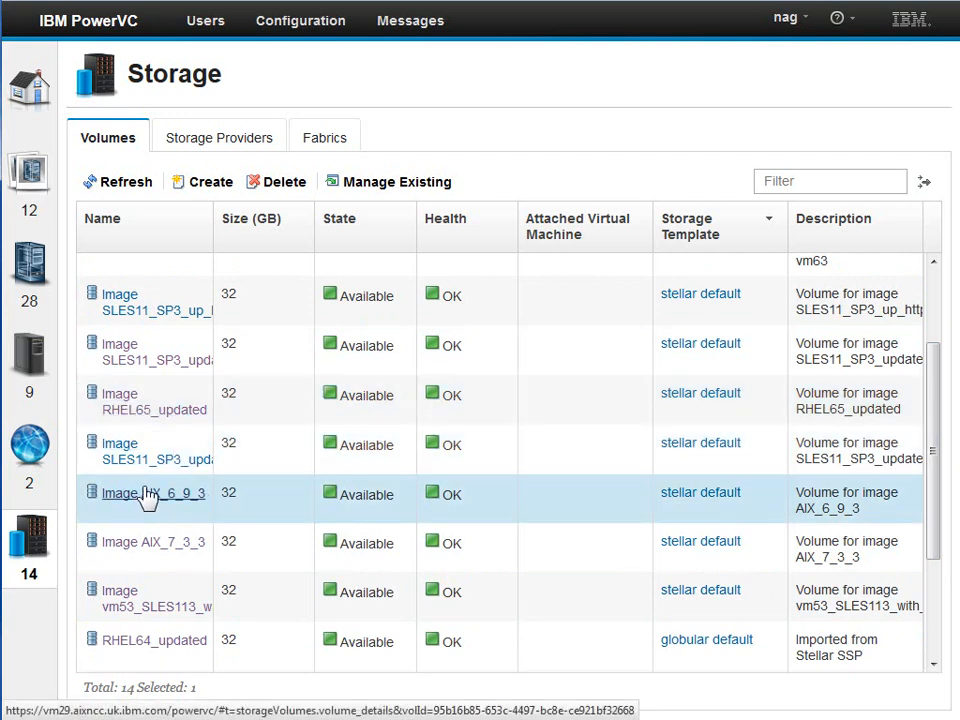
left_click(152, 492)
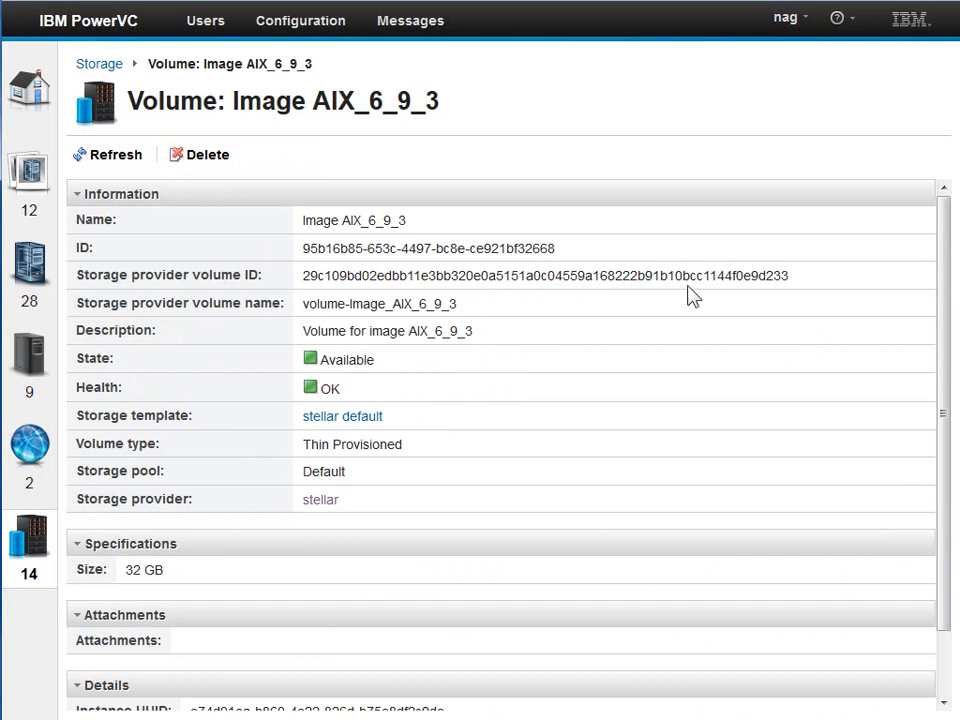
double_click(760, 276)
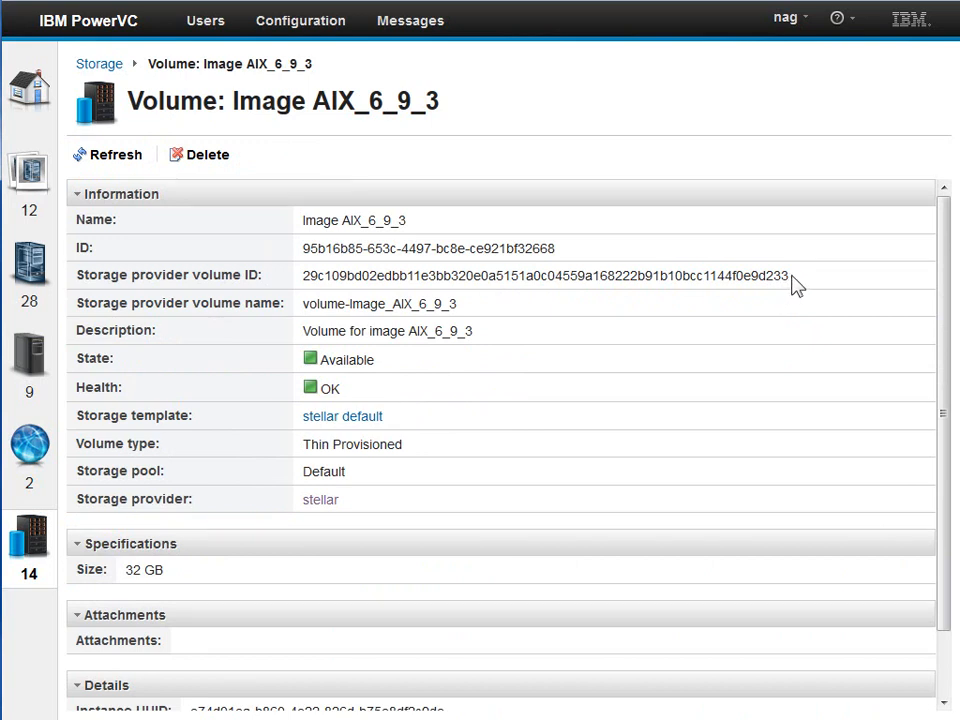
mouse_move(720, 328)
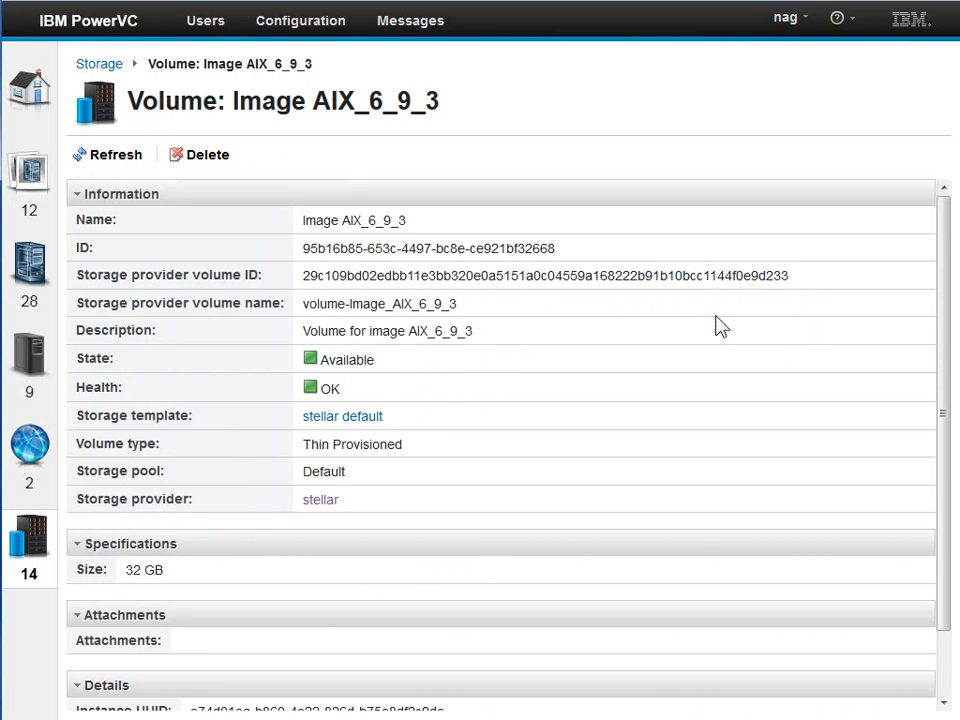
mouse_move(688, 440)
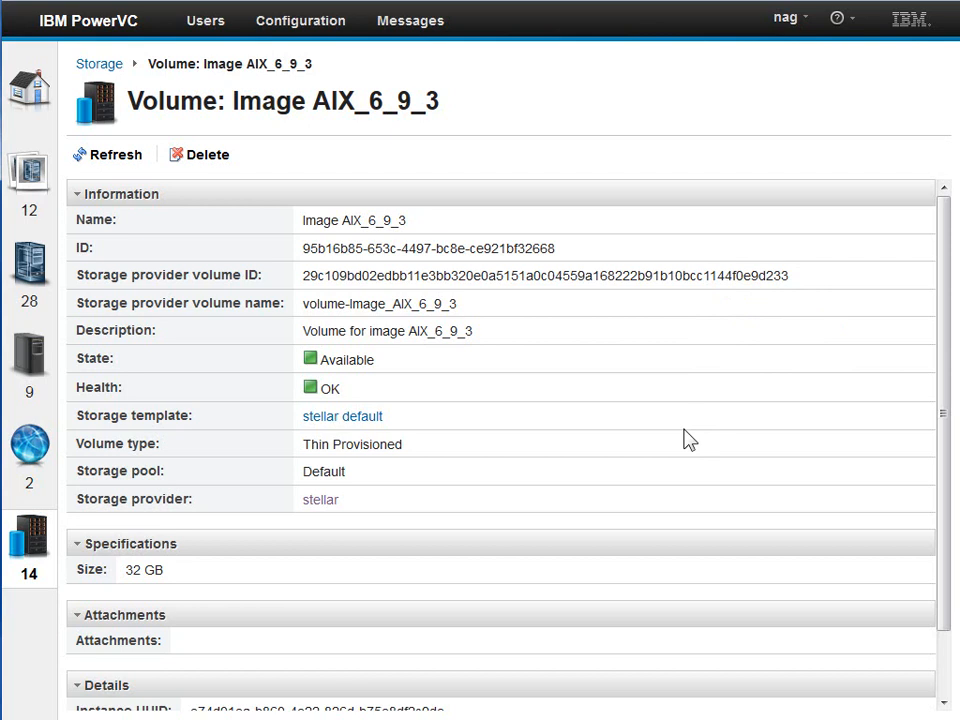
mouse_move(280, 536)
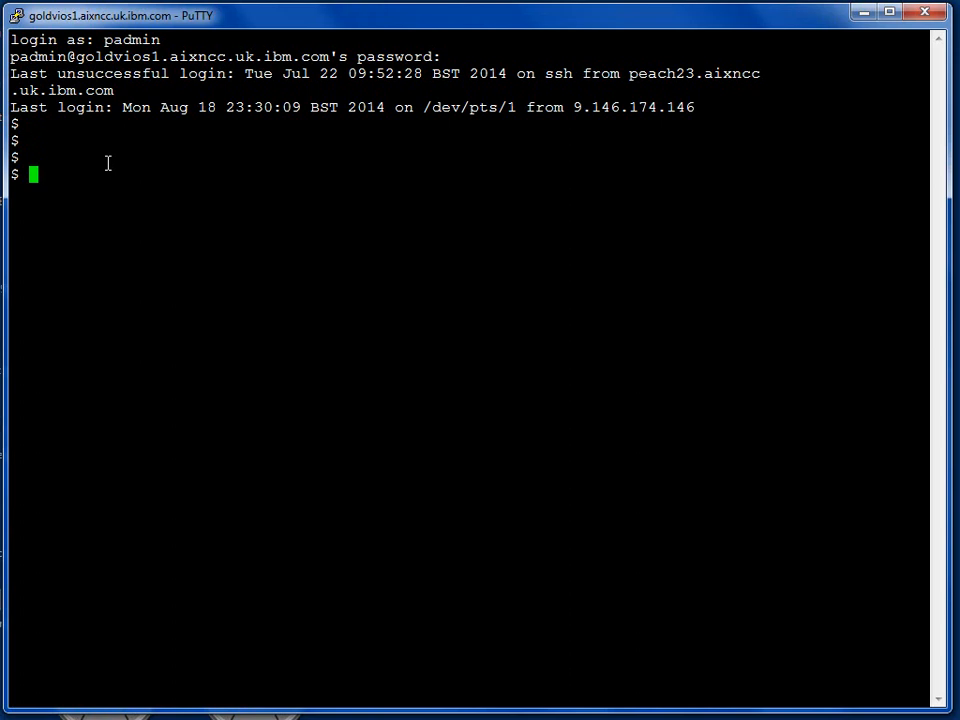
- List the stellar cluster, attempt cd into /var/vio/SSP/stellar/D_E_F_A_U_L_T_061310, then enter oem_setup_env
type("cluster -list")
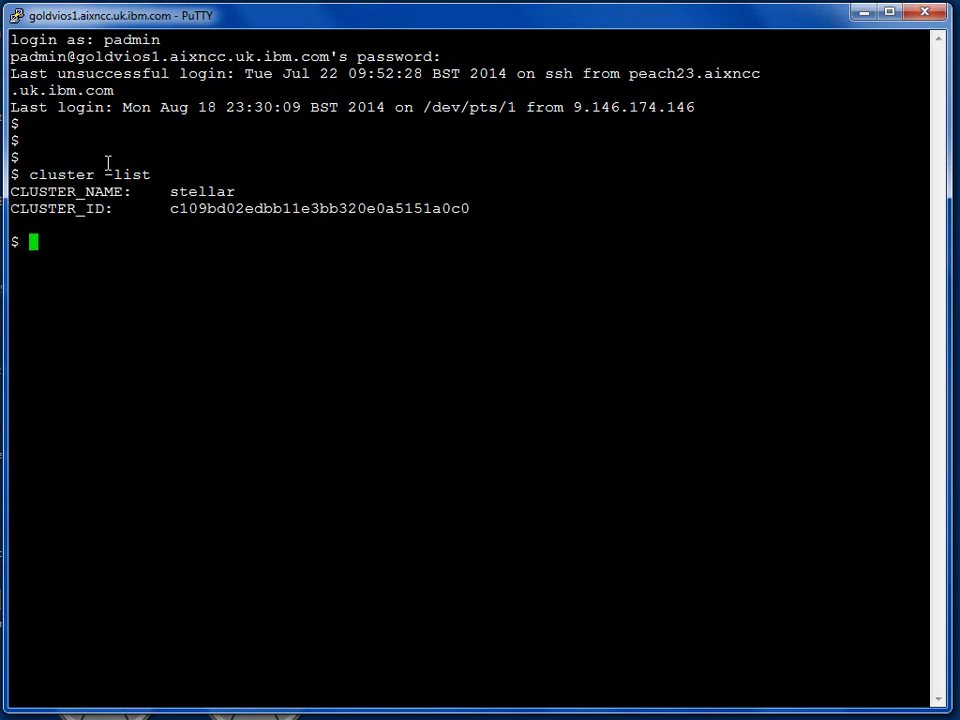
mouse_move(212, 240)
type("df")
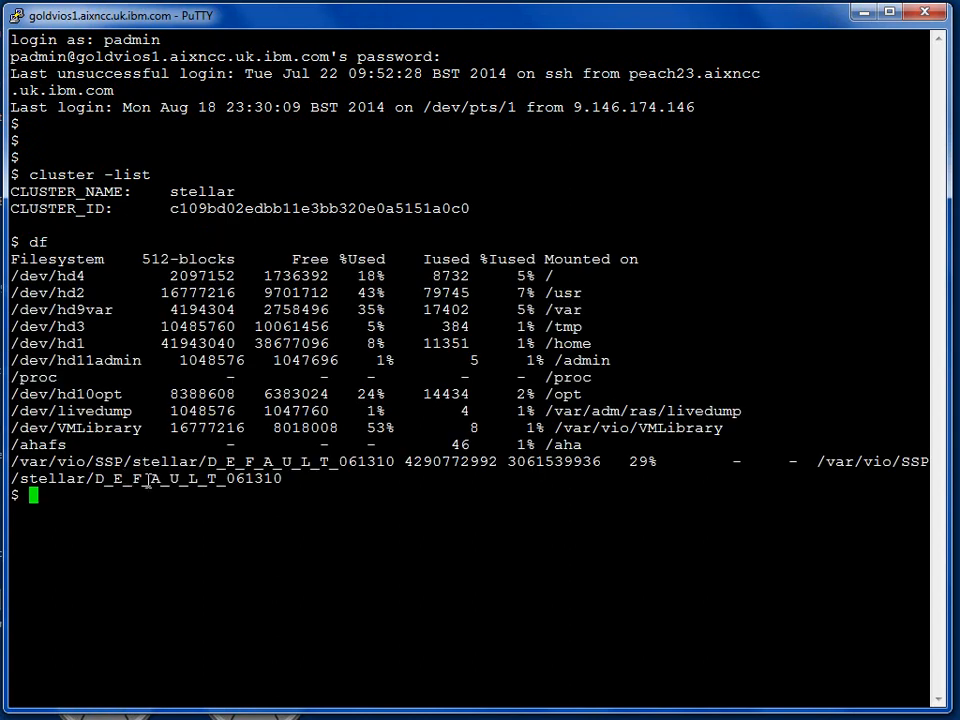
mouse_move(356, 472)
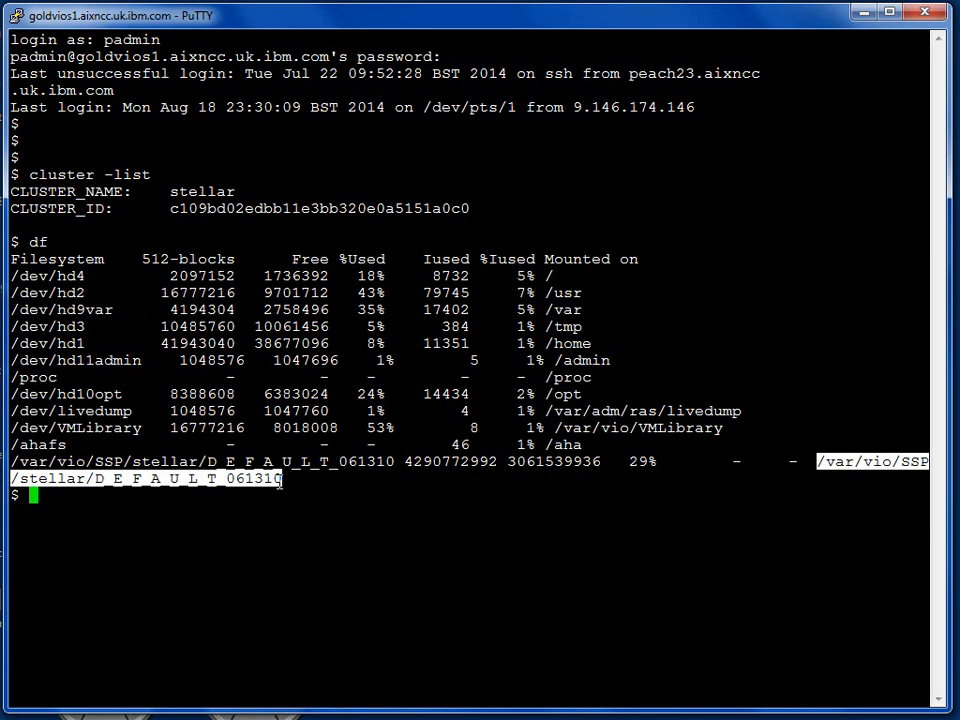
type("cd /var/vio/SSP/stellar/D_E_F_A_U_L_T_061310")
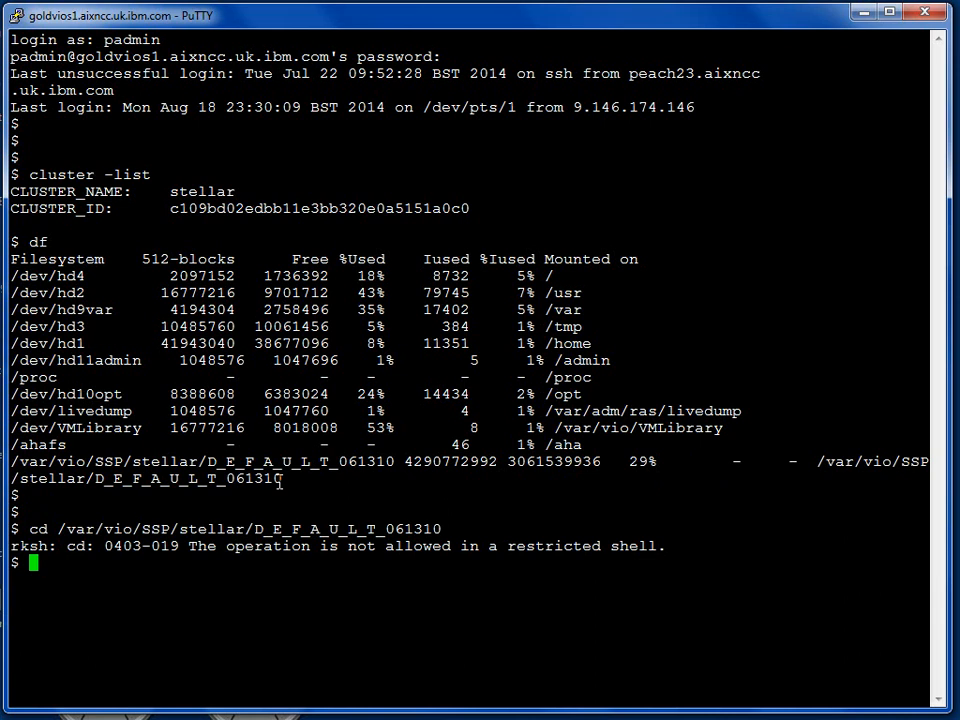
type("oem_setup_env")
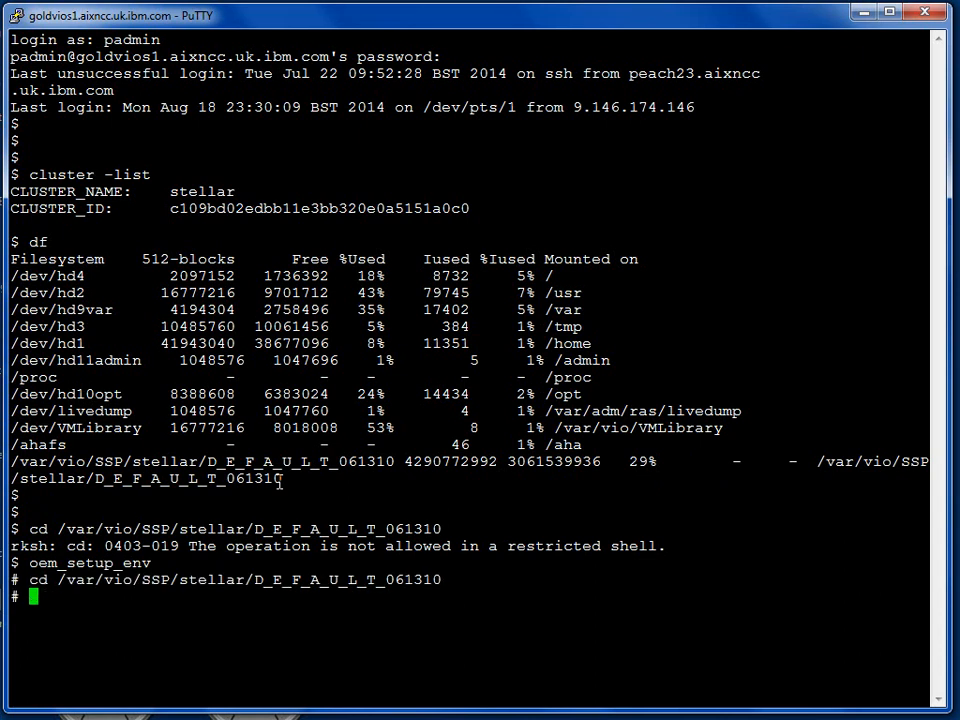
- Enter the IM folder, list its volume image files and copy the AIX_6_9_3 volume name
type("cl")
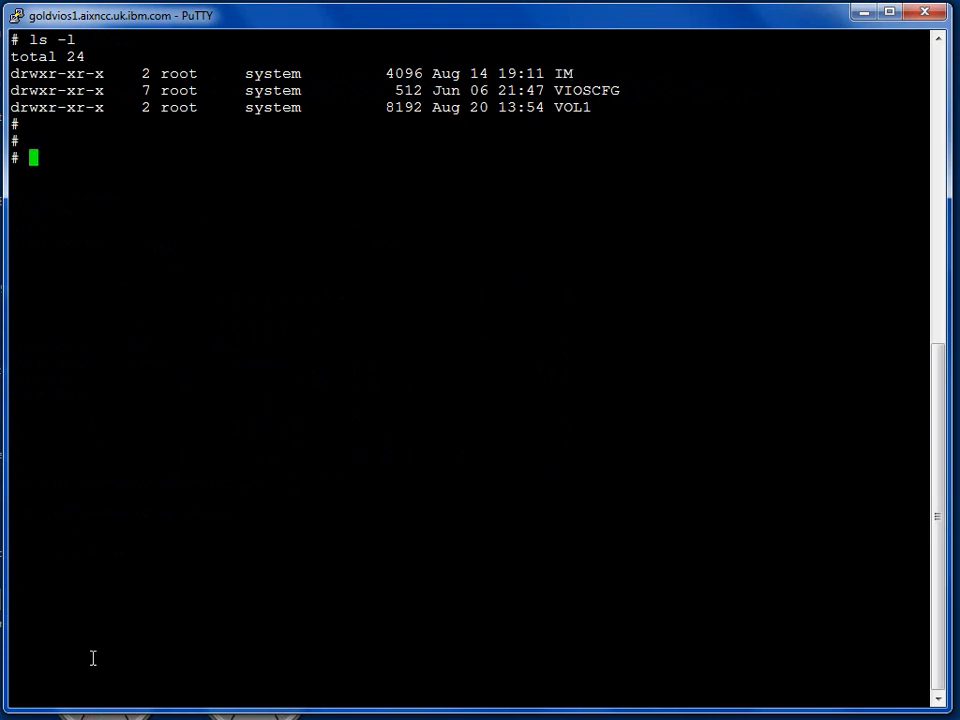
type("cd IM")
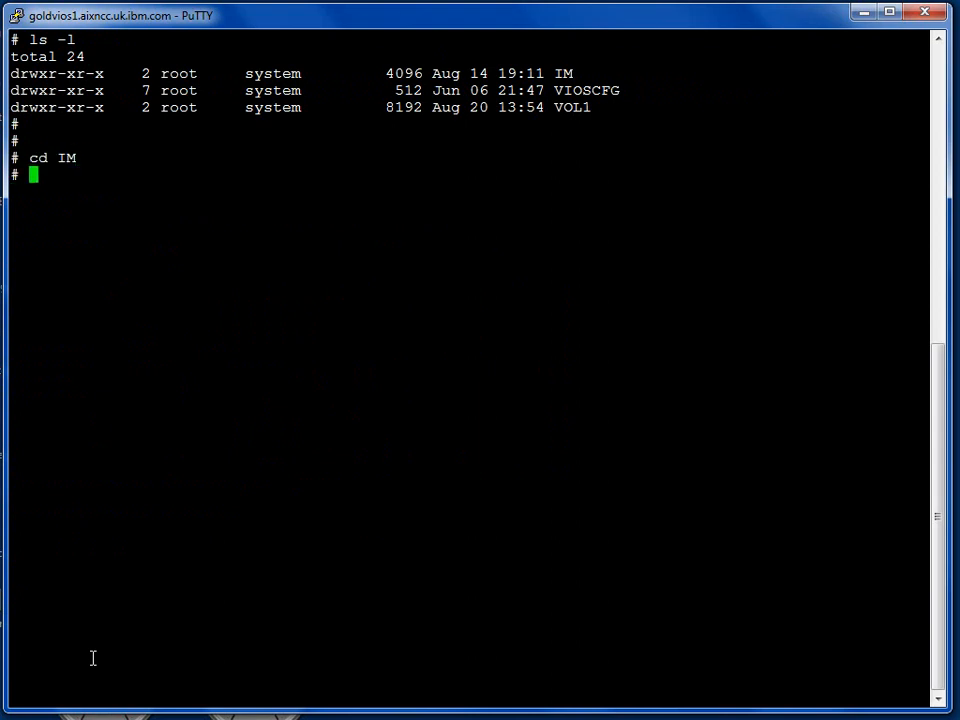
type("ls -l")
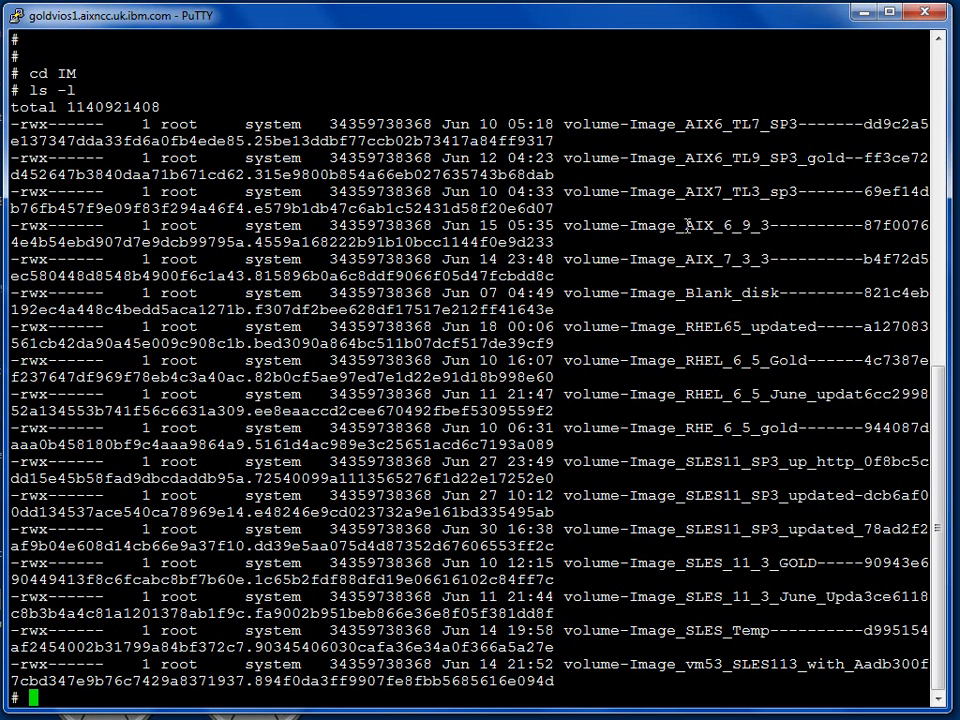
double_click(724, 224)
type("clear")
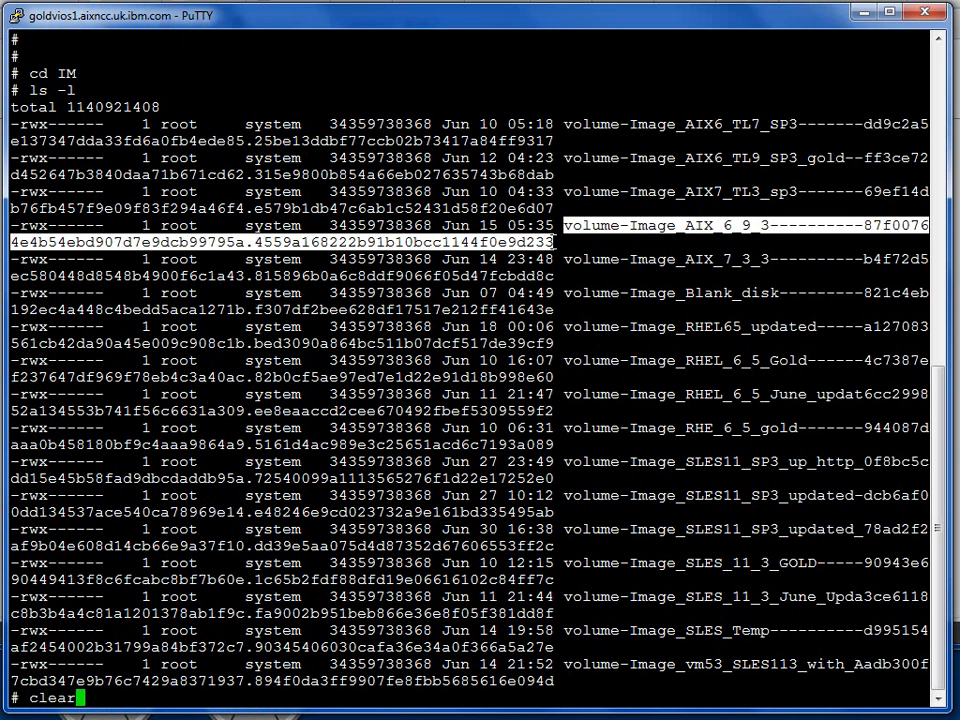
type("df")
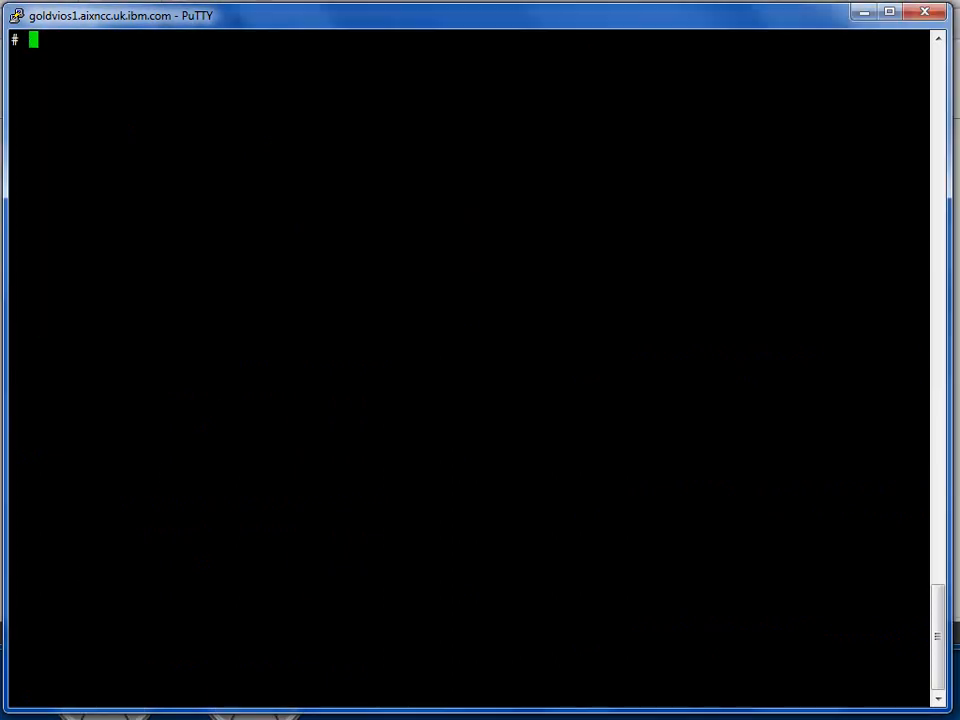
mouse_move(110, 370)
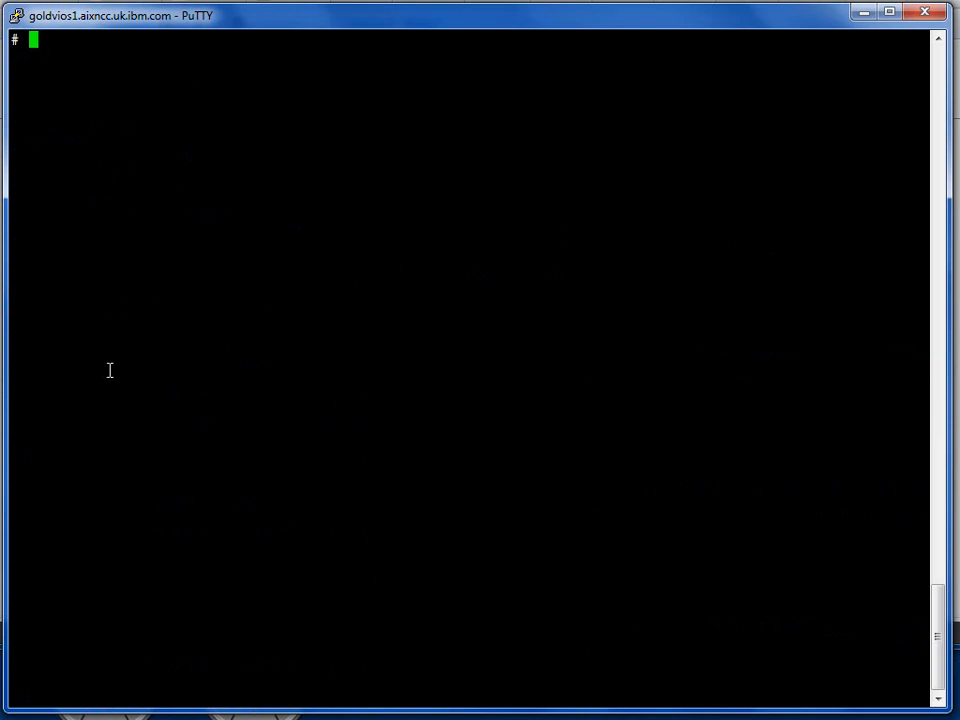
- Check /scratch free space with df -g and confirm the IM working directory with pwd and ls -l
type("df -g")
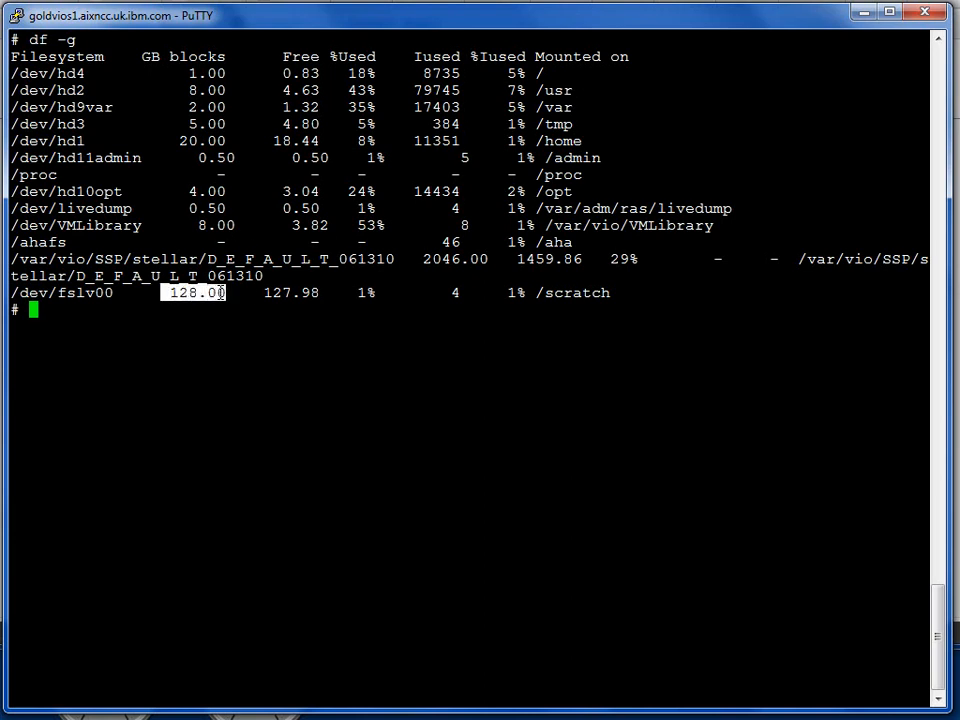
mouse_move(276, 340)
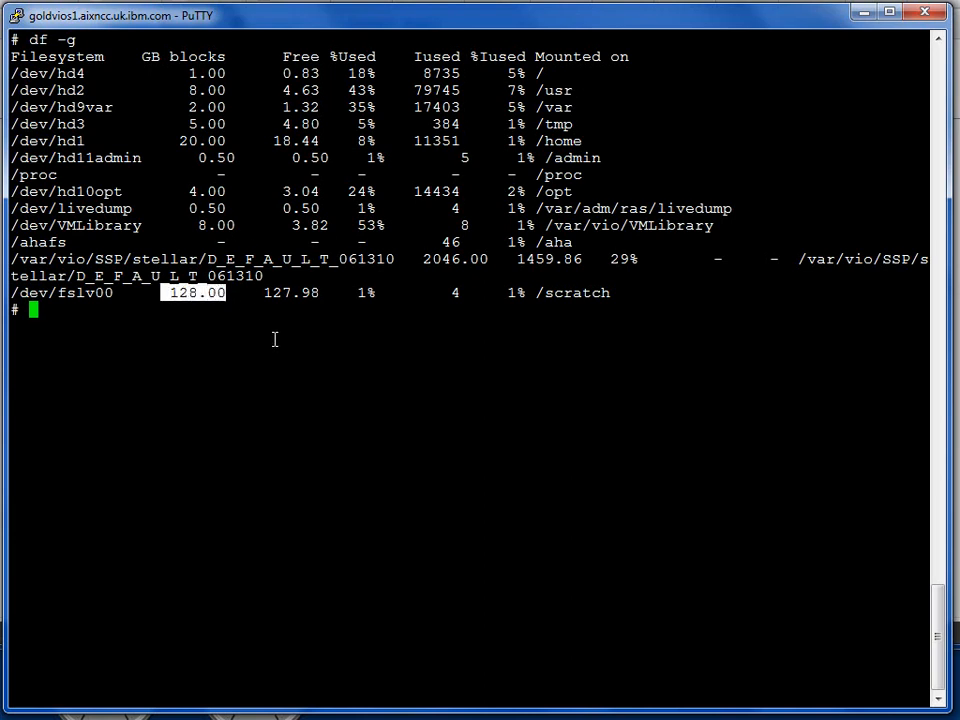
type("pwd")
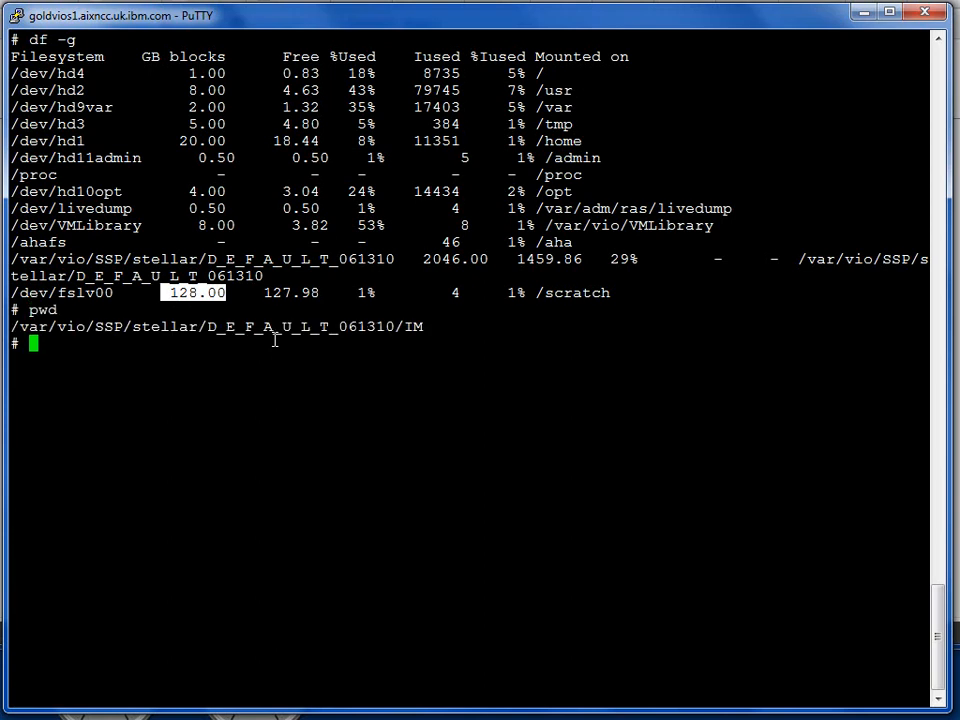
type("ls -l")
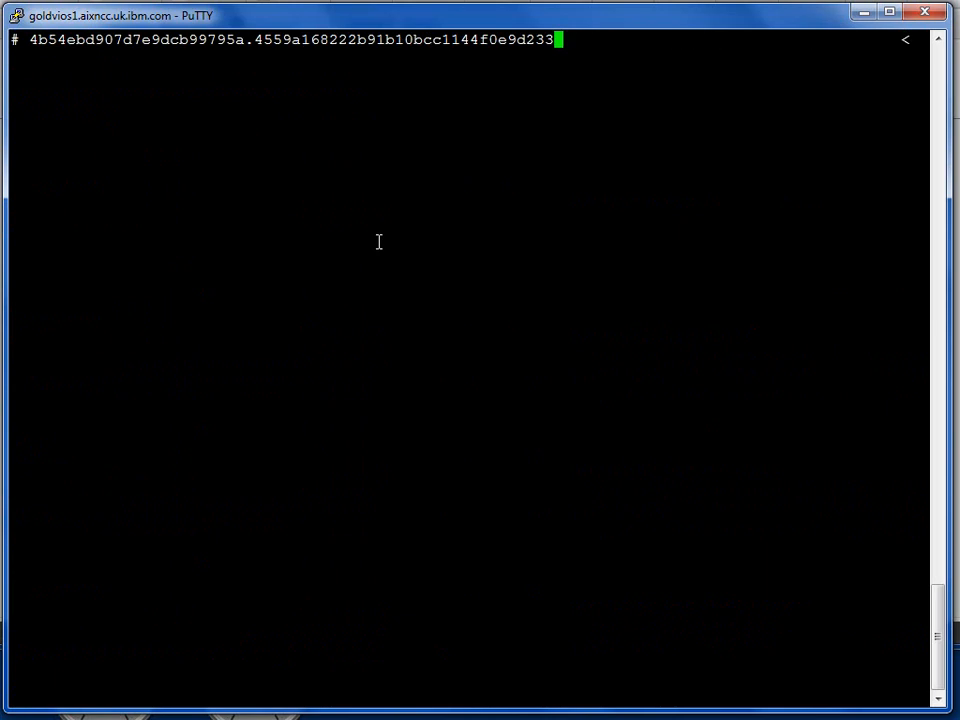
- Run dd of the AIX_6_9_3 volume with of=/scratch/AIX_6_9_3 bs=1M
type("of")
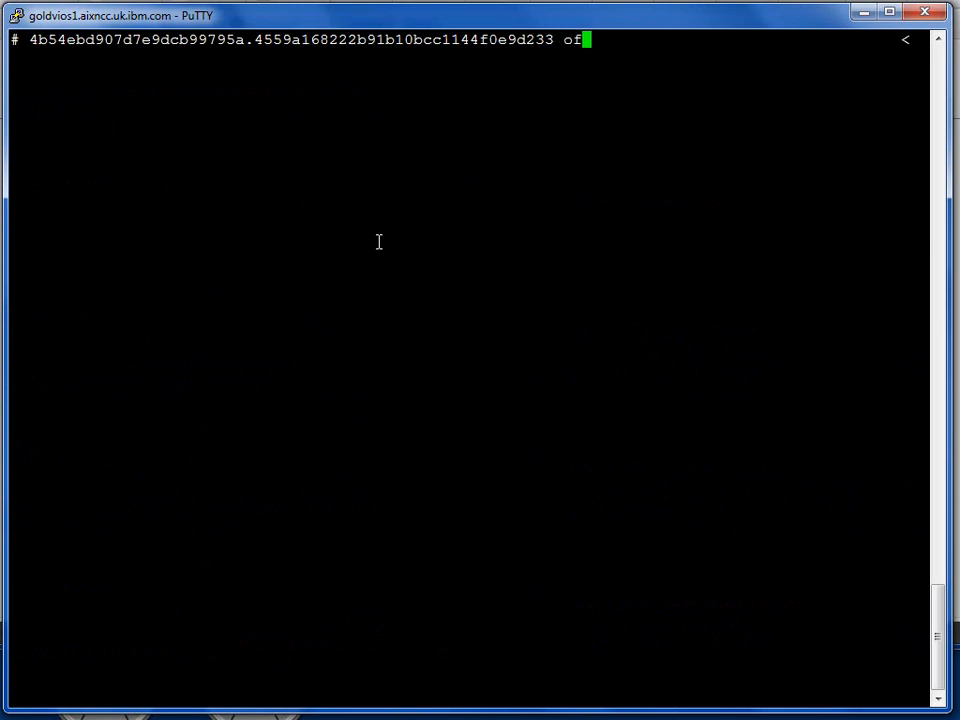
type("=/scr")
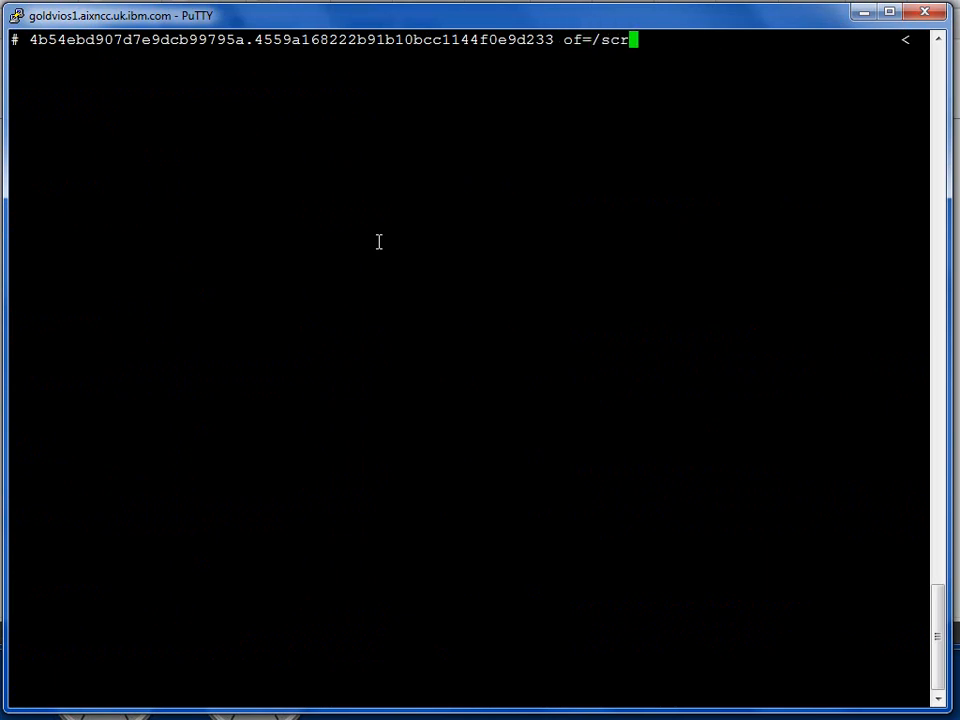
type("atch")
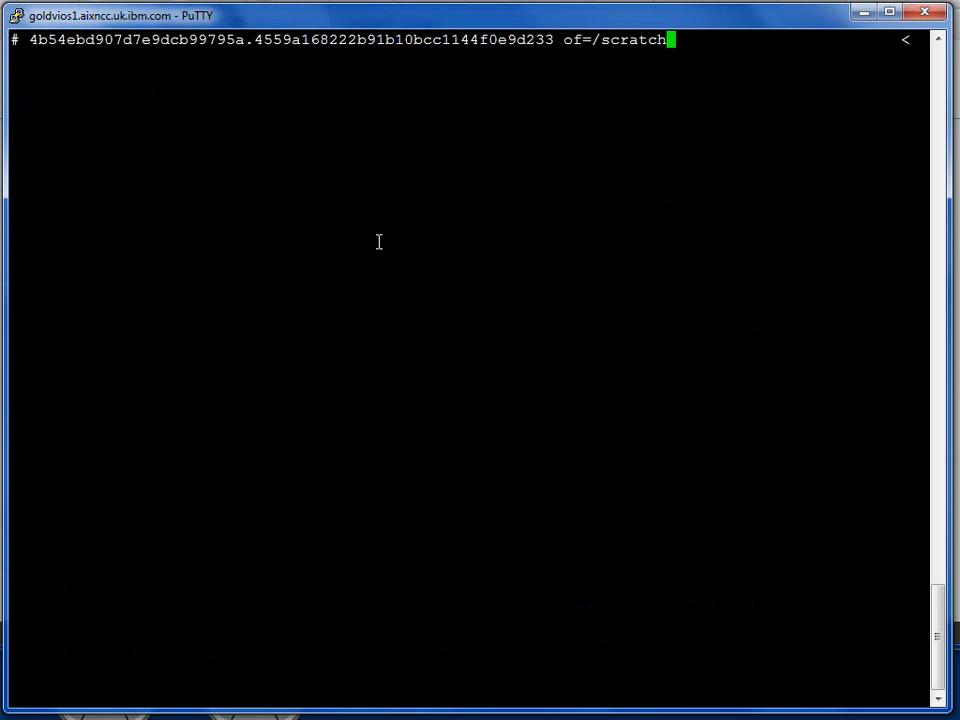
type("/")
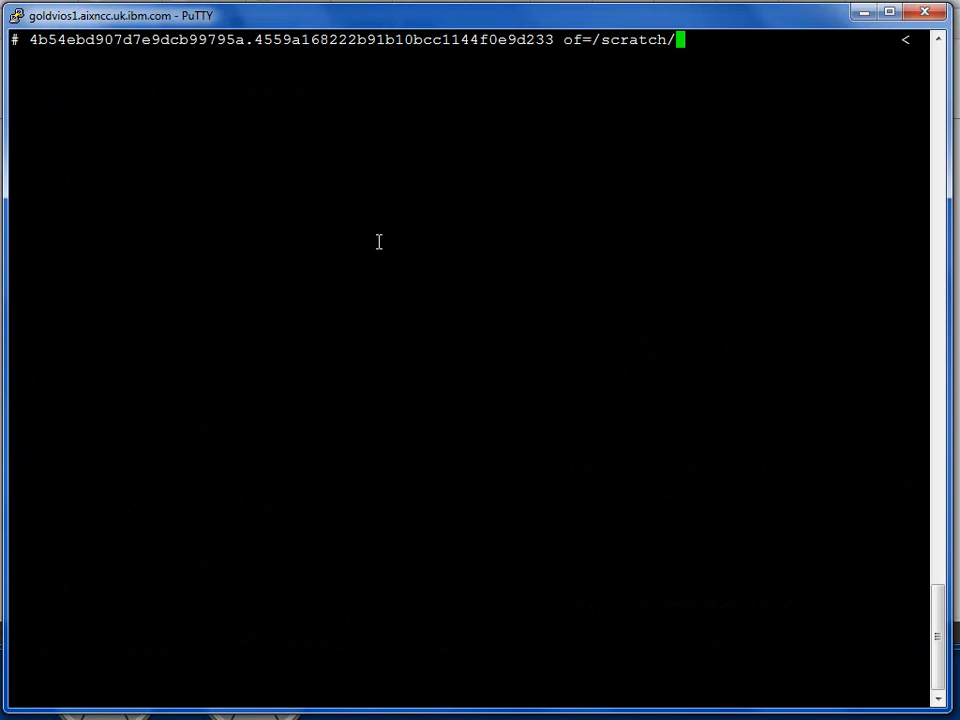
type("AIX_6_9_")
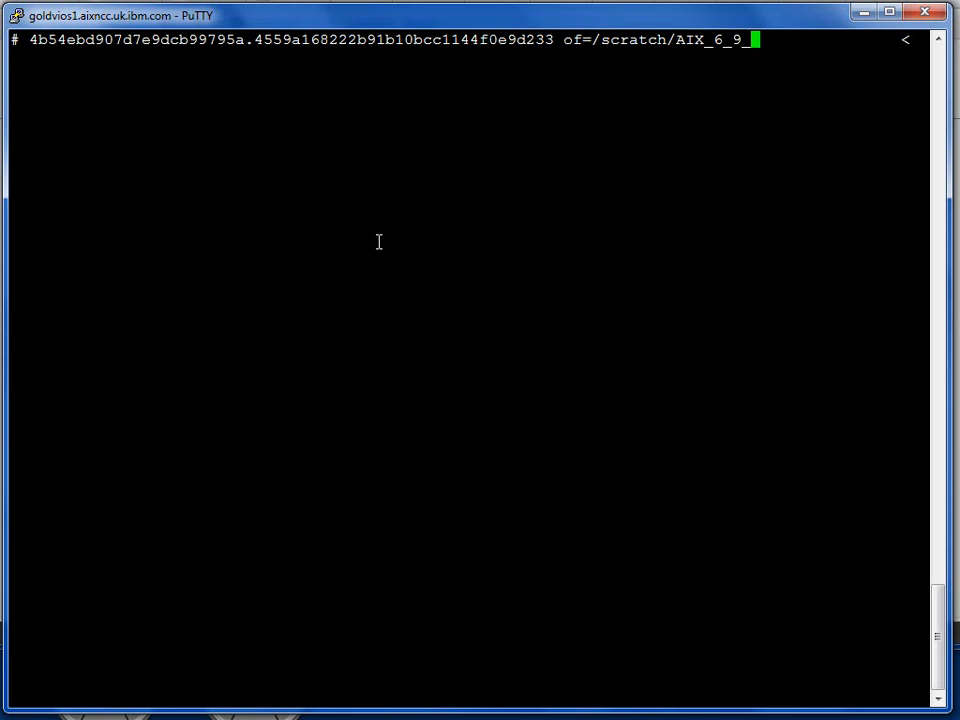
type("3")
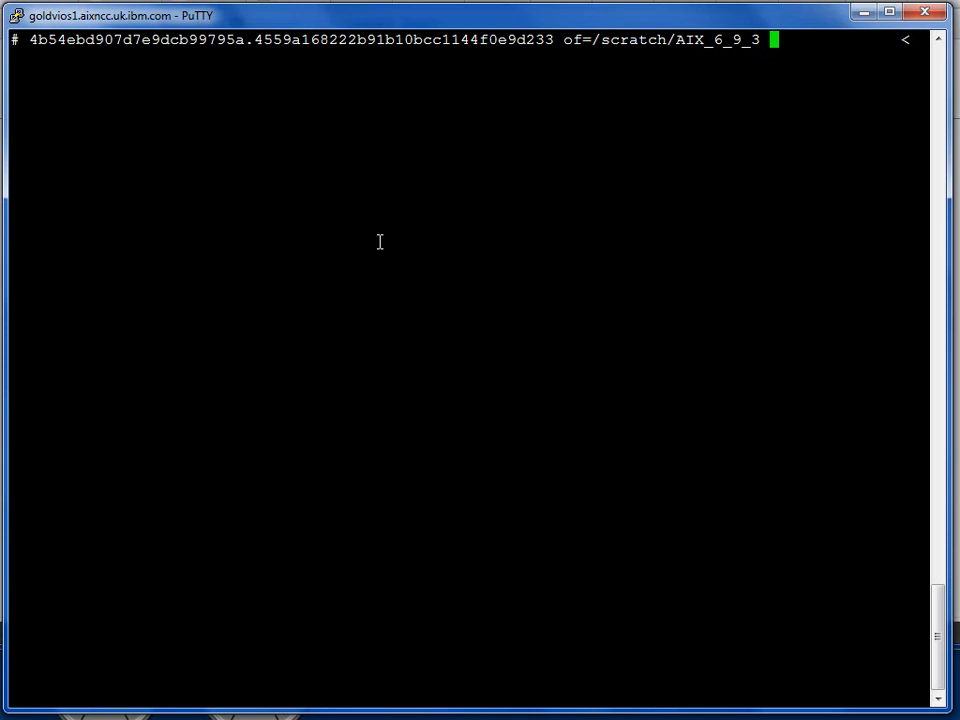
type("bs=")
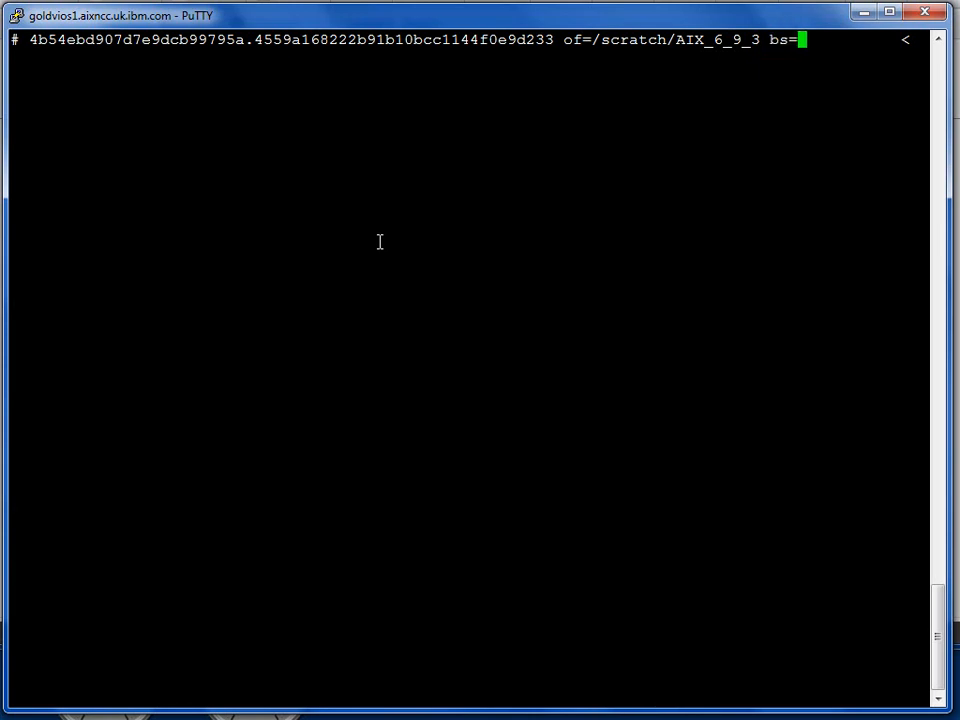
type("1")
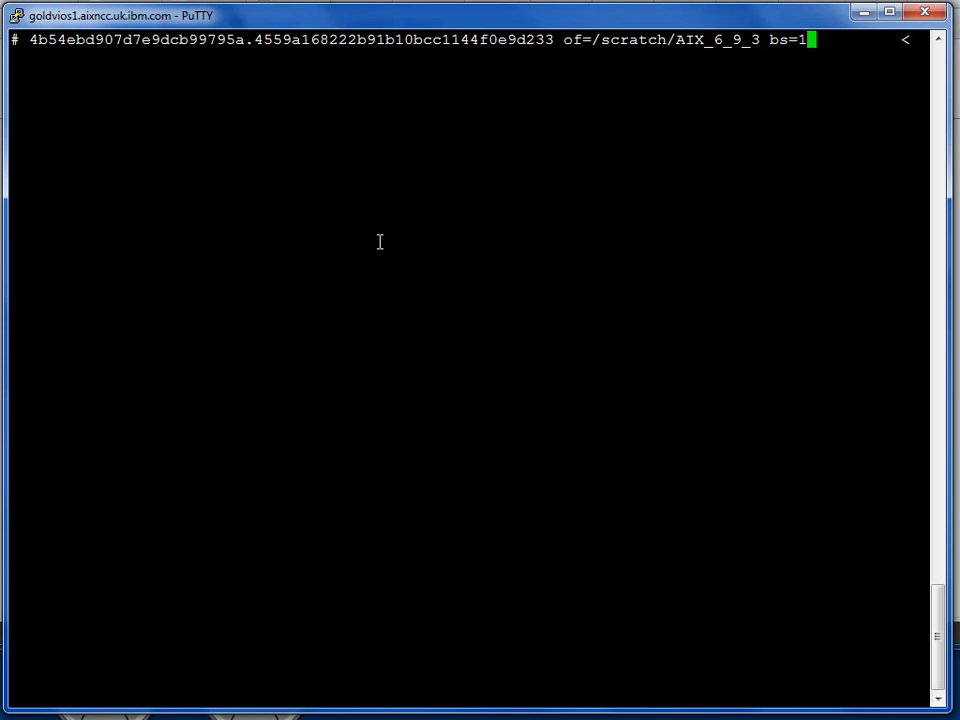
type("M")
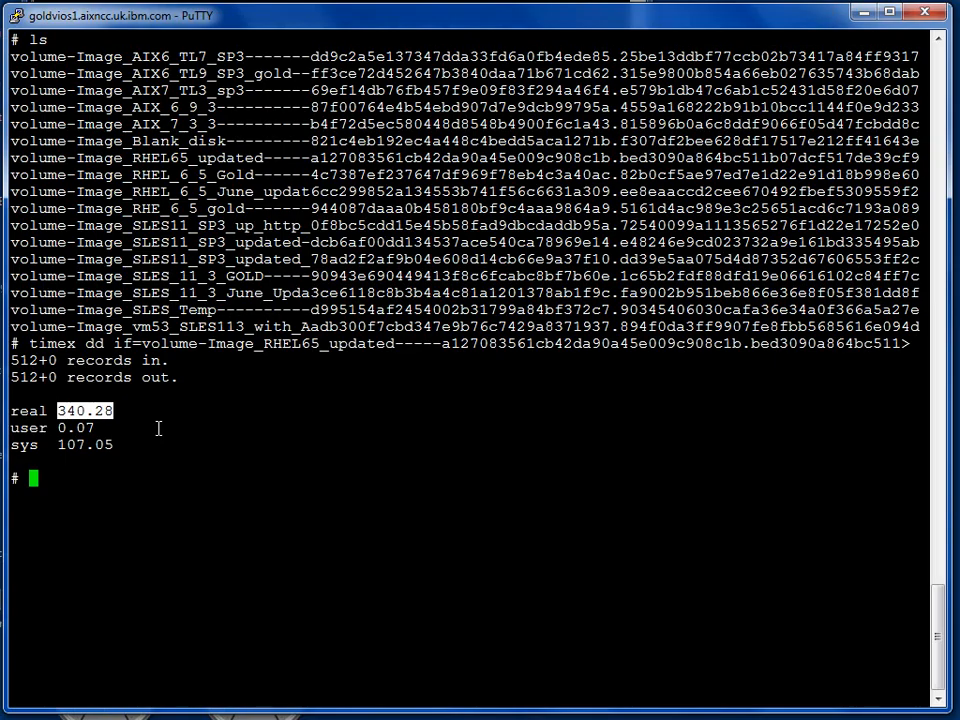
- List /scratch to verify the AIX_6_9_3, AIX_7_3_3 and RHEL65_updated copies
type("ls -l")
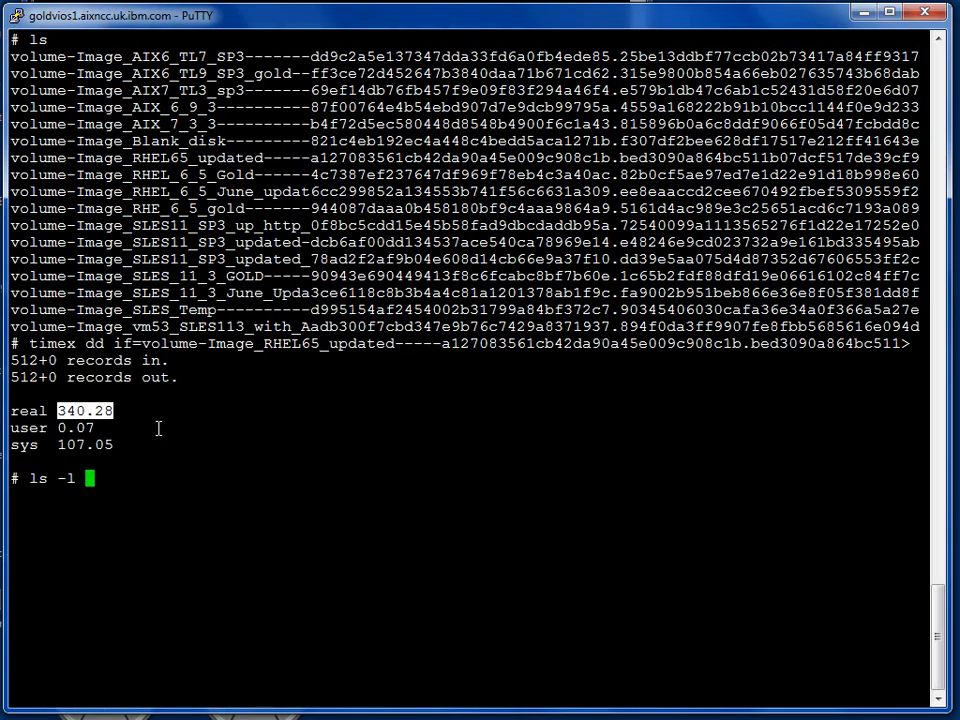
type("/scrtc")
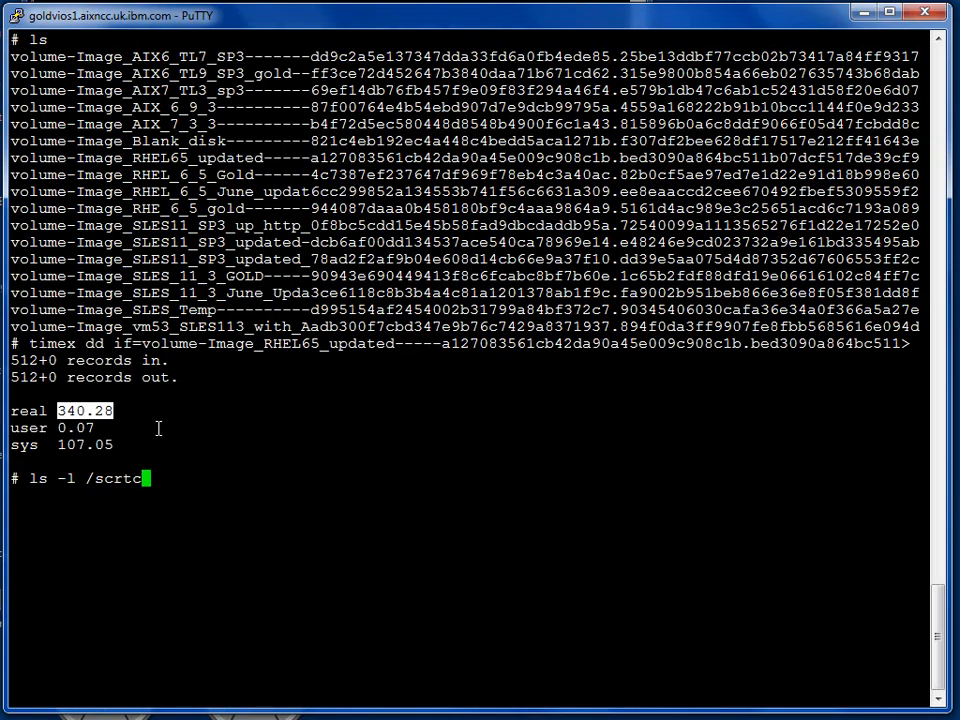
key("BackSpace")
type("atch")
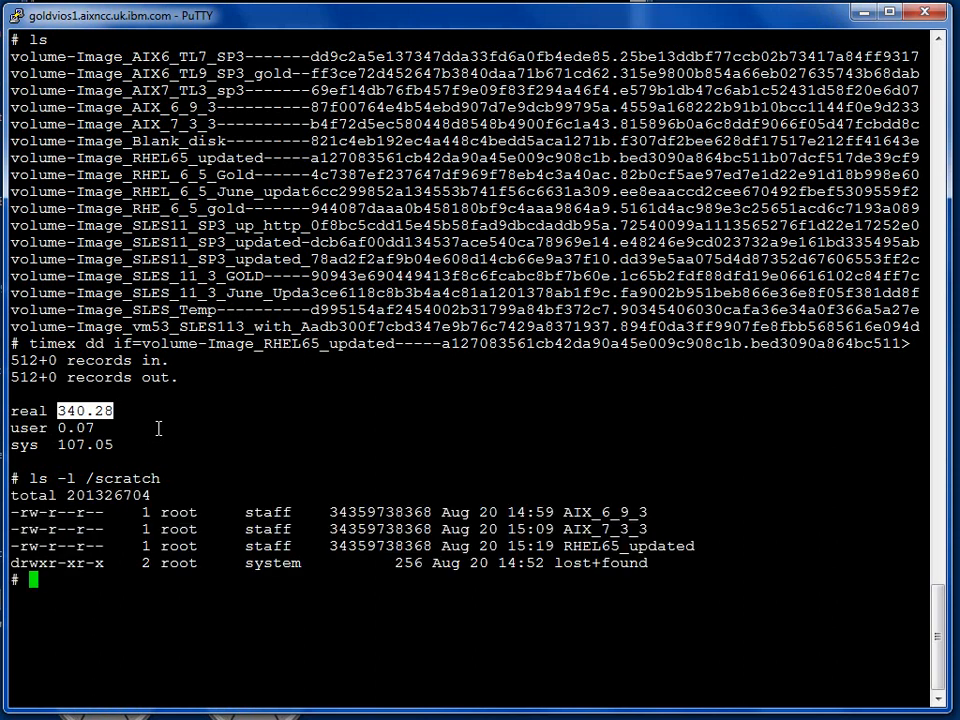
mouse_move(434, 520)
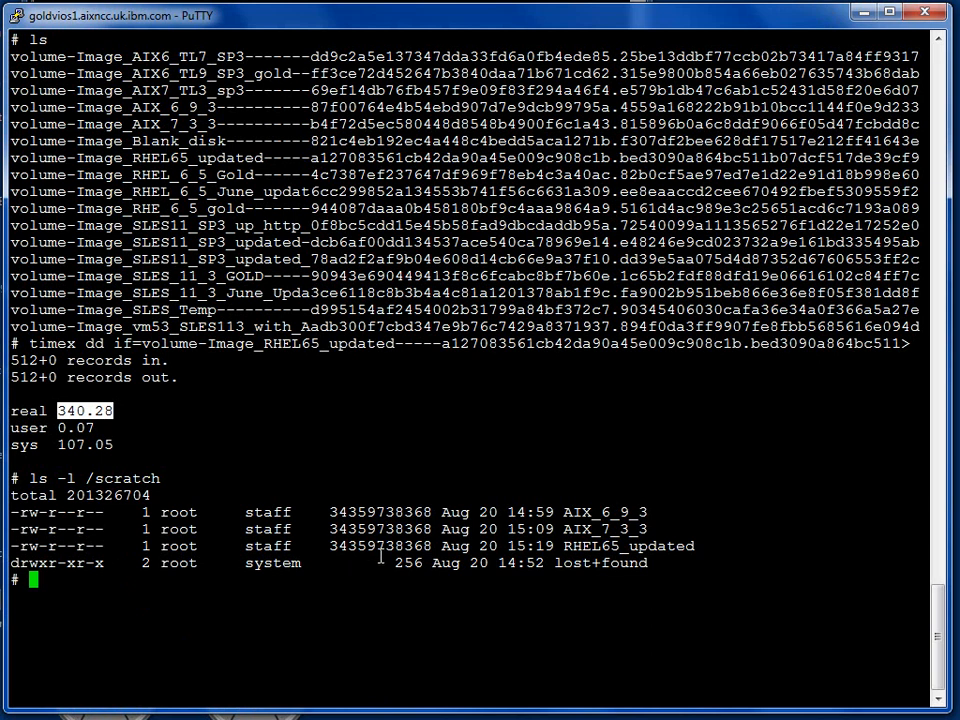
mouse_move(328, 636)
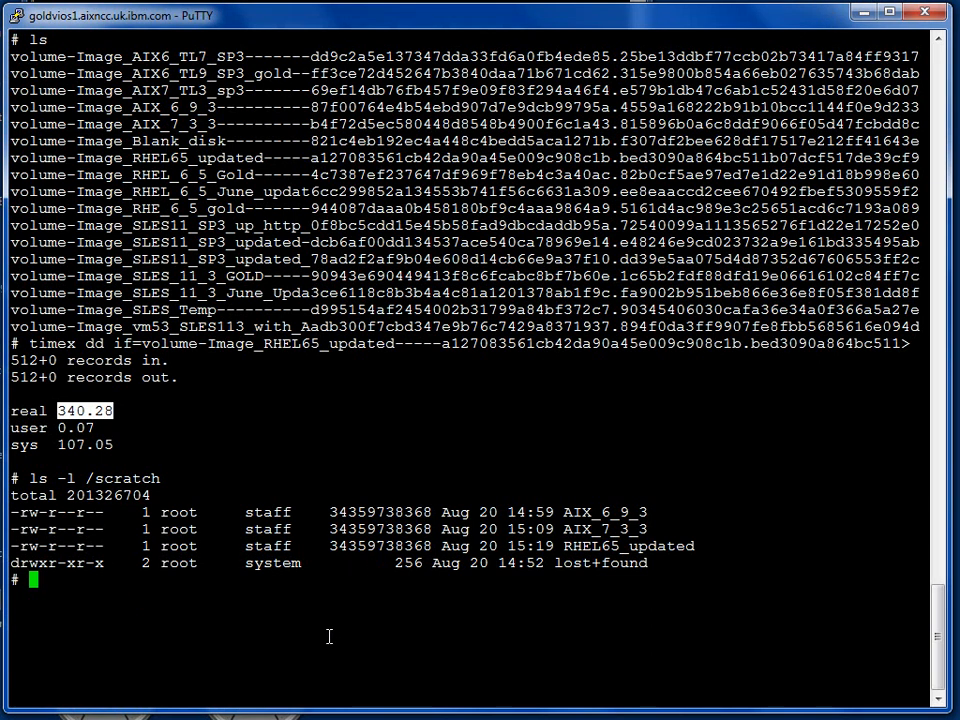
mouse_move(360, 630)
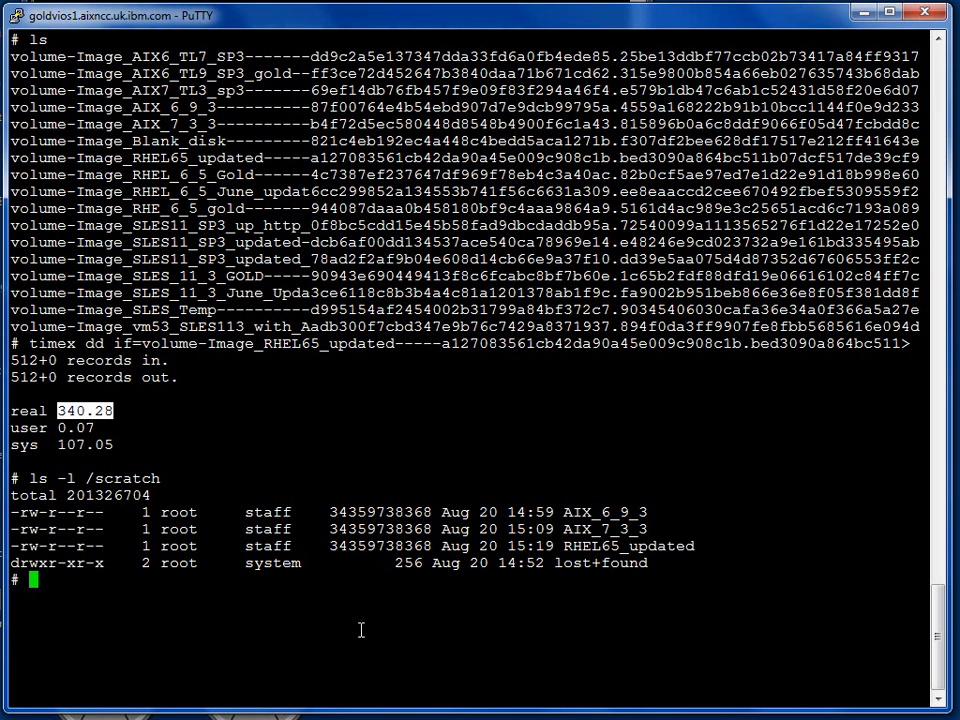
mouse_move(382, 556)
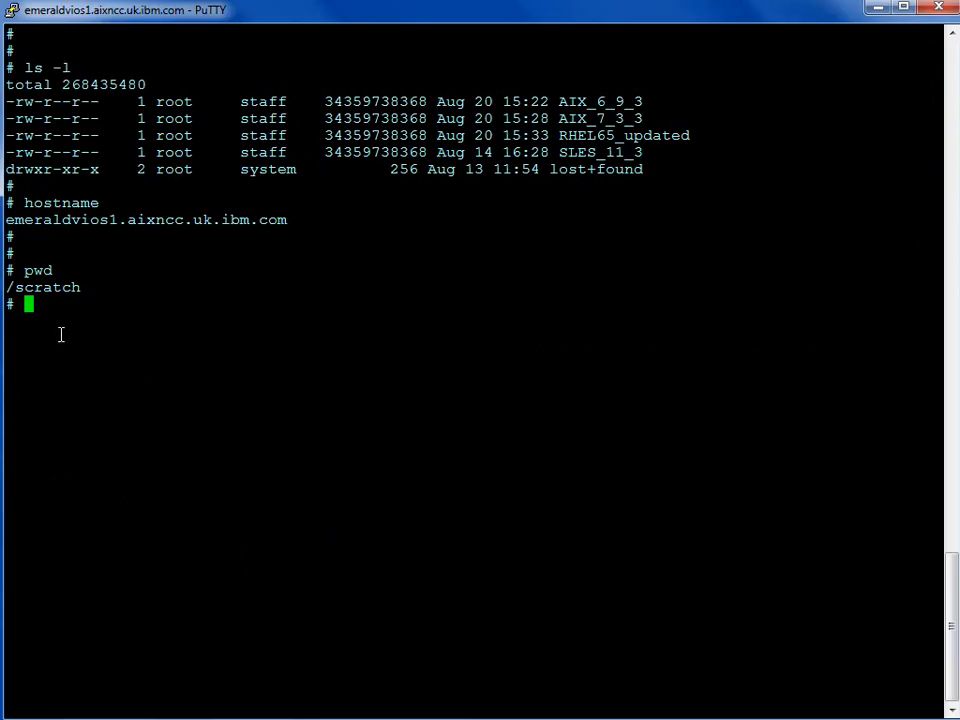
mouse_move(84, 316)
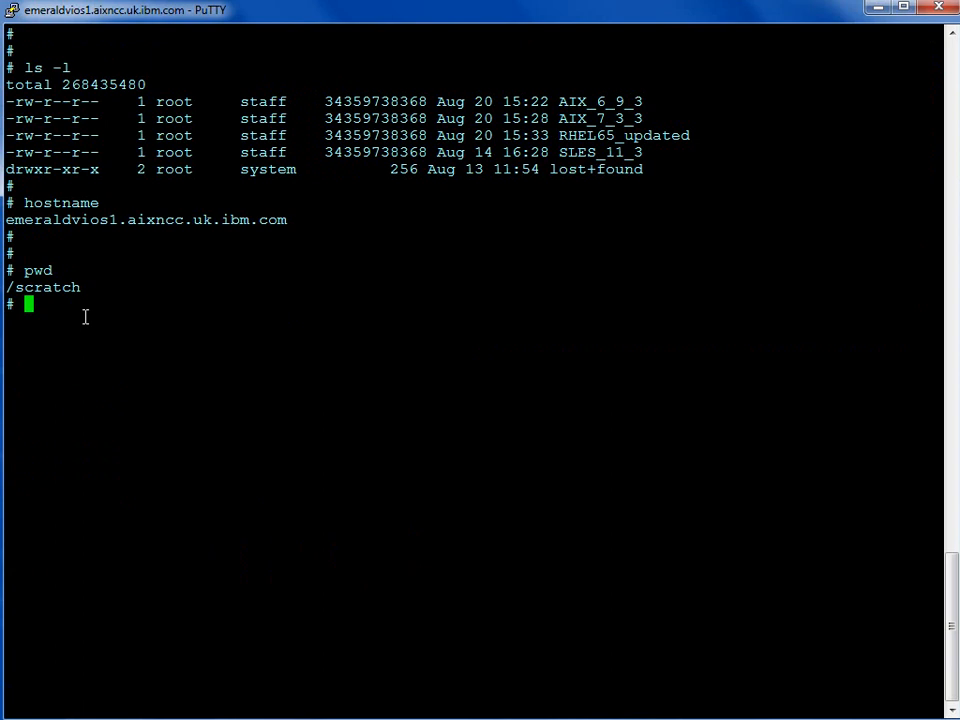
mouse_move(50, 292)
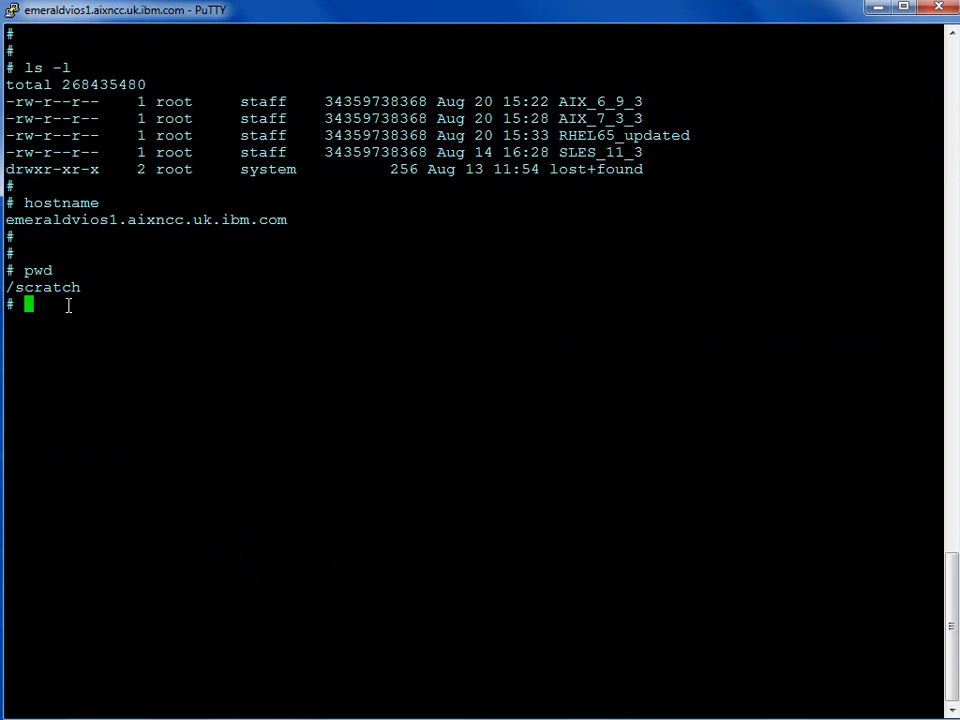
- Check filesystem usage on emeraldvios1 with df -g after confirming the /scratch image files
type("df -g")
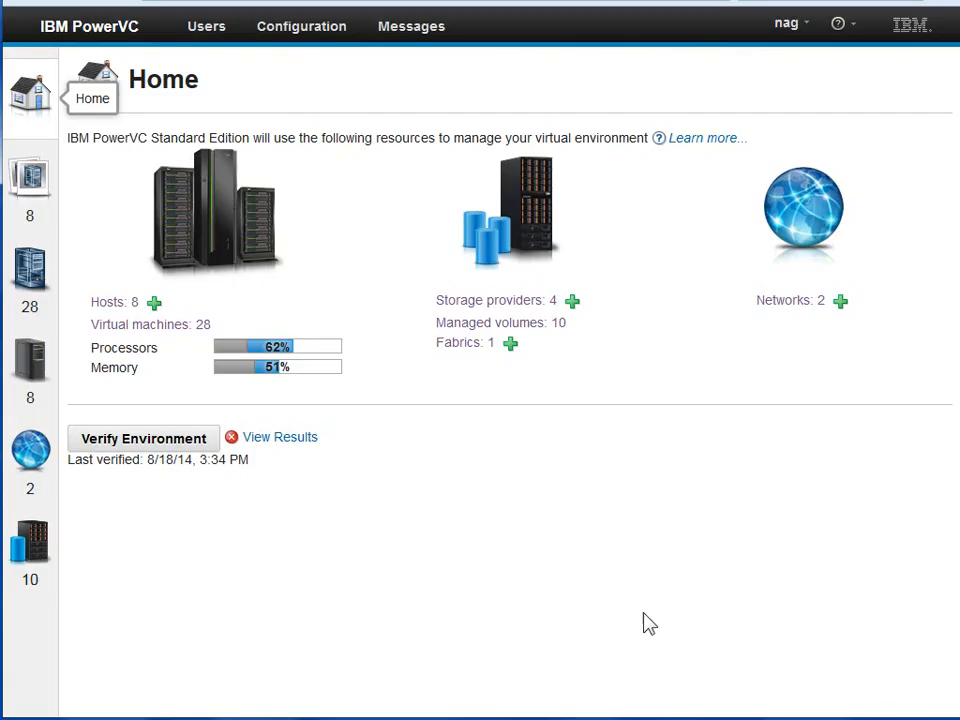
- Start a new volume on the Volumes page using the globular default storage template
left_click(30, 540)
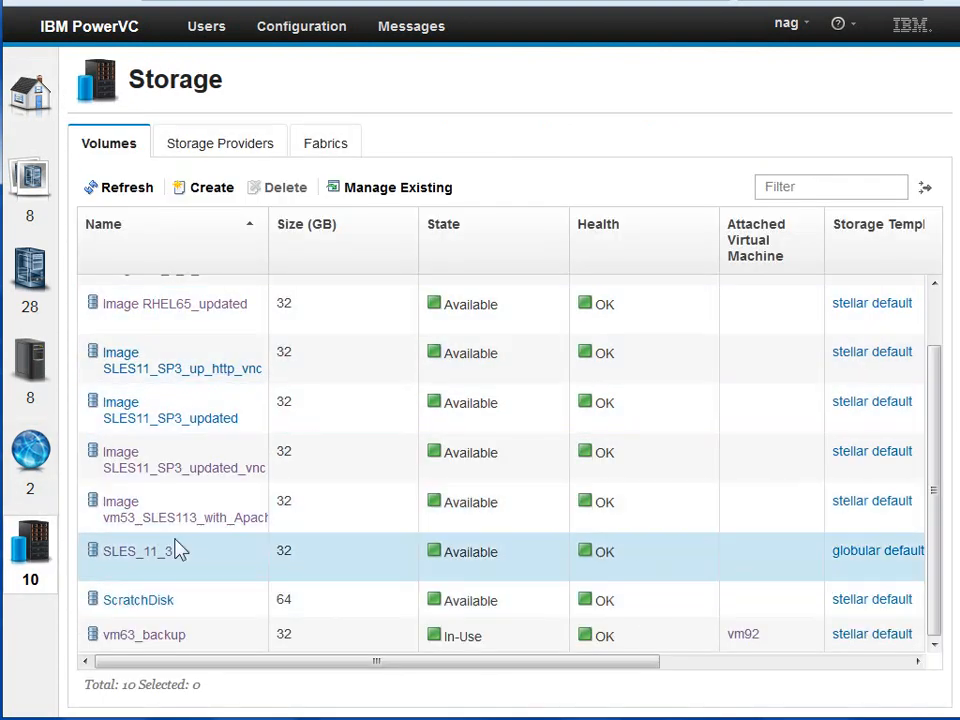
mouse_move(180, 568)
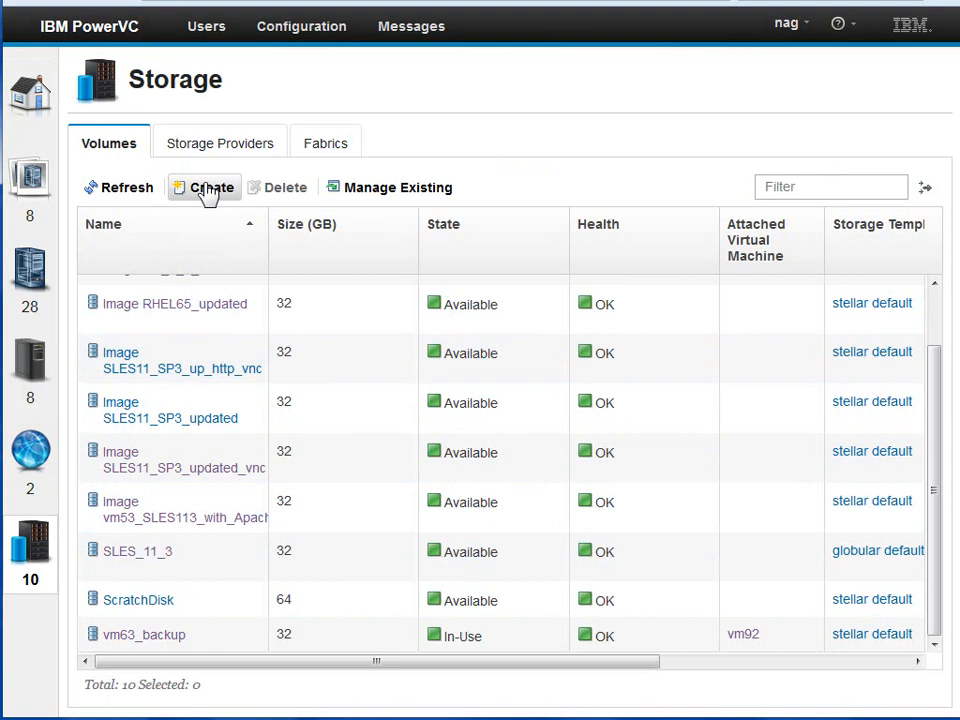
left_click(212, 188)
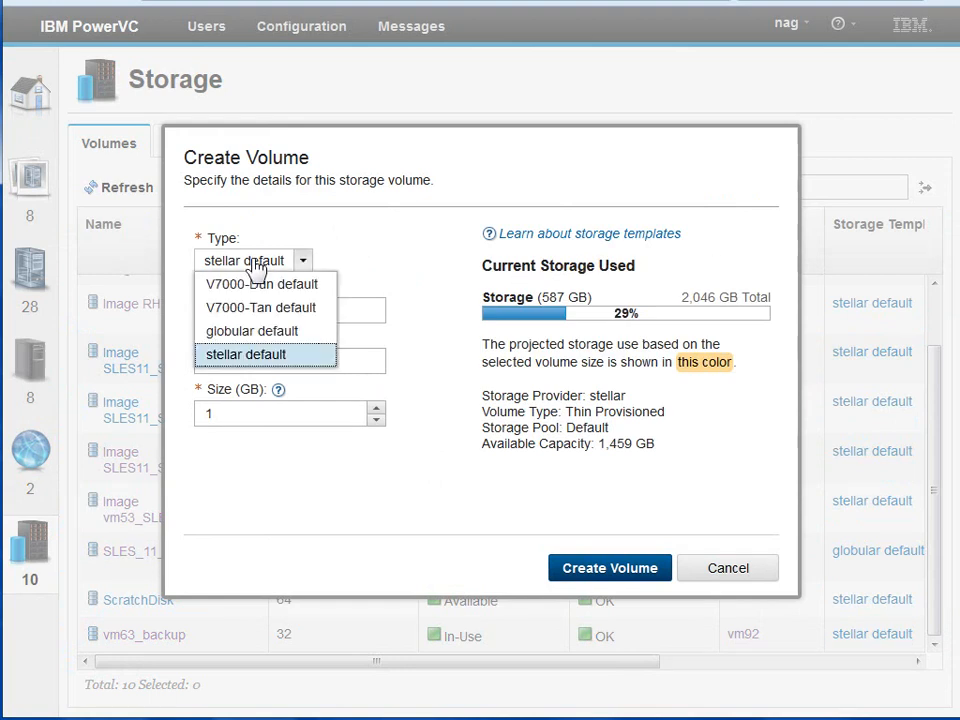
left_click(252, 332)
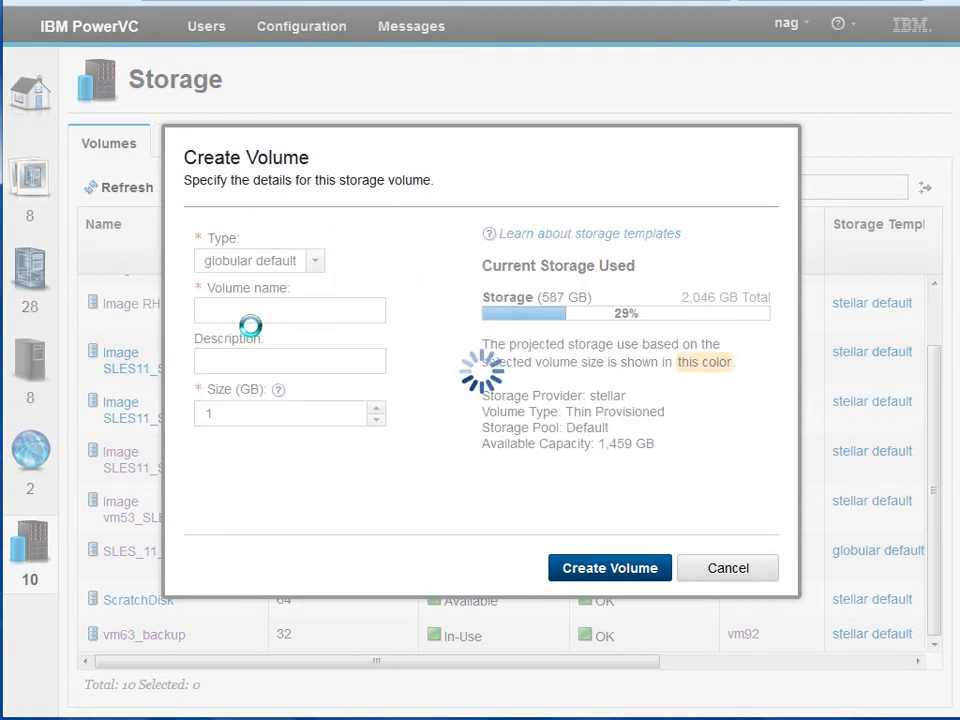
left_click(288, 310)
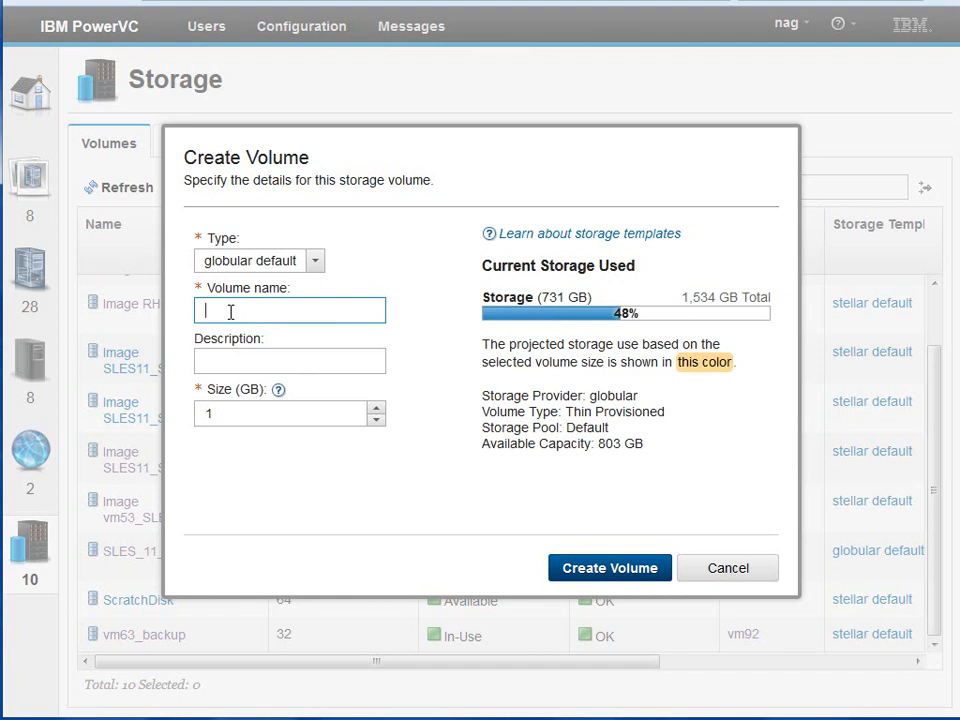
- Name it AIX_7_3_3, describe it 'imported from Stellar SSP', size 32 GB, and create it
type("AIX")
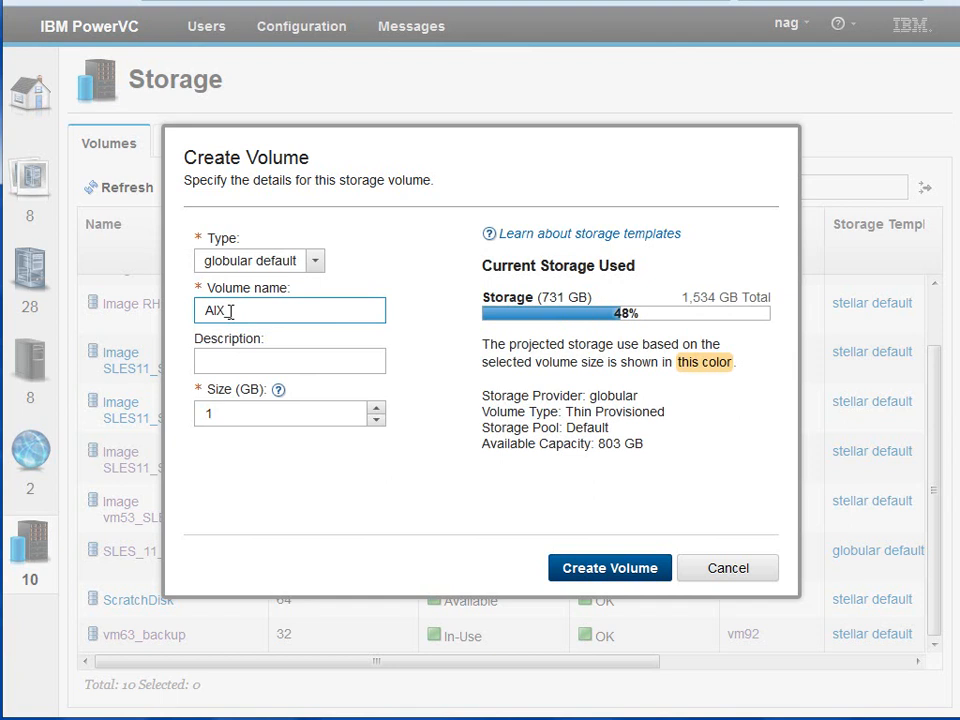
type("7_3_3")
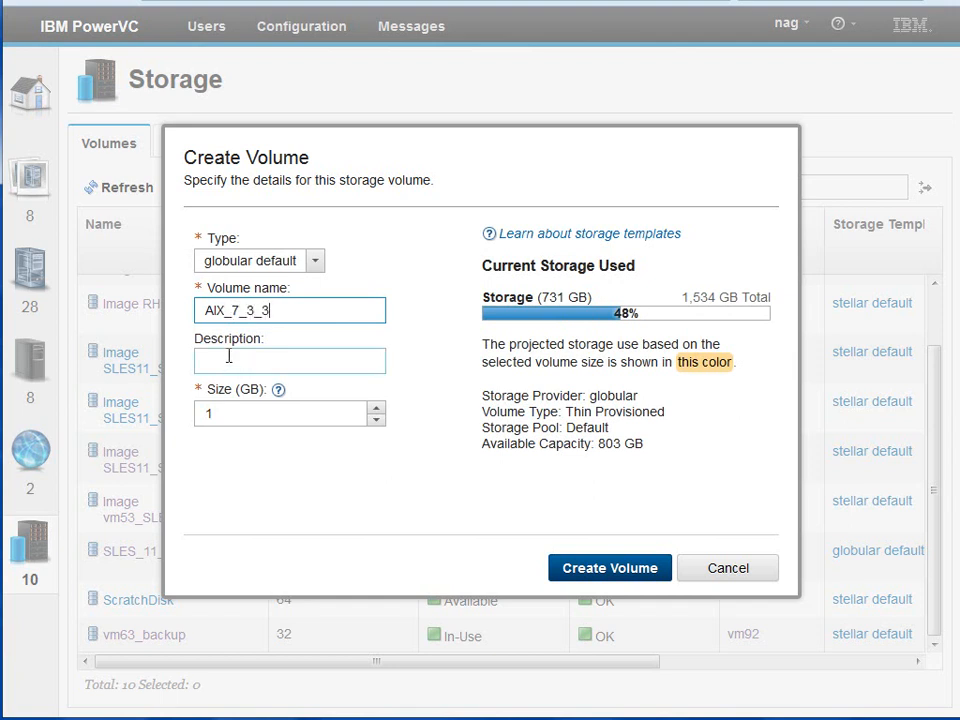
type("importe")
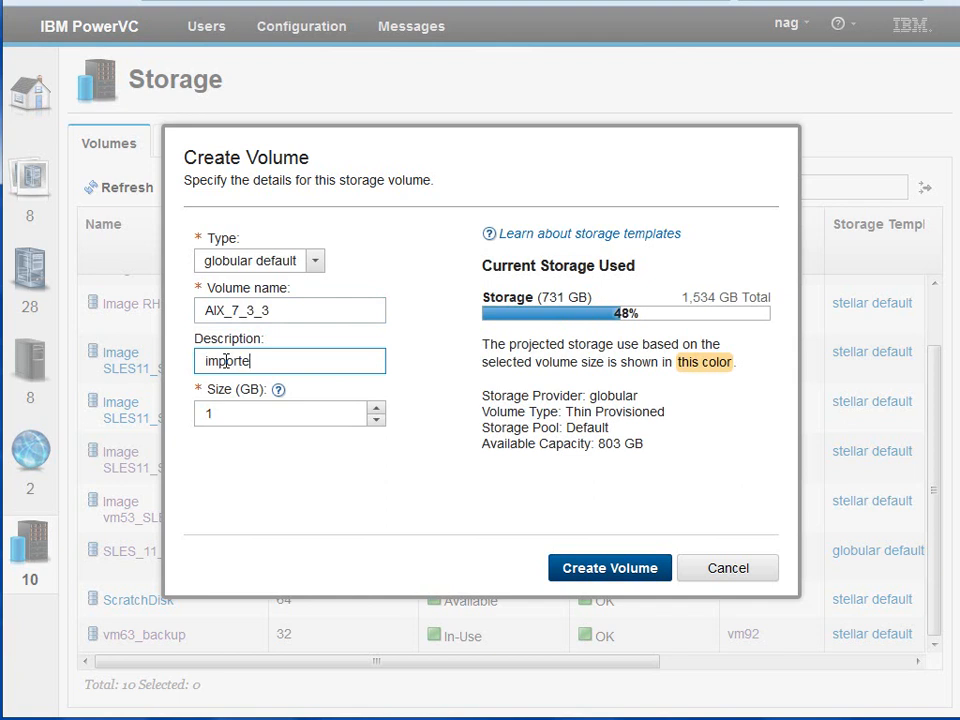
type("from")
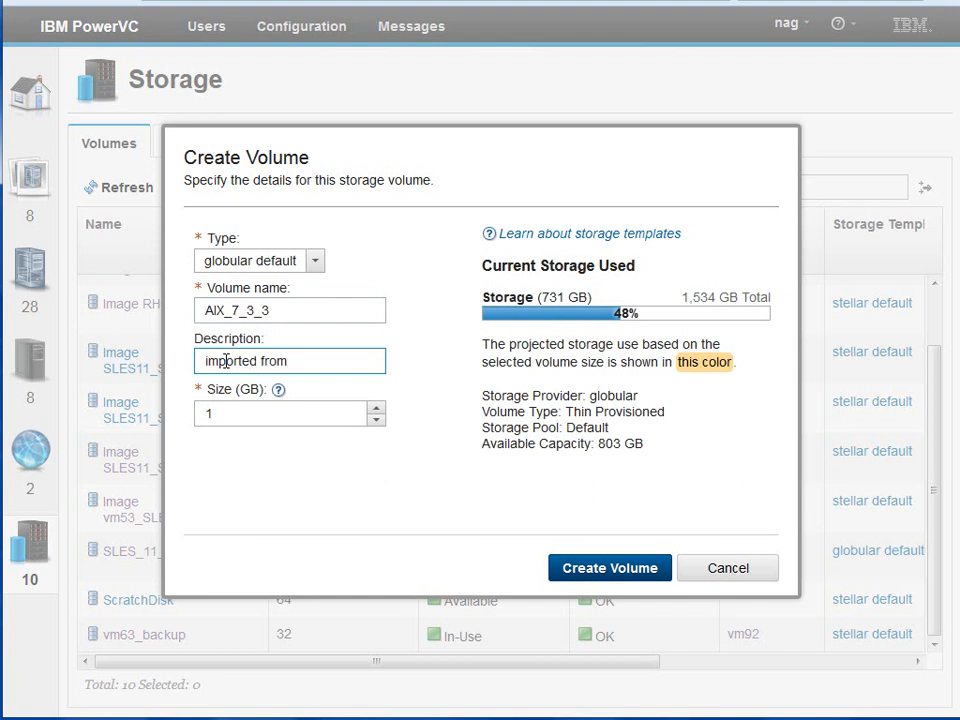
type("Stellar")
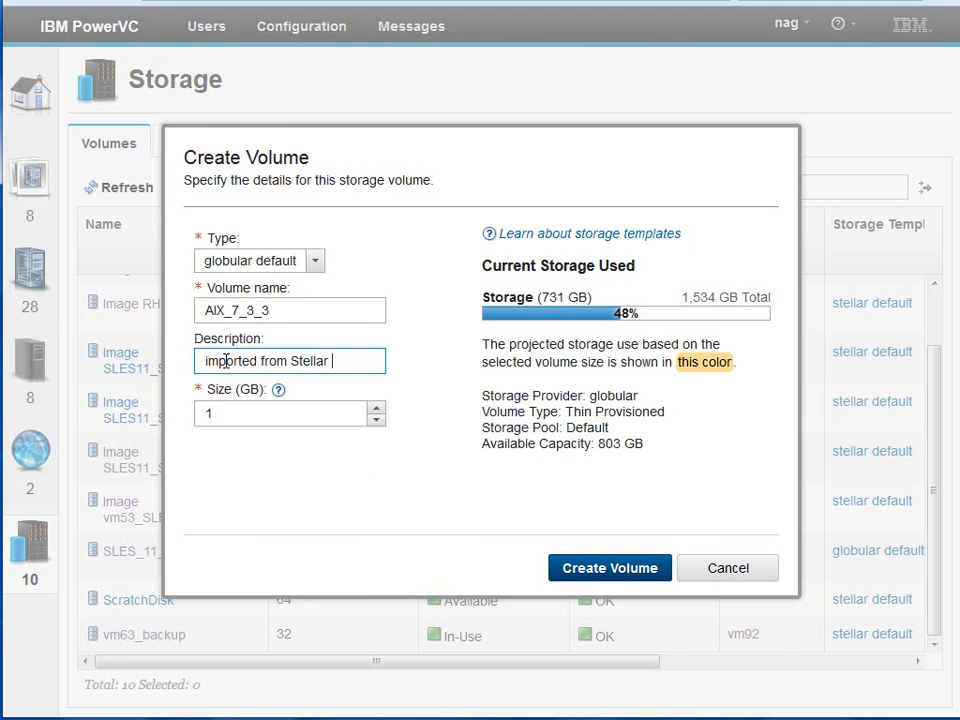
type("SSP")
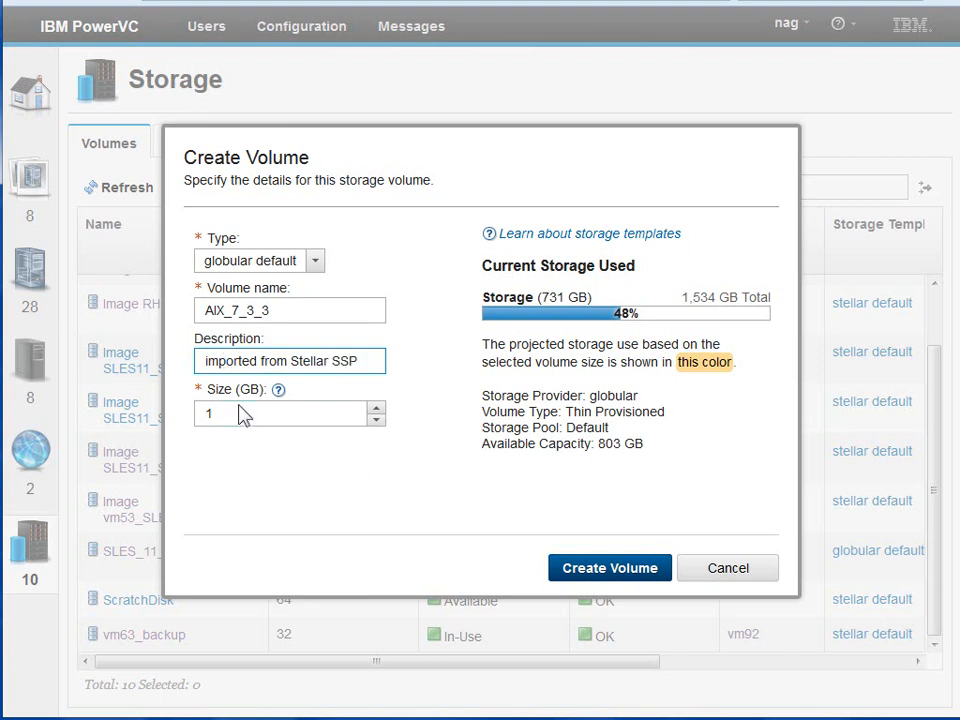
type("32")
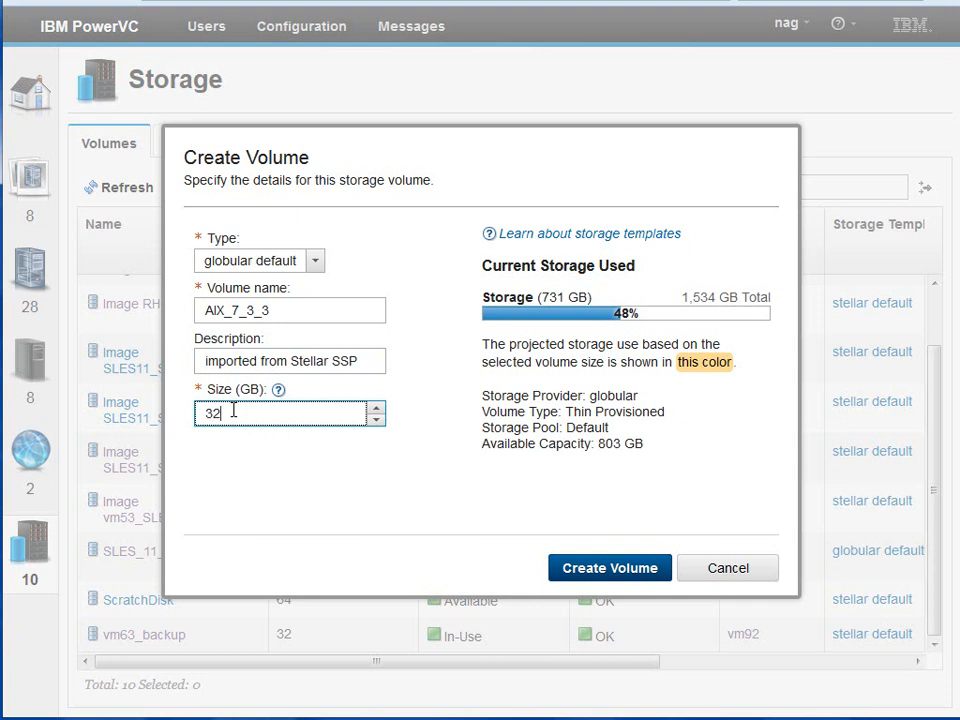
left_click(608, 568)
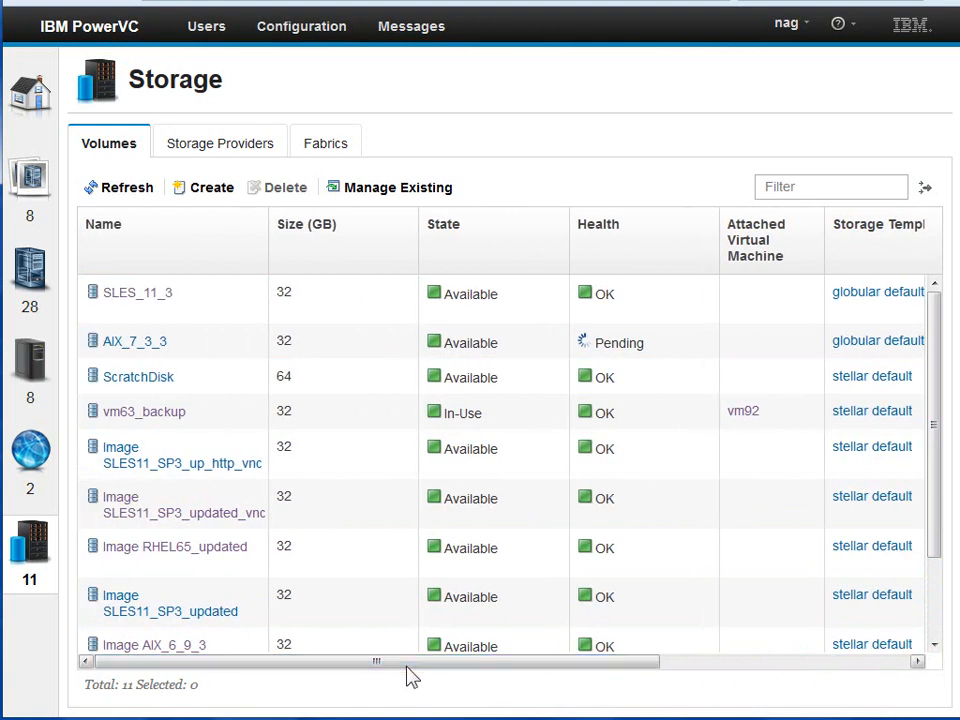
- Create volume AIX_6_9_3 on globular default, description 'Imported from Stellar SSP', size 32 GB
left_click(136, 340)
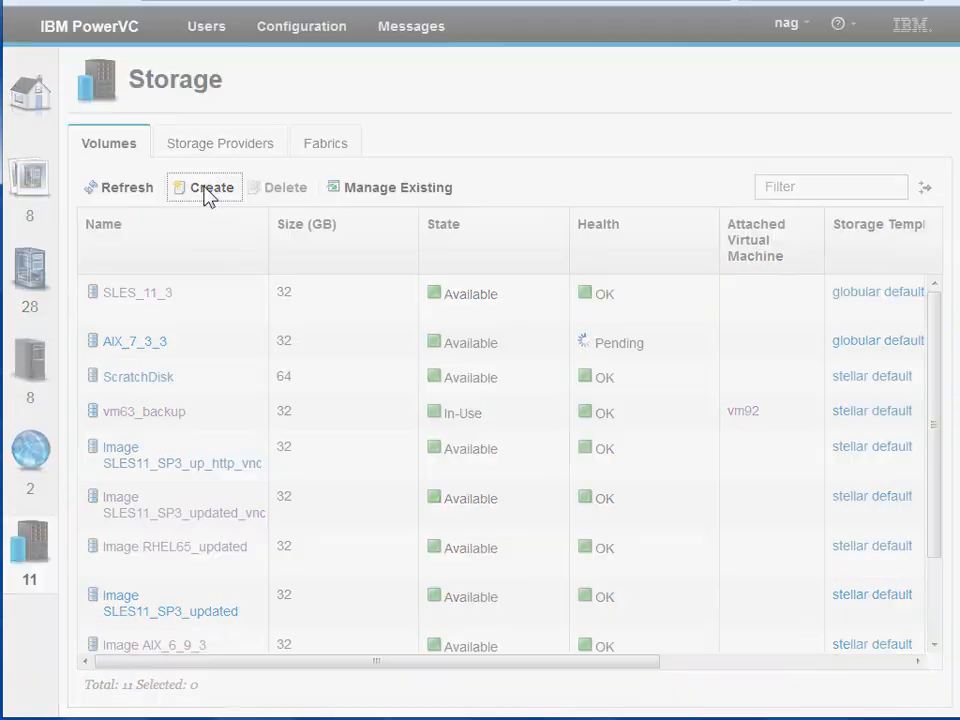
left_click(212, 188)
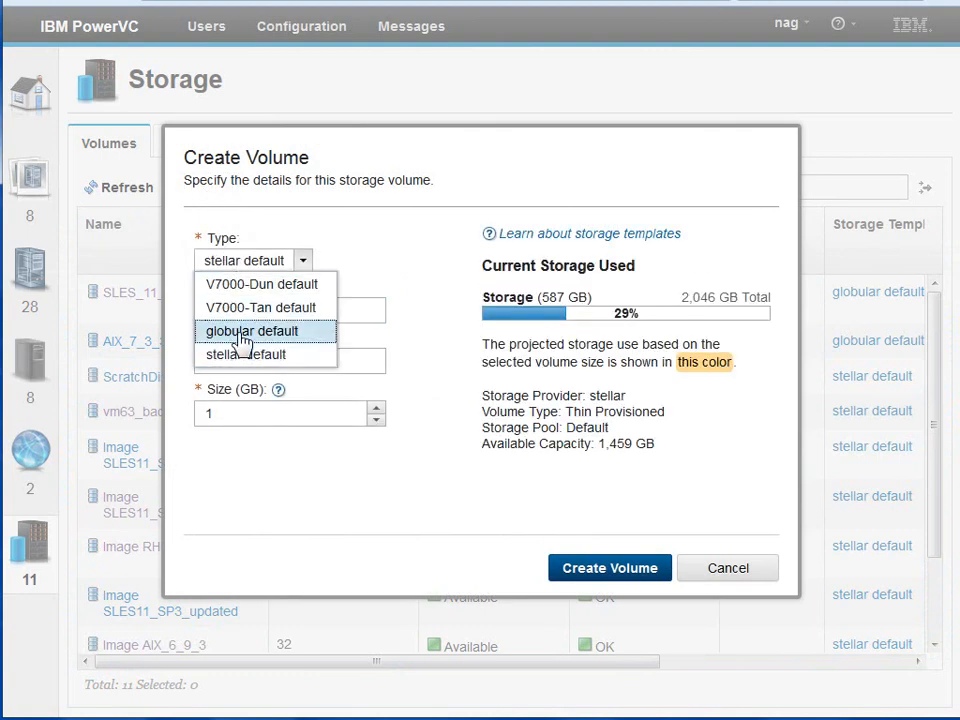
left_click(252, 332)
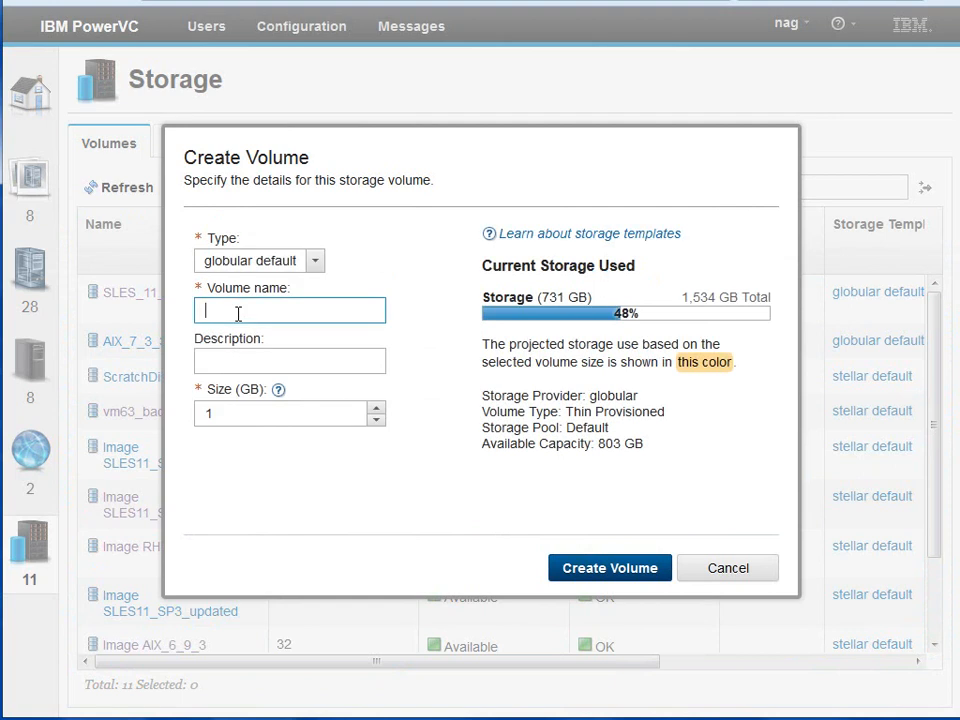
type("AIX_6_9_3")
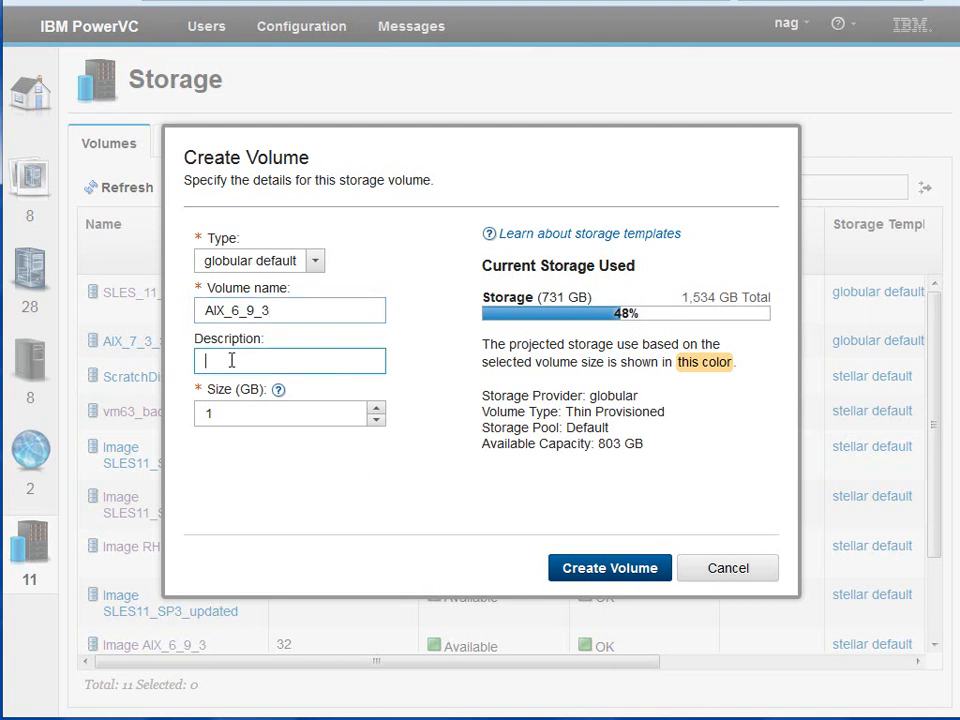
type("Imported")
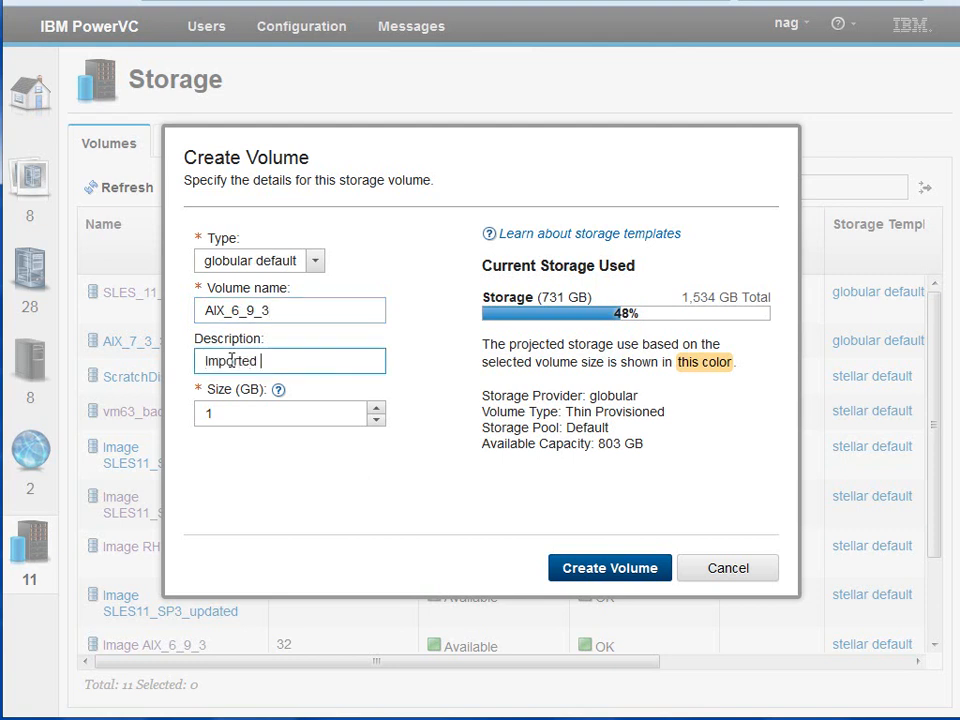
type("from S")
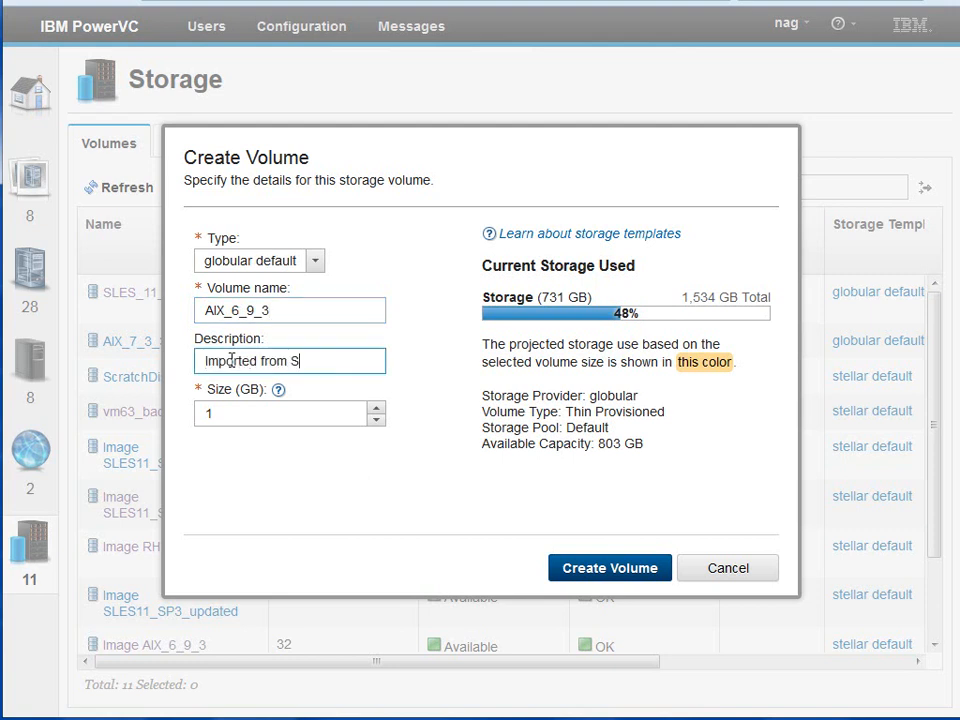
type("tellar SSP")
left_click(290, 412)
type("32")
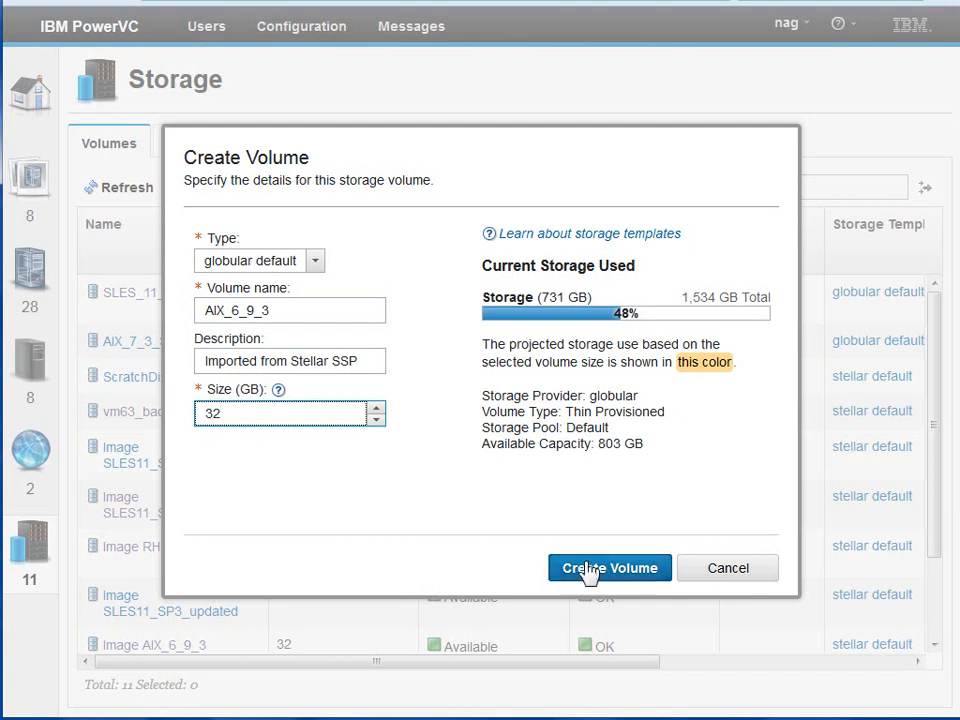
left_click(608, 568)
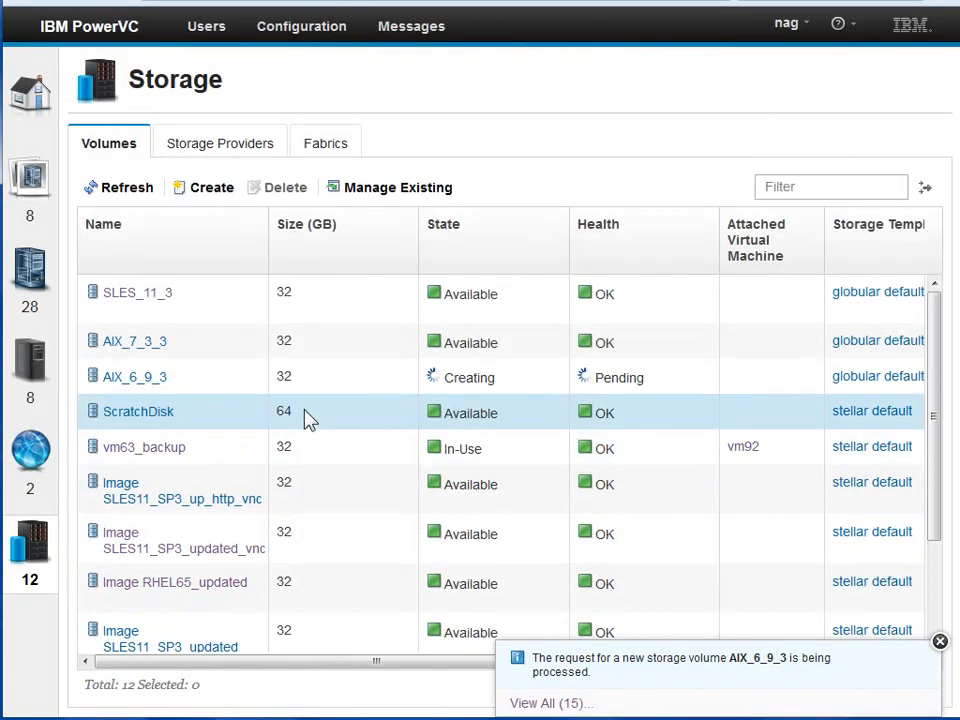
- Start a new volume on the globular default storage template named RHEL64_updated
left_click(212, 188)
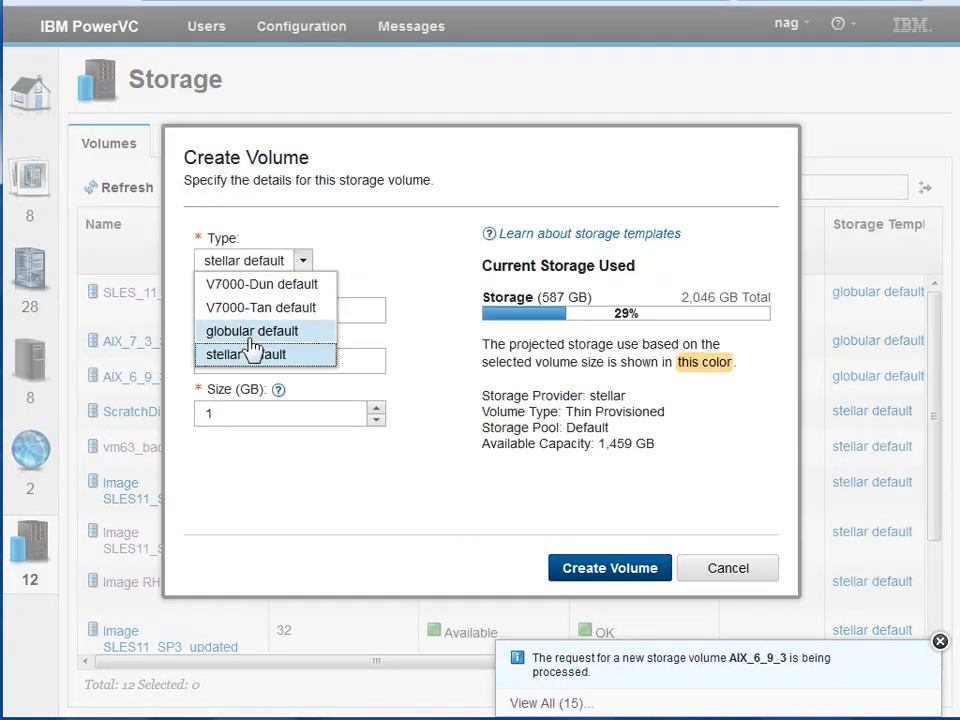
left_click(252, 332)
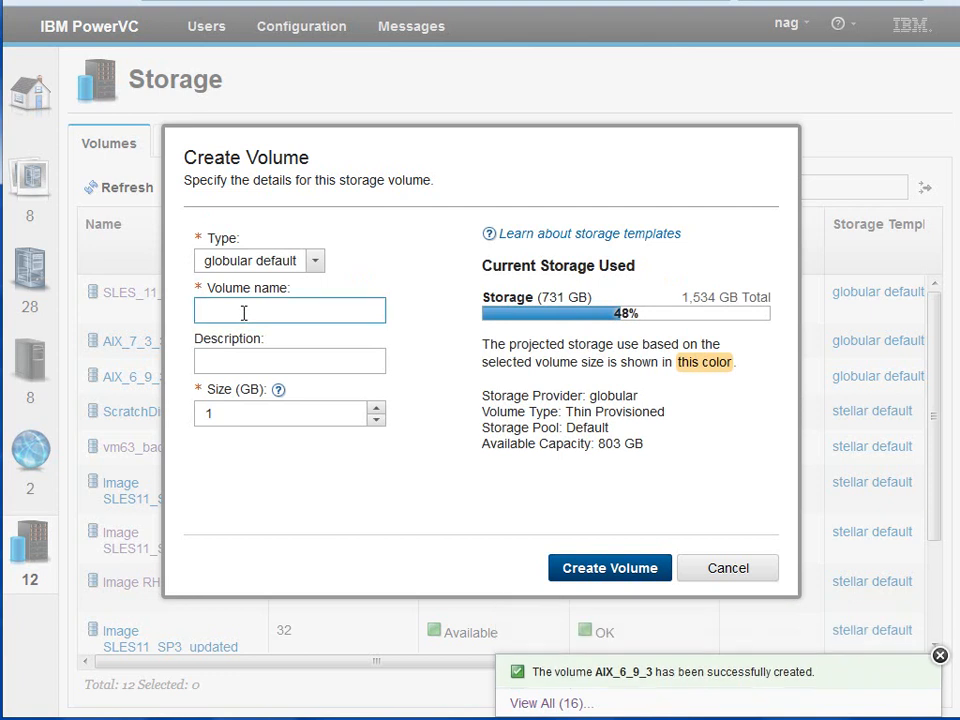
type("RHEL64")
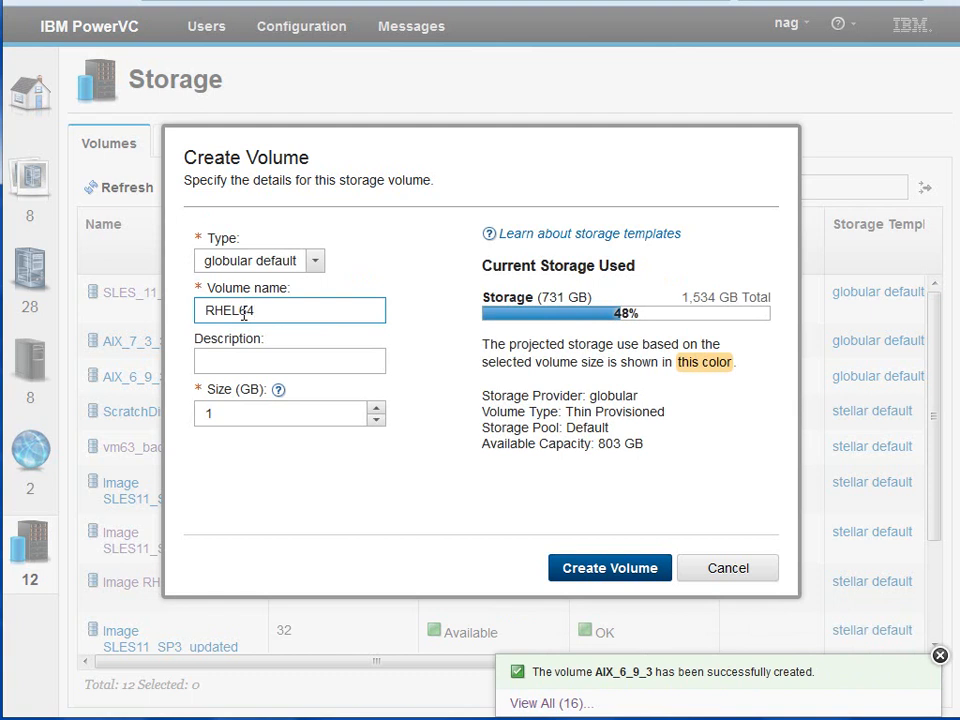
left_click(940, 656)
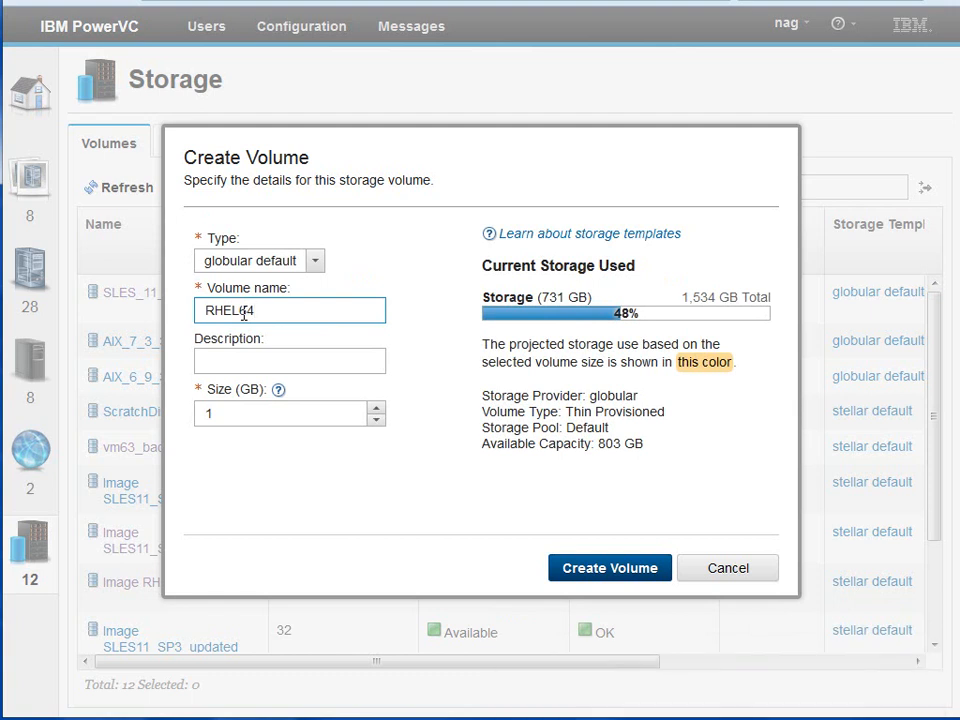
type("_updated")
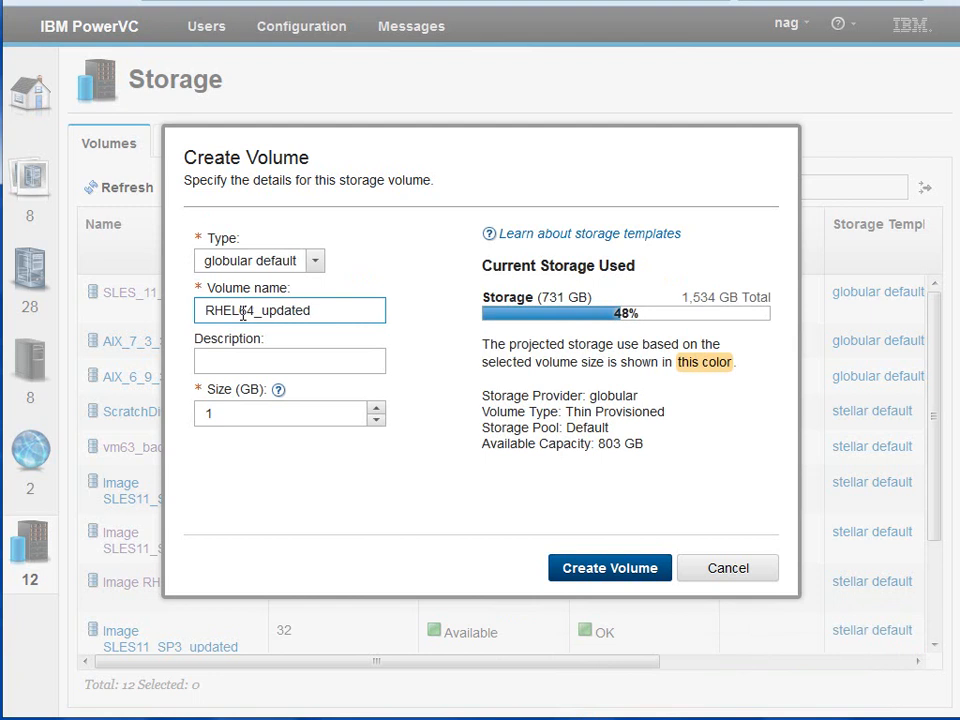
- Describe it as 'Imported from Stellar SSP' and submit the Create Volume request
left_click(290, 360)
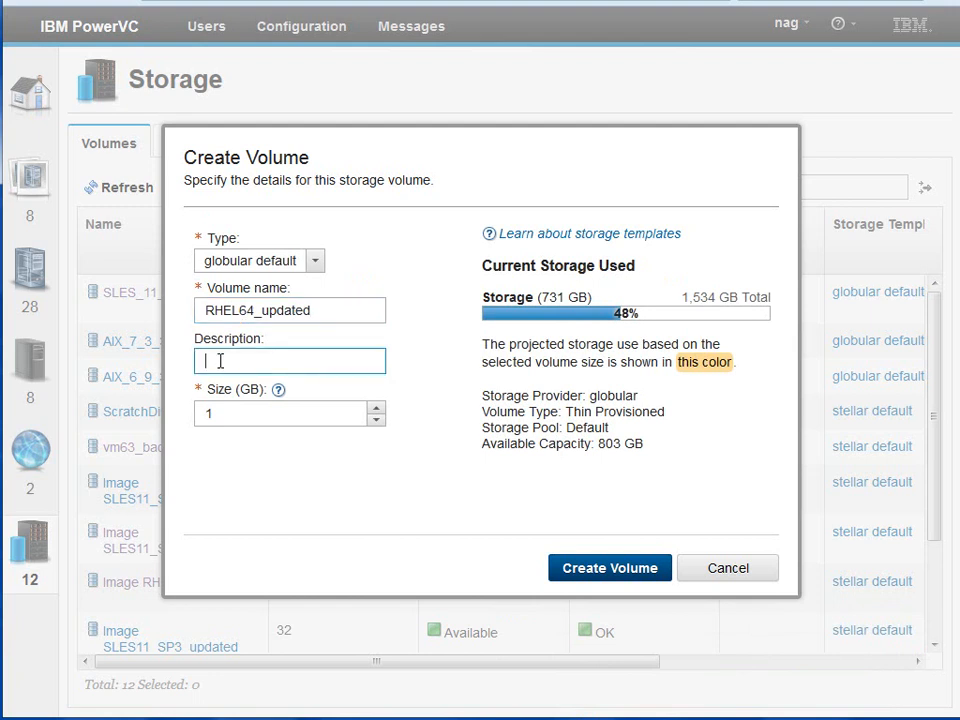
type("Imported")
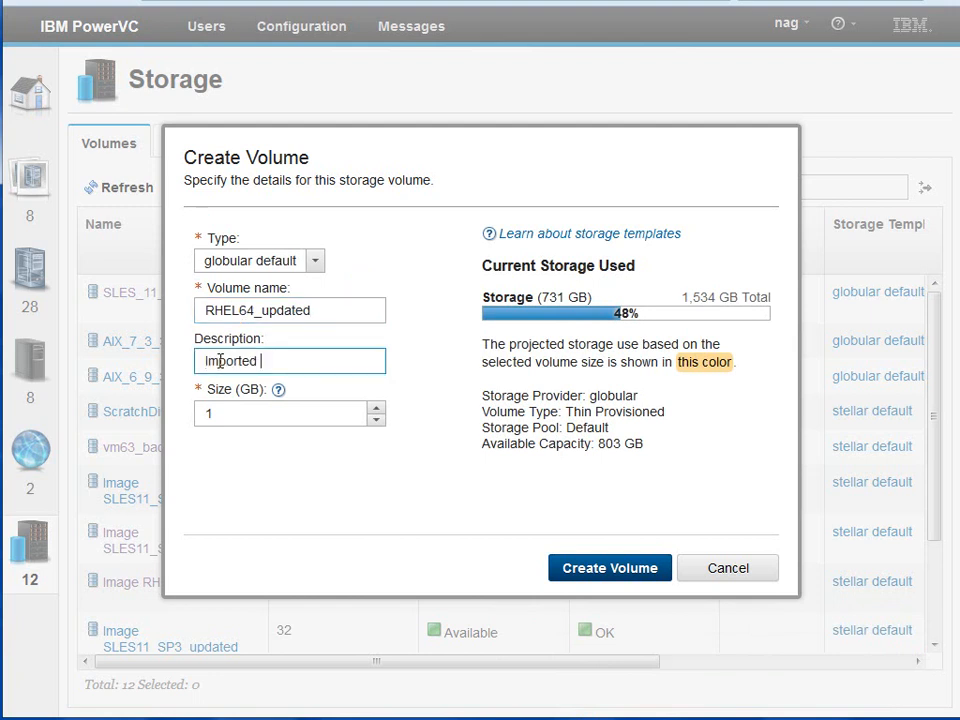
type("from Stellar SSP")
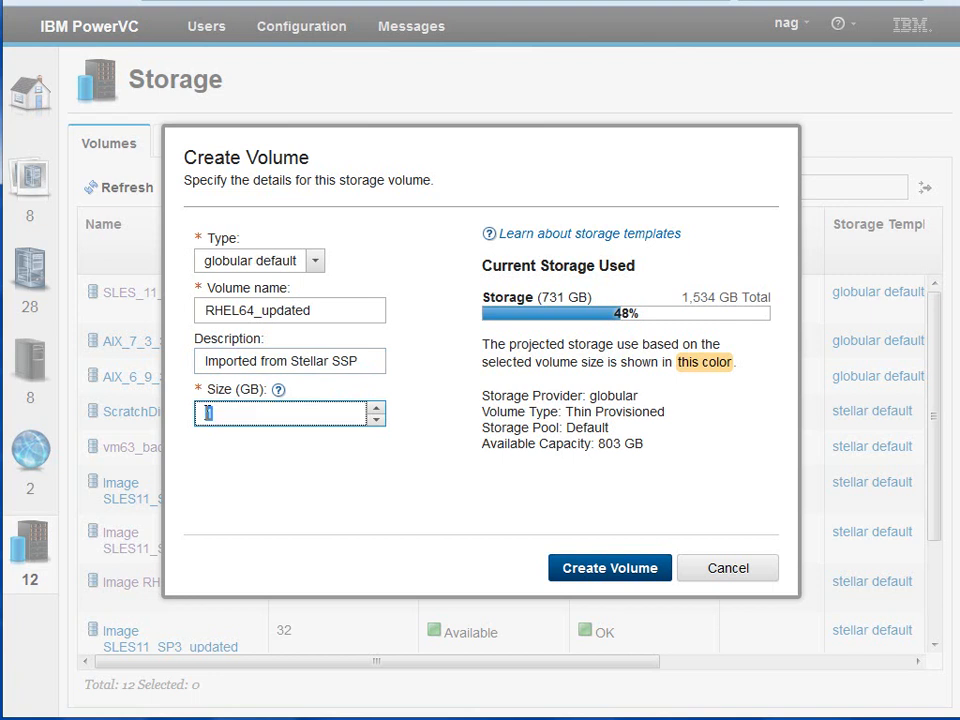
left_click(608, 568)
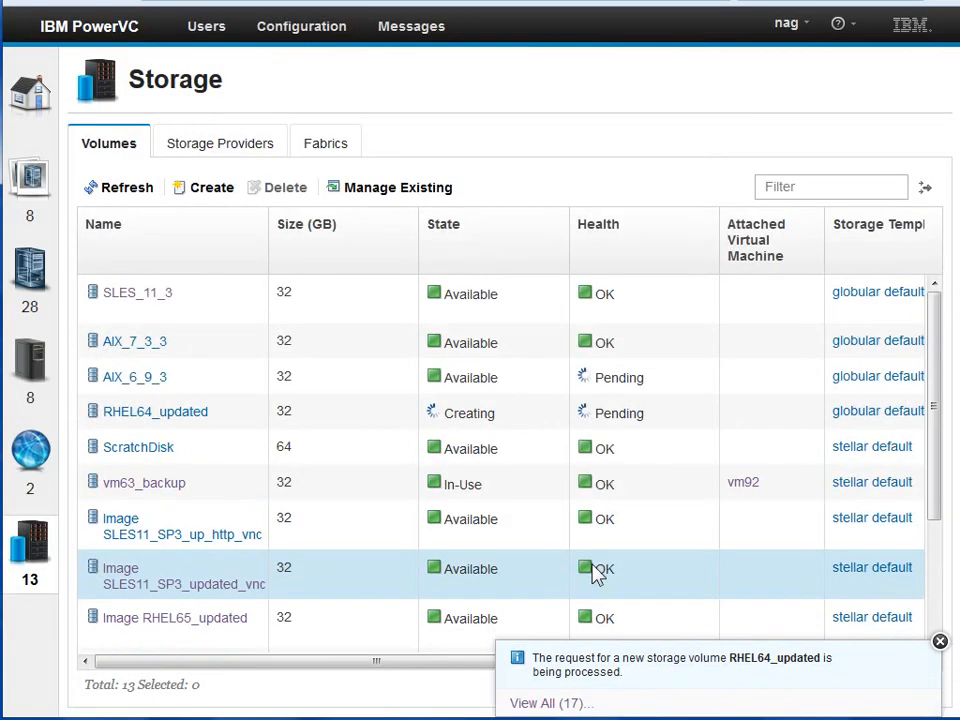
left_click(156, 412)
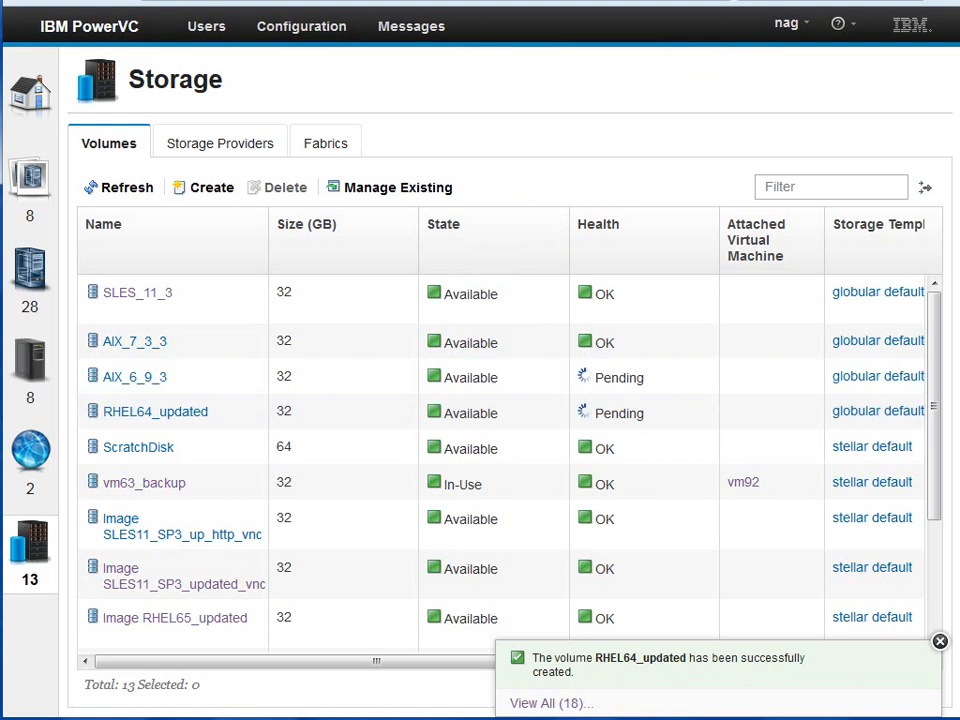
left_click(938, 640)
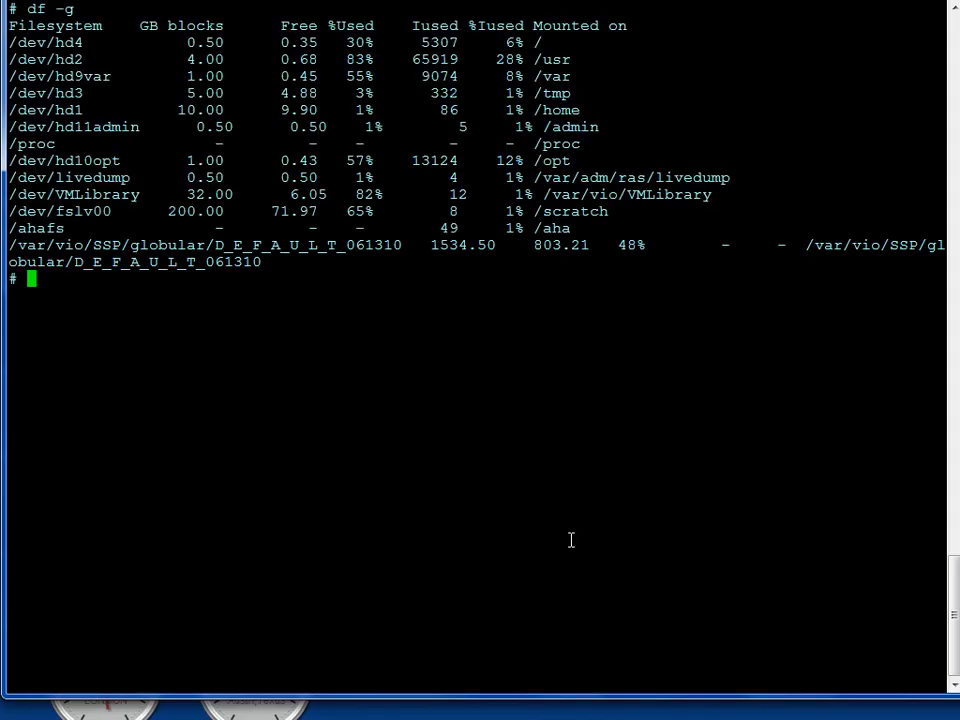
mouse_move(560, 296)
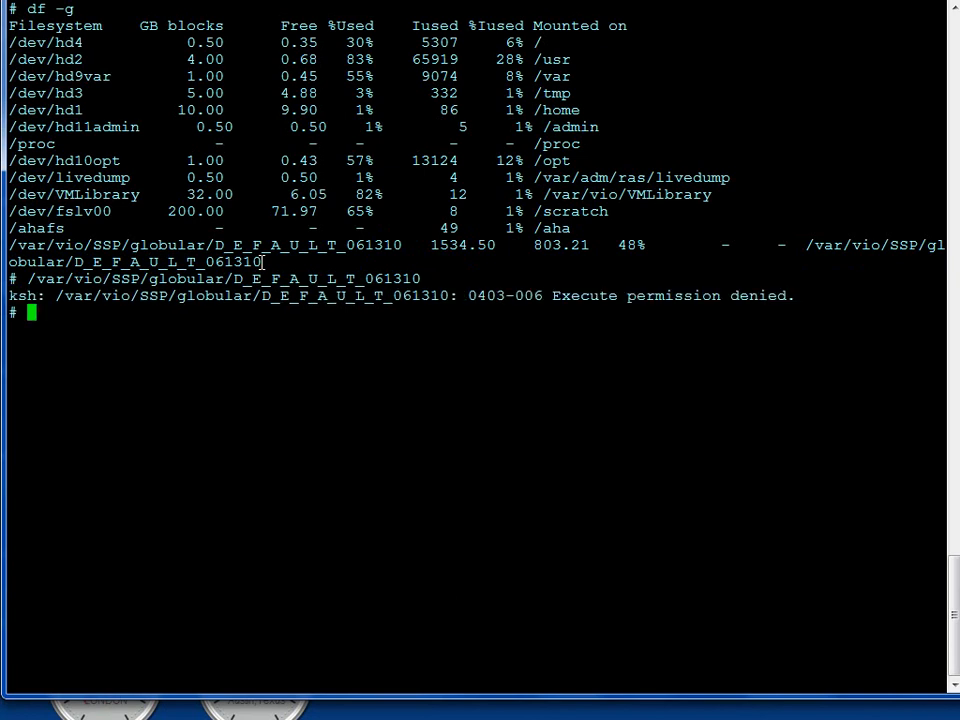
- Change into /var/vio/SSP/globular/D_E_F_A_U_L_T_061310 and list its IM, VIOSCFG and VOL1 folders
type("cd")
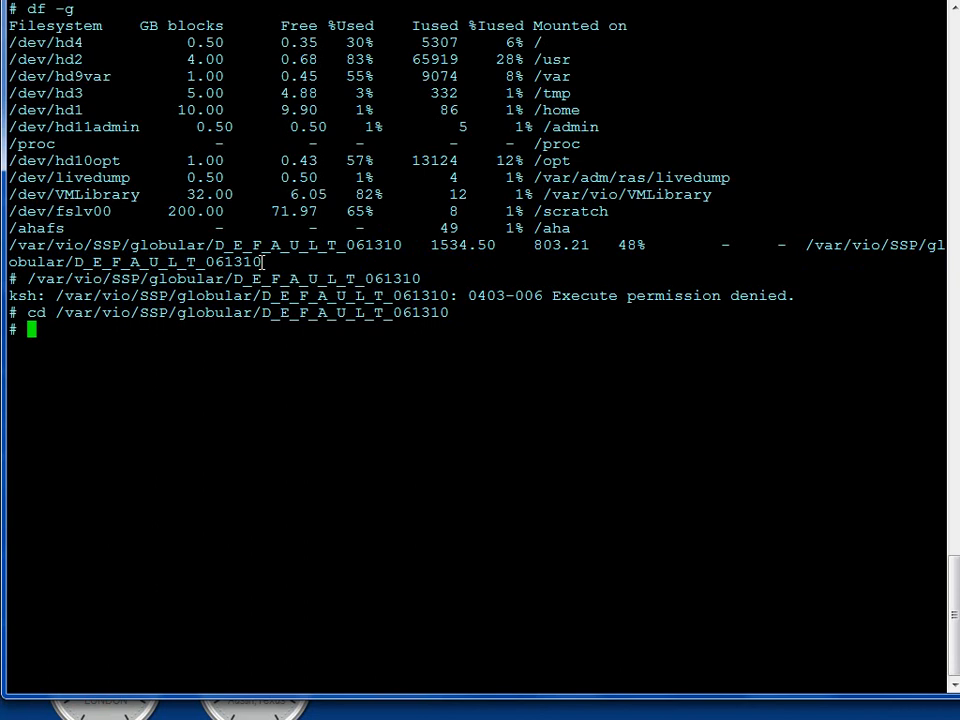
type("ls")
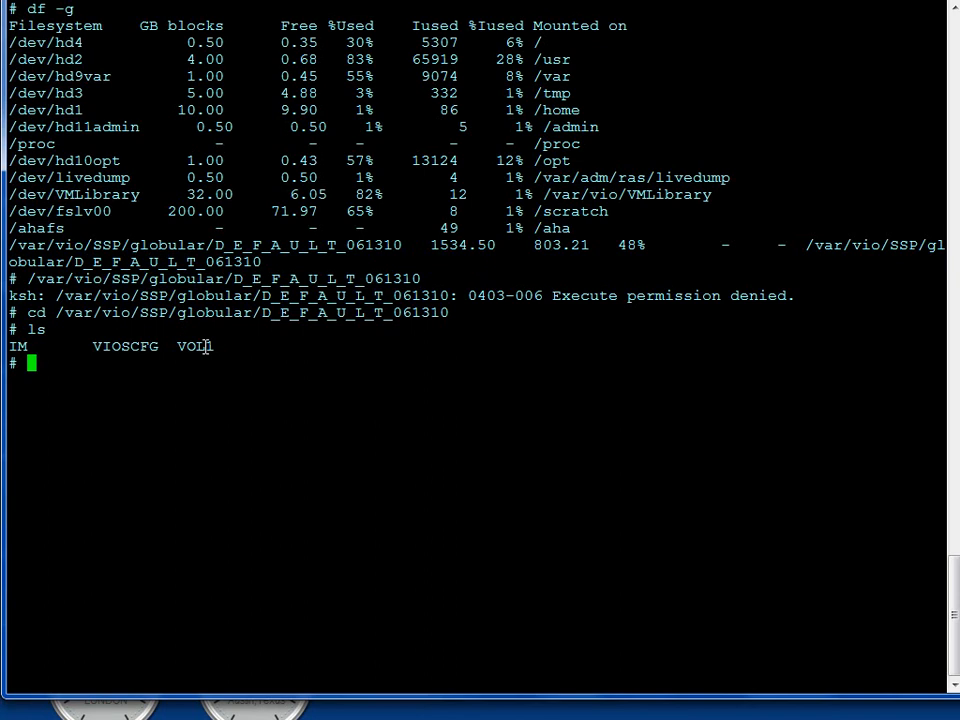
- Enter VOL1, list its volume files and select the AIX_6_9_3 volume file name
type("c")
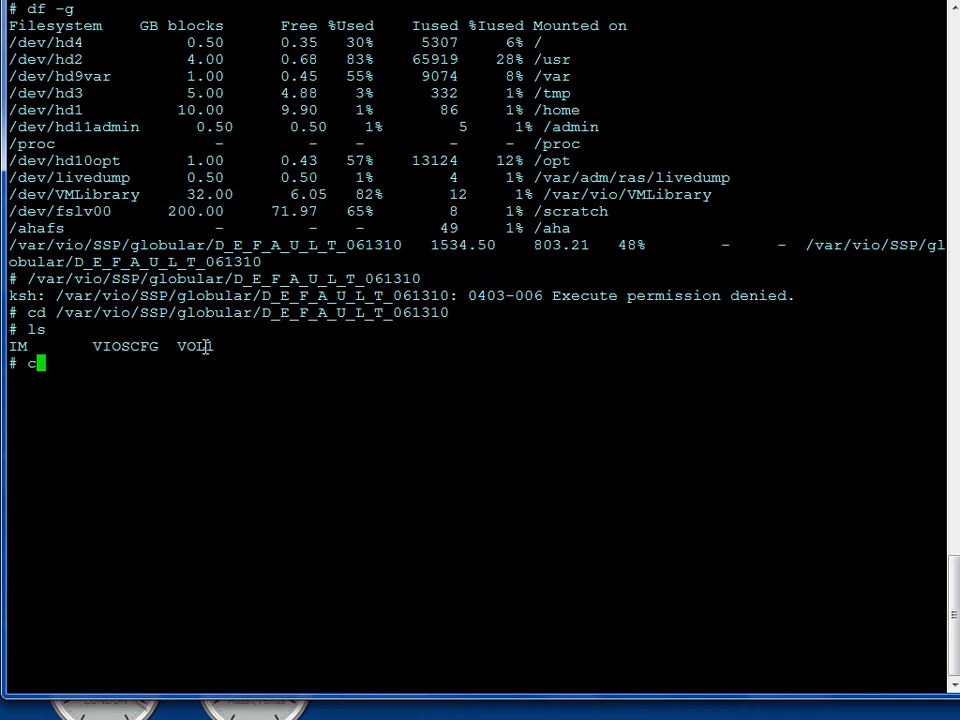
type("d VOL1")
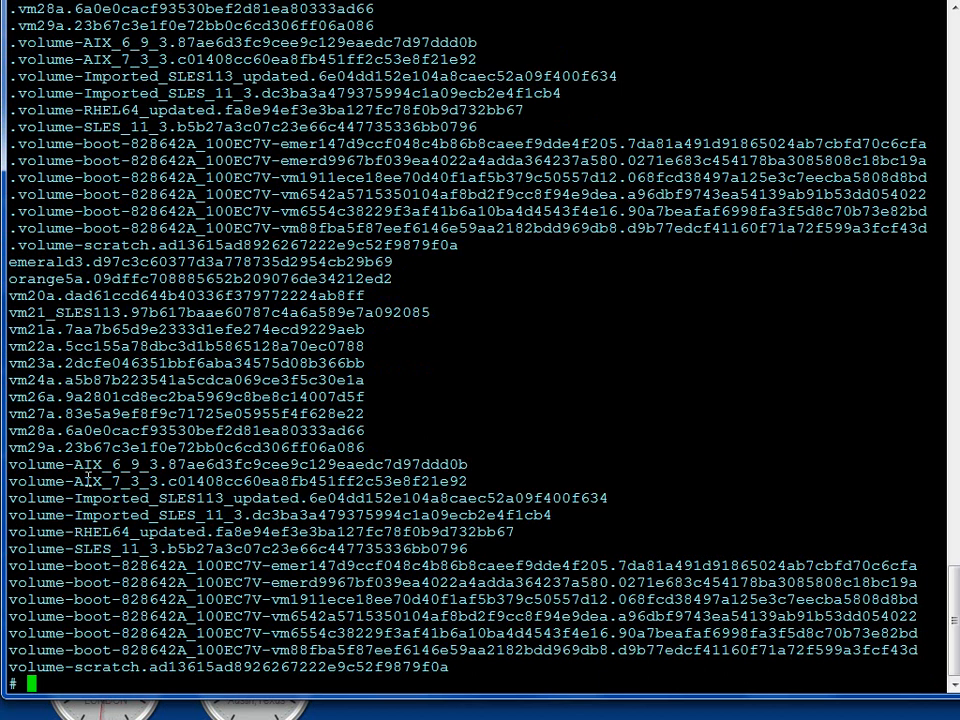
double_click(20, 464)
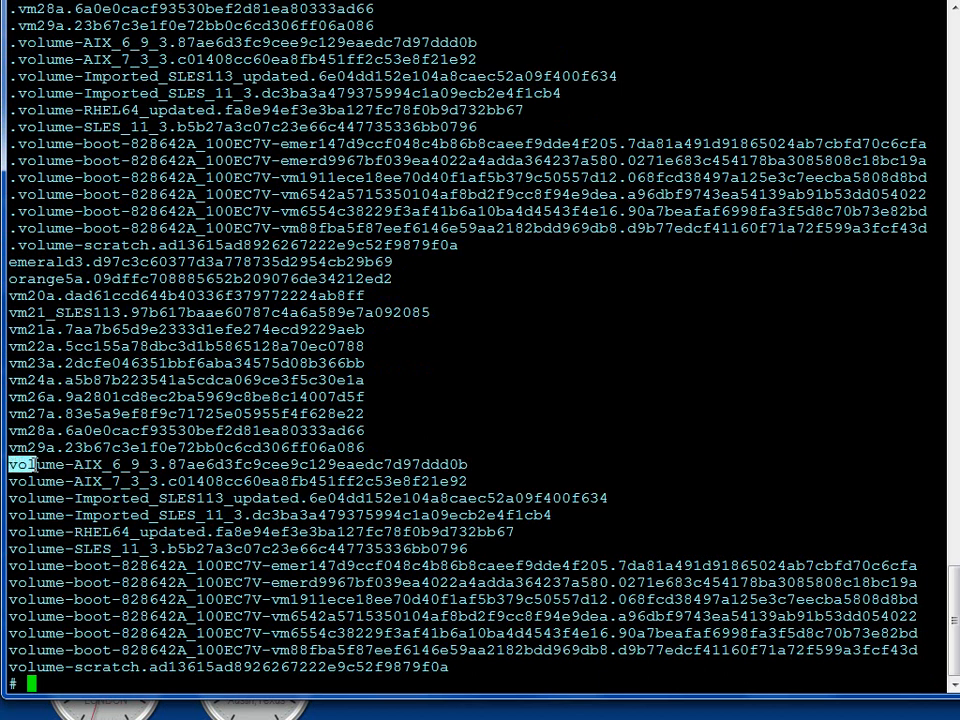
left_click_drag(8, 464, 486, 480)
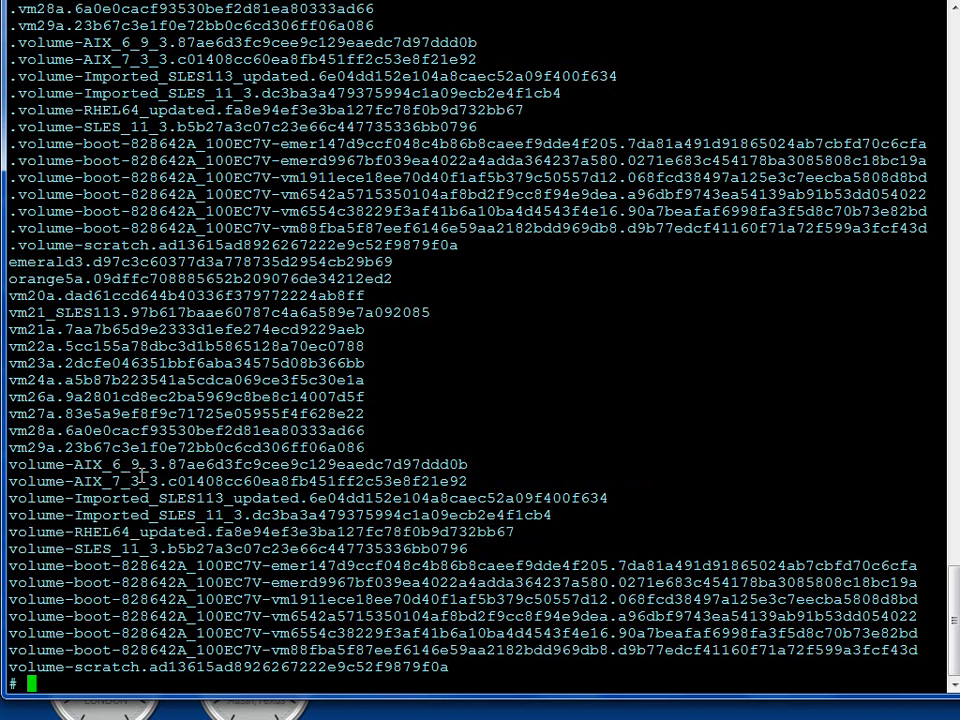
- List /scratch to show the AIX, RHEL and SLES scratch image files
type("ls")
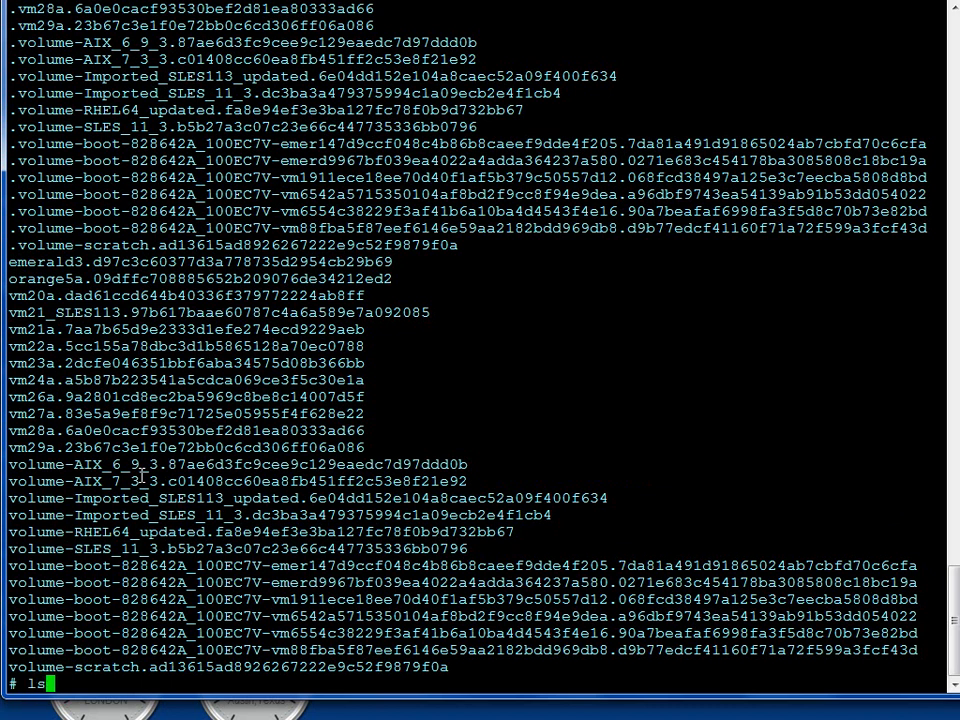
type("/scratch")
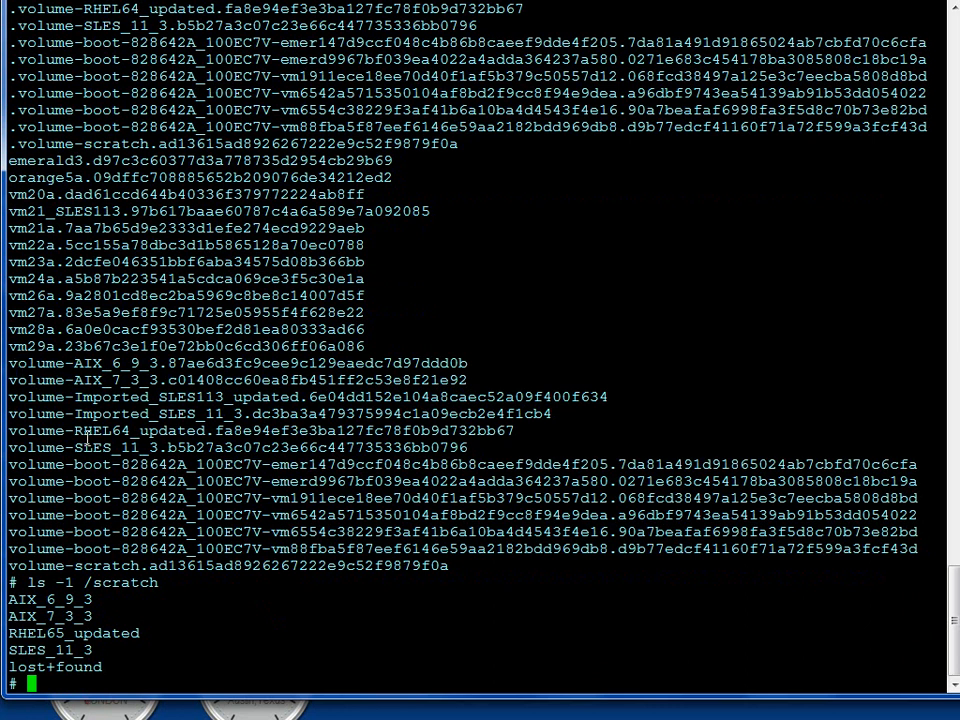
- Begin a dd command with bs=1M reading from the /scratch/ path, fixing a typo
type("dd bs")
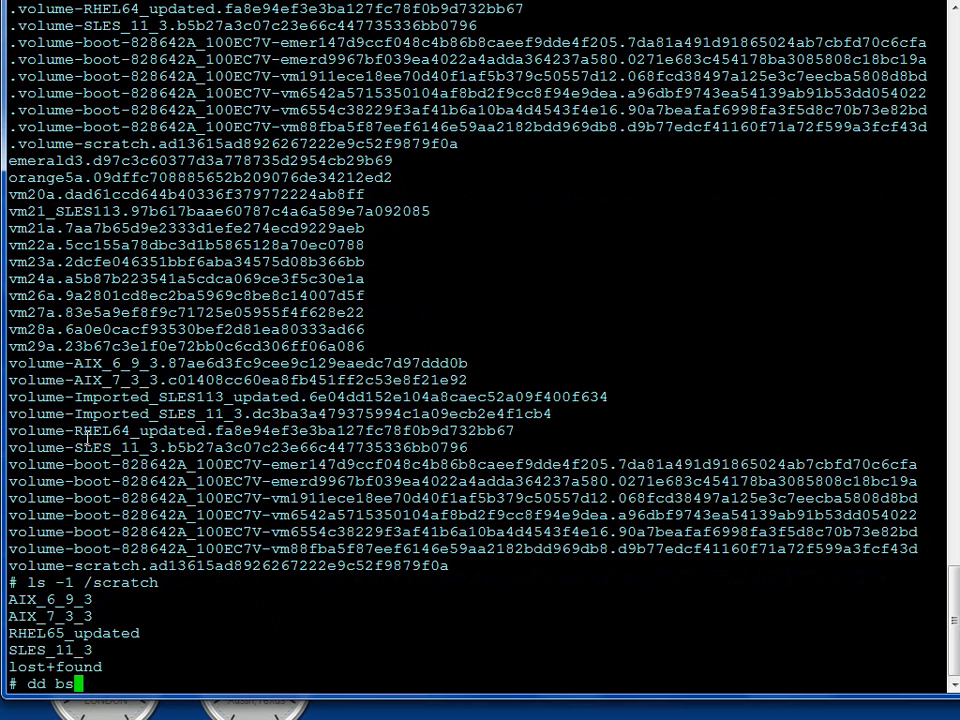
type("=1M")
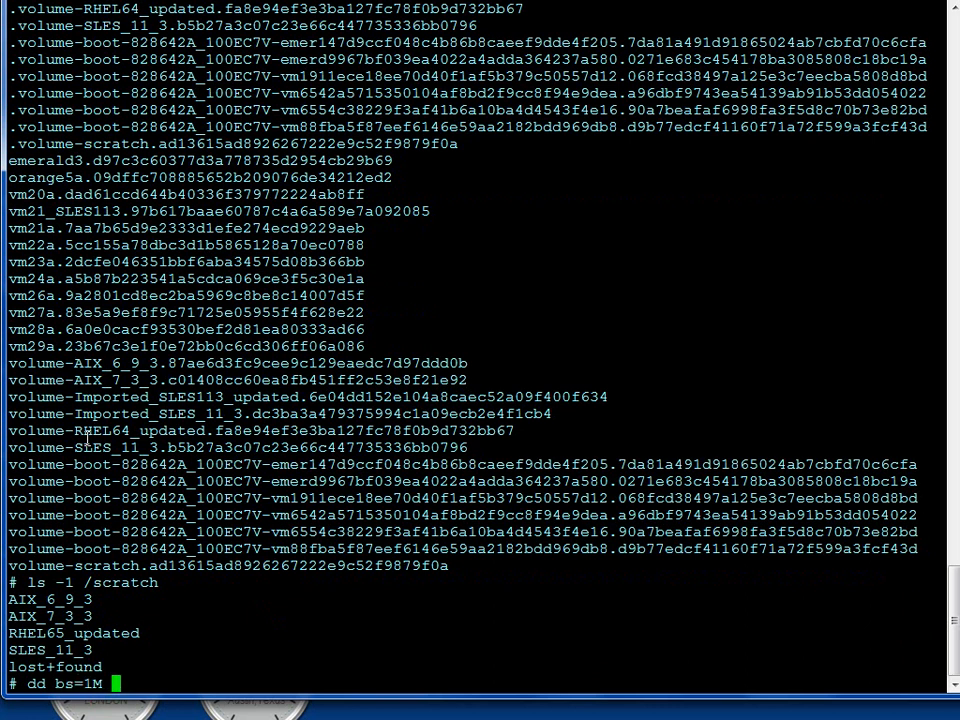
type("if")
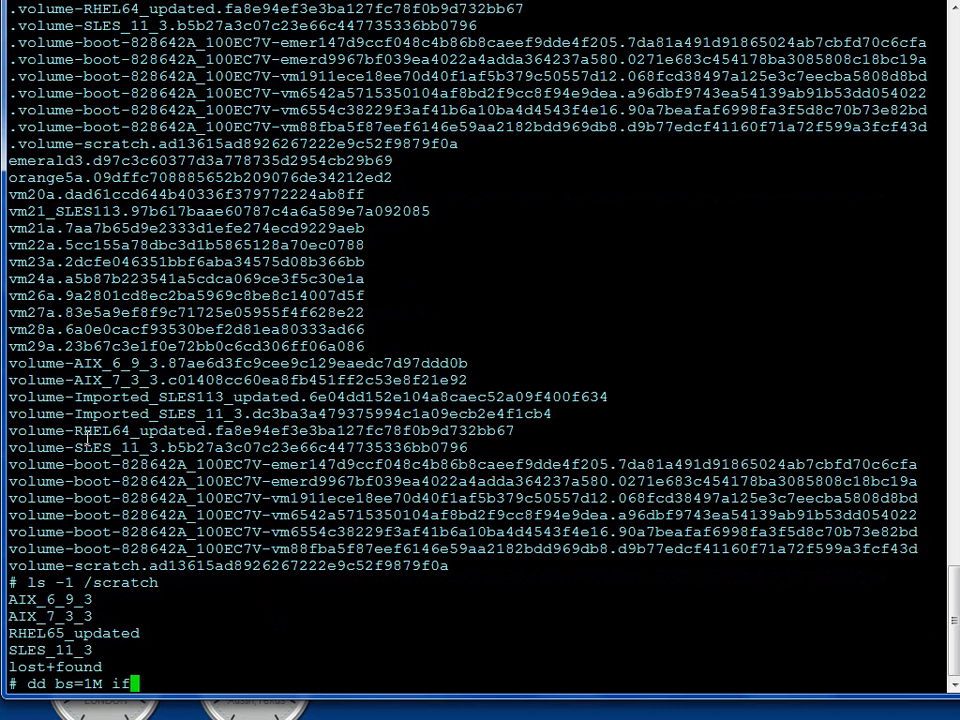
type("=/s")
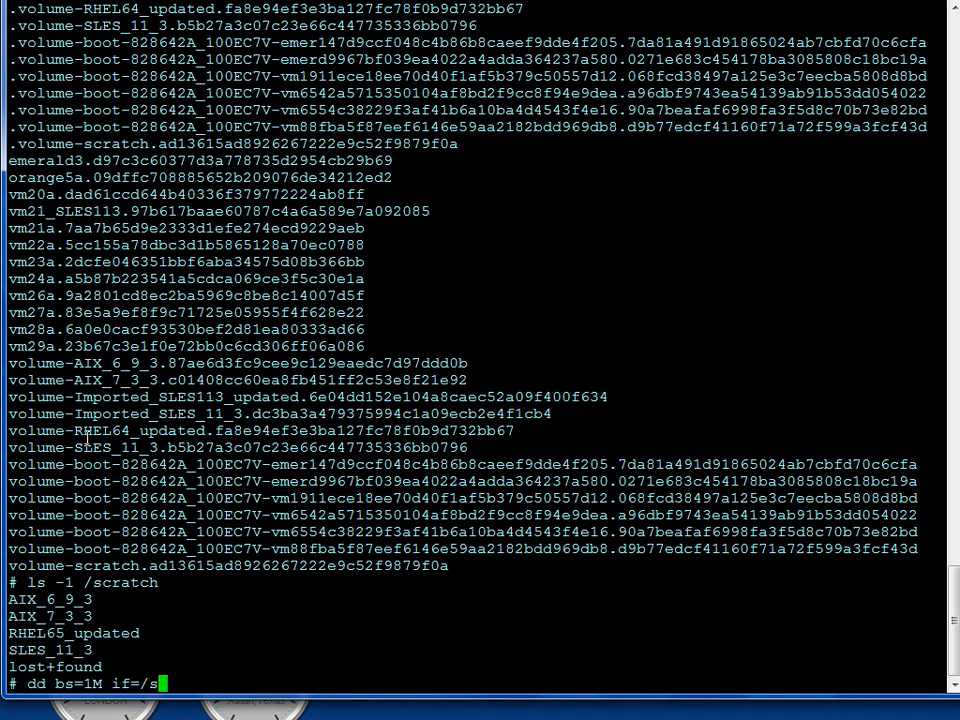
type("cracth")
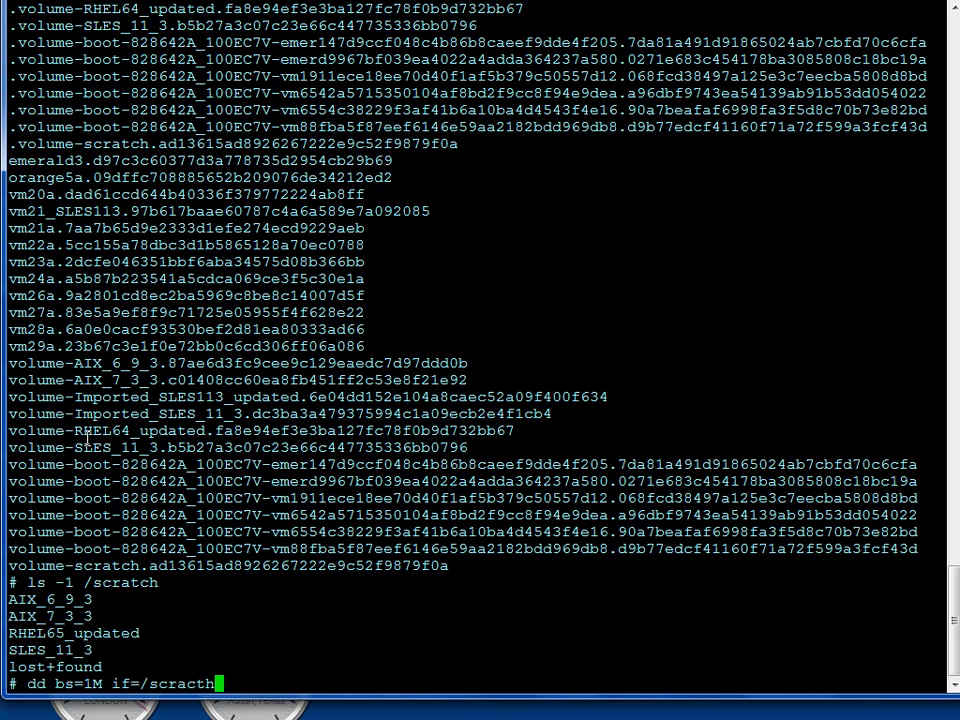
key("Backspace")
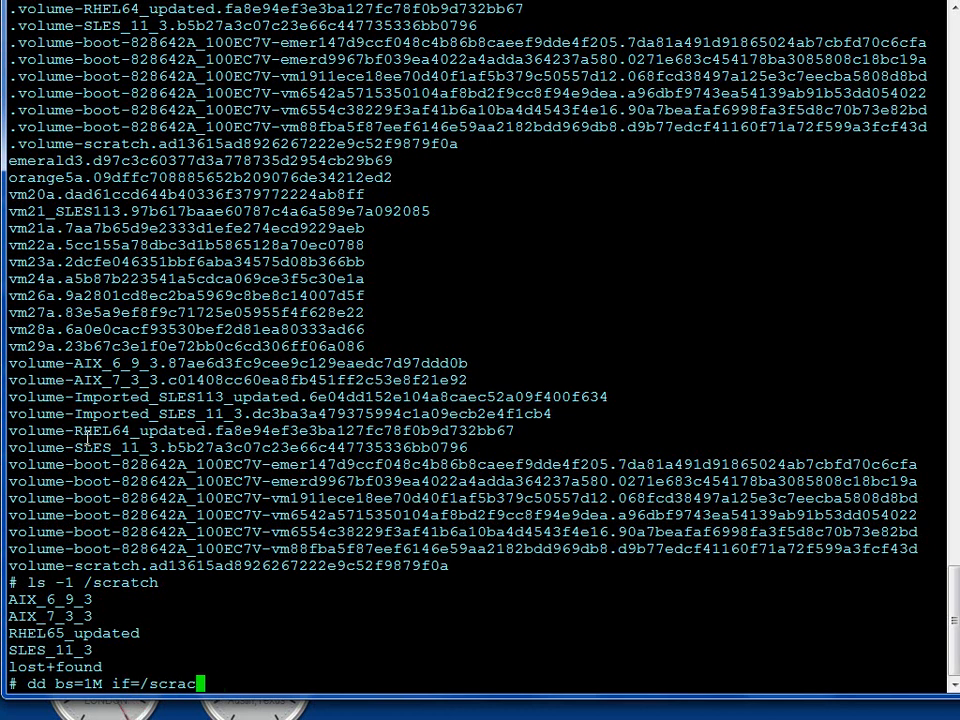
type("h/")
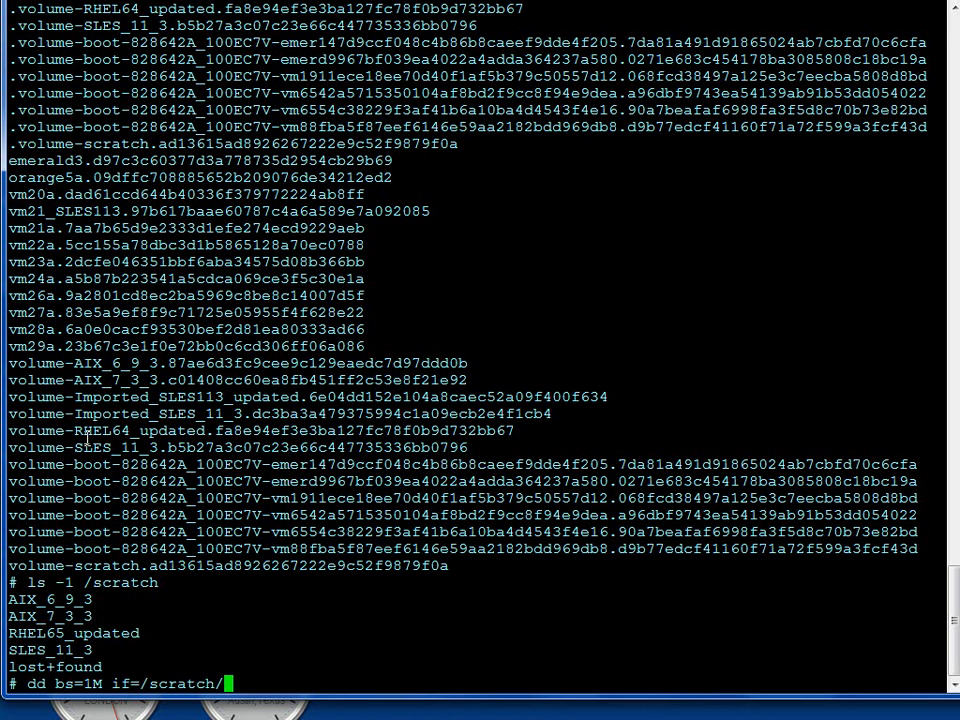
mouse_move(180, 280)
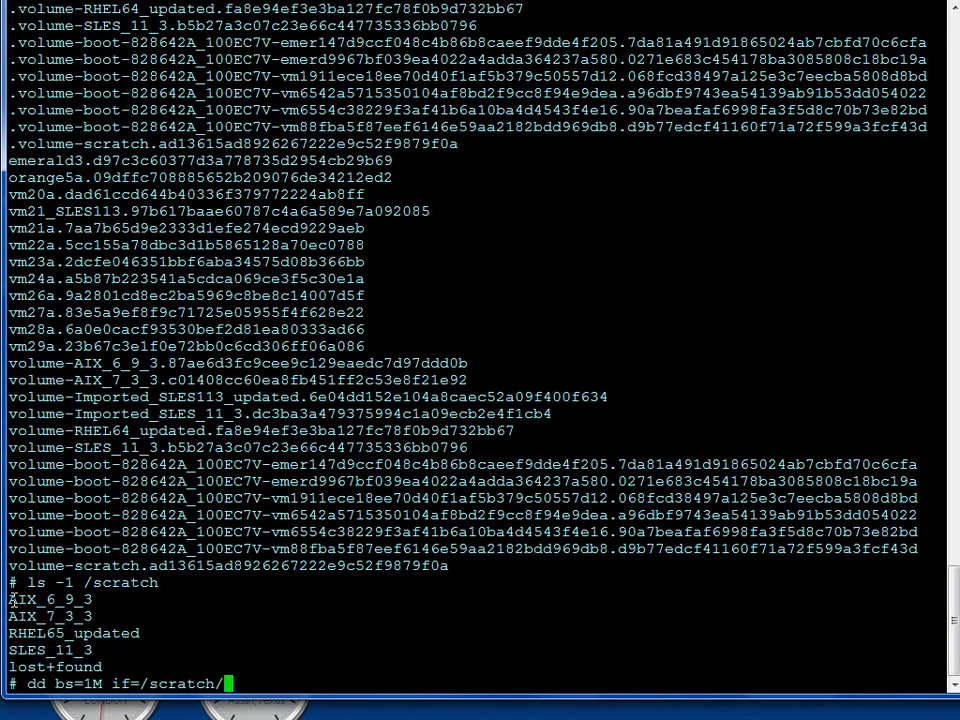
- Complete it with if=/scratch/AIX_6_9_3 and of=volume-AIX_6_9_3.87ae6d3fc9cee9c129eaedc7d97ddd0b
double_click(44, 600)
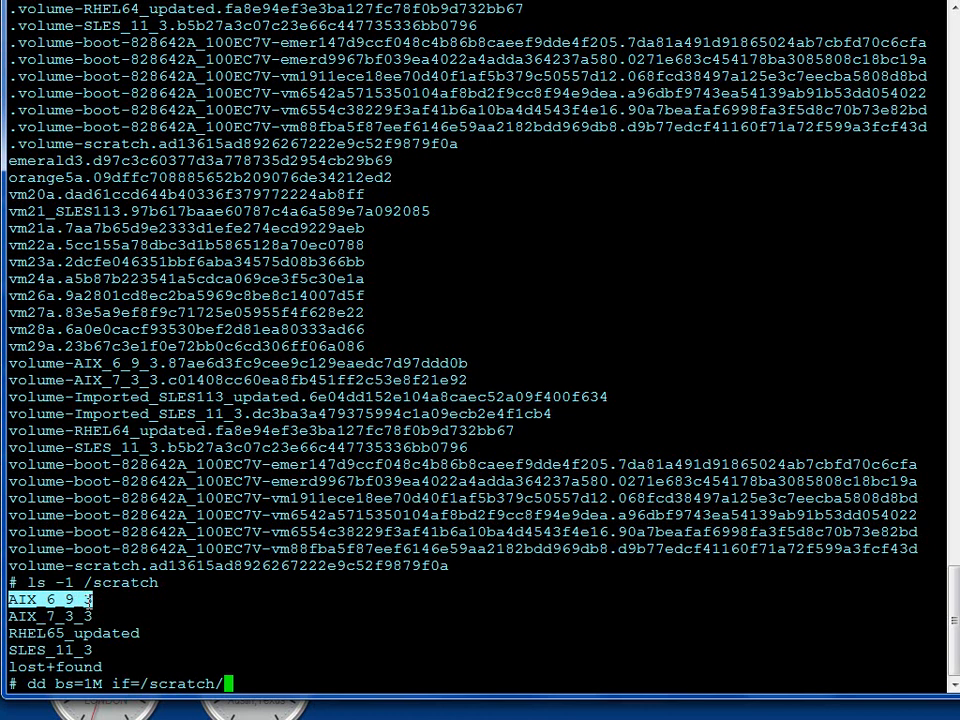
type("A")
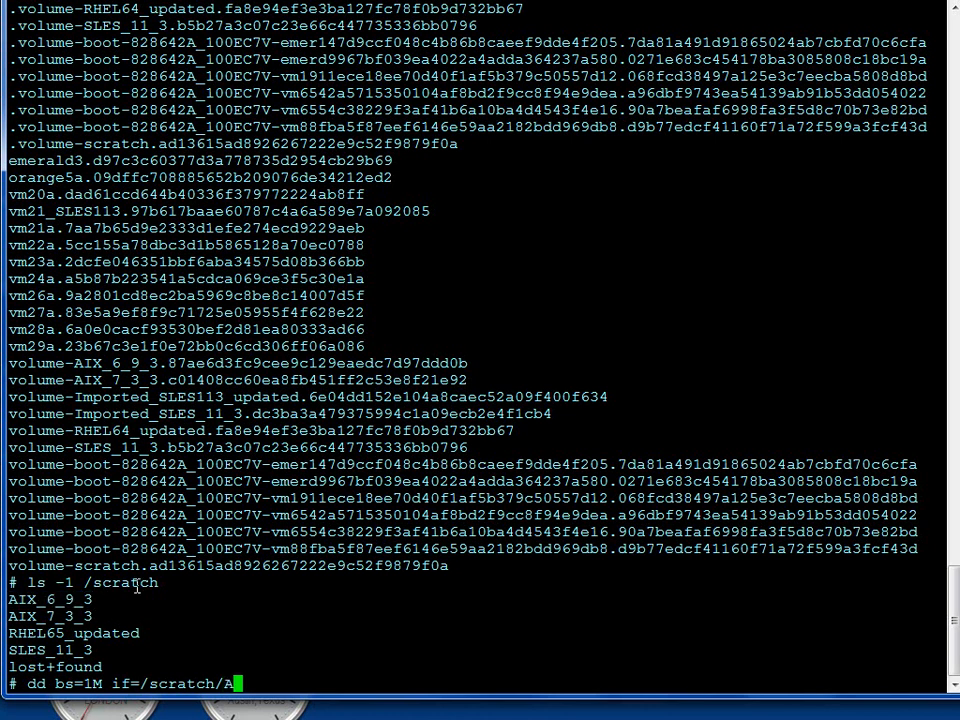
type("IX_6_9_3 o")
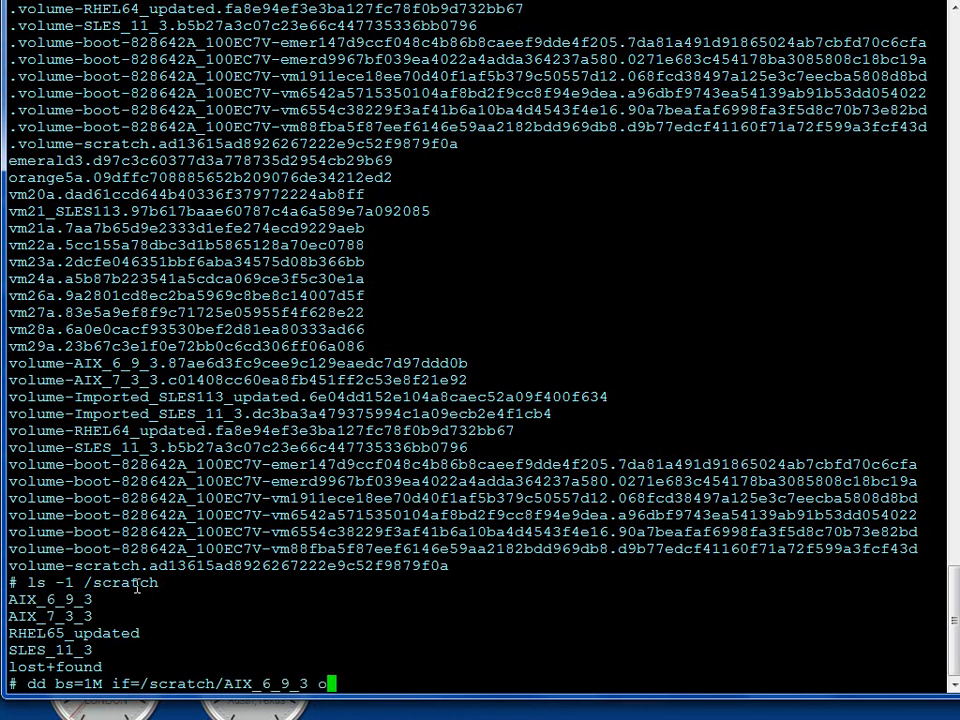
type("f=")
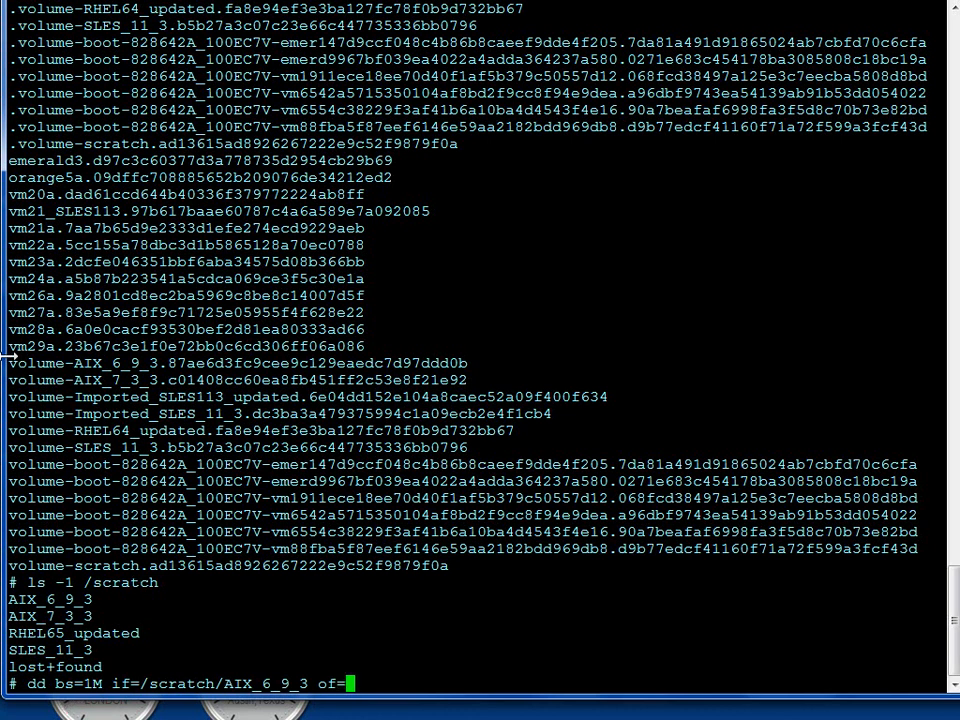
double_click(24, 364)
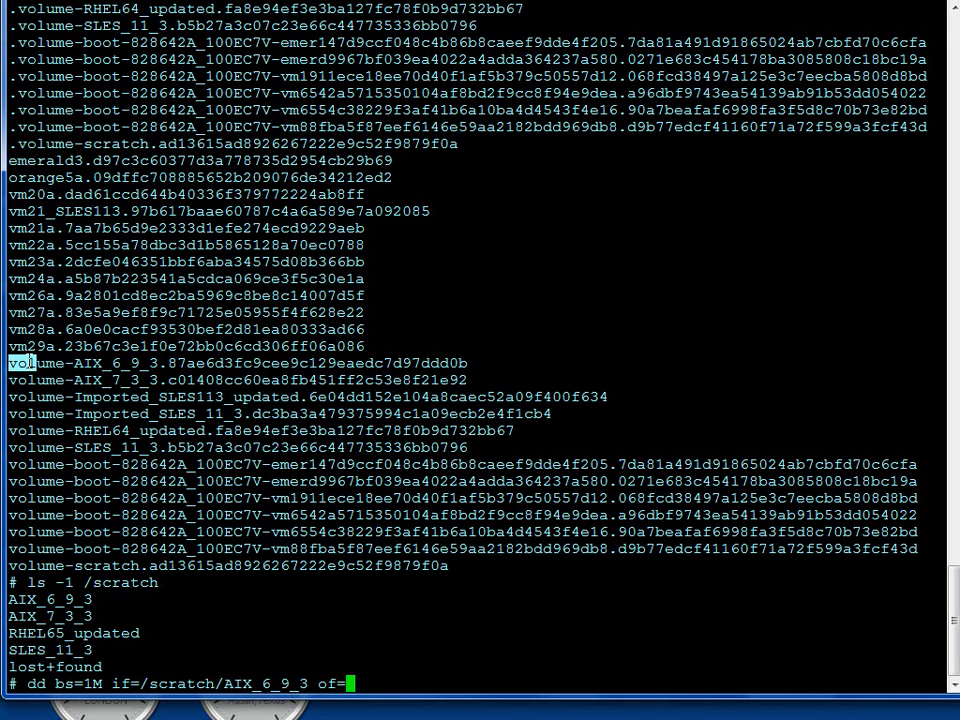
mouse_move(22, 128)
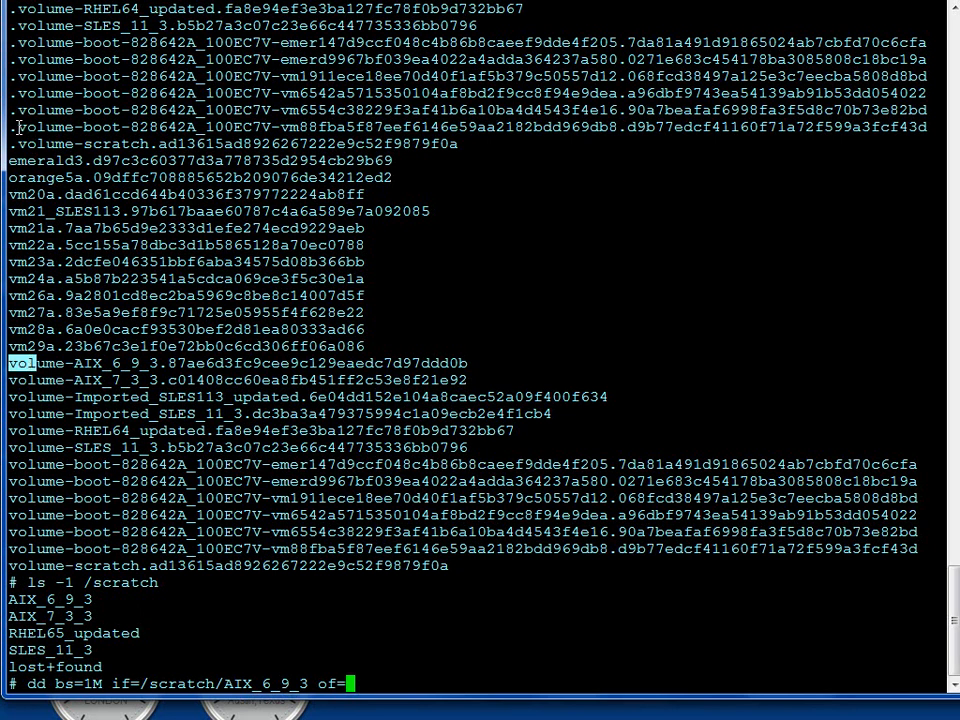
mouse_move(148, 112)
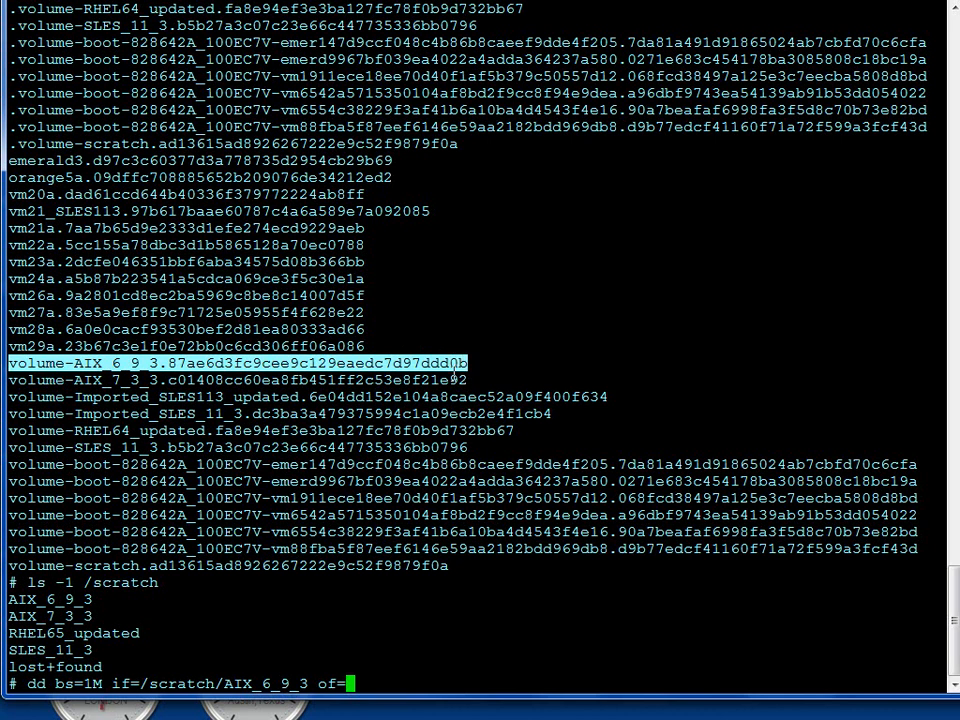
type("volume-AIX_6_9_3.87ae6d3fc9cee9c129eaedc7d97ddd0b")
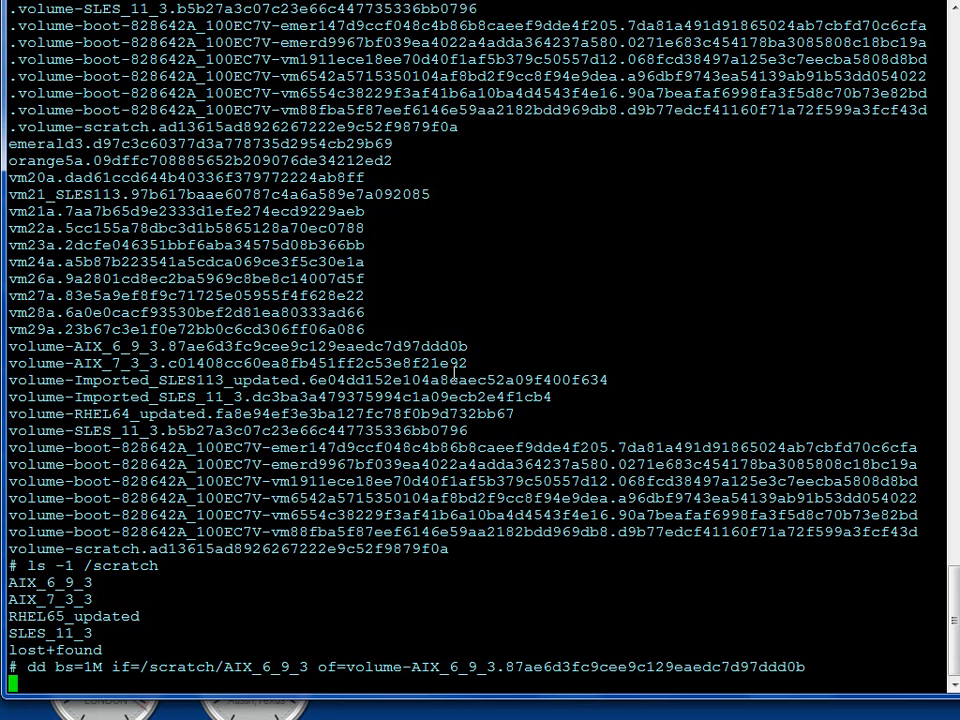
mouse_move(144, 590)
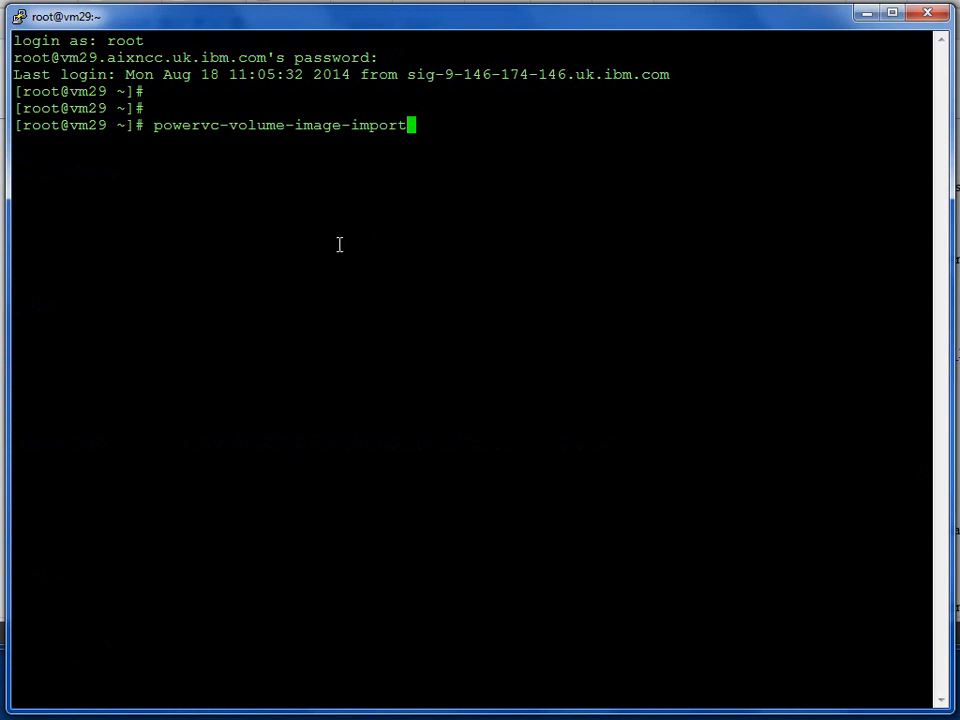
mouse_move(348, 220)
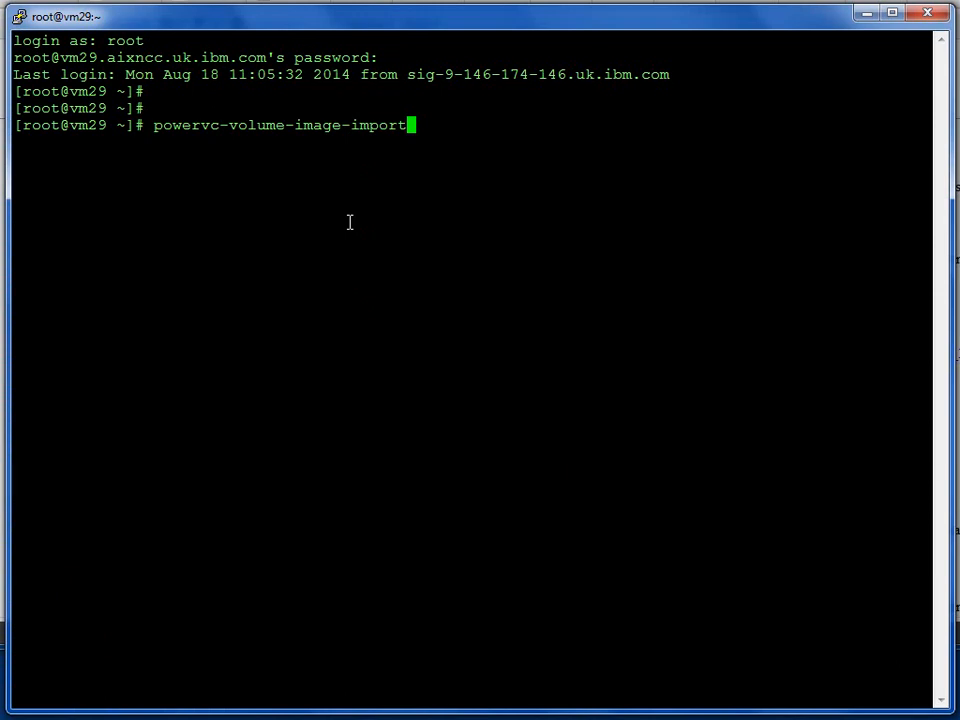
mouse_move(332, 196)
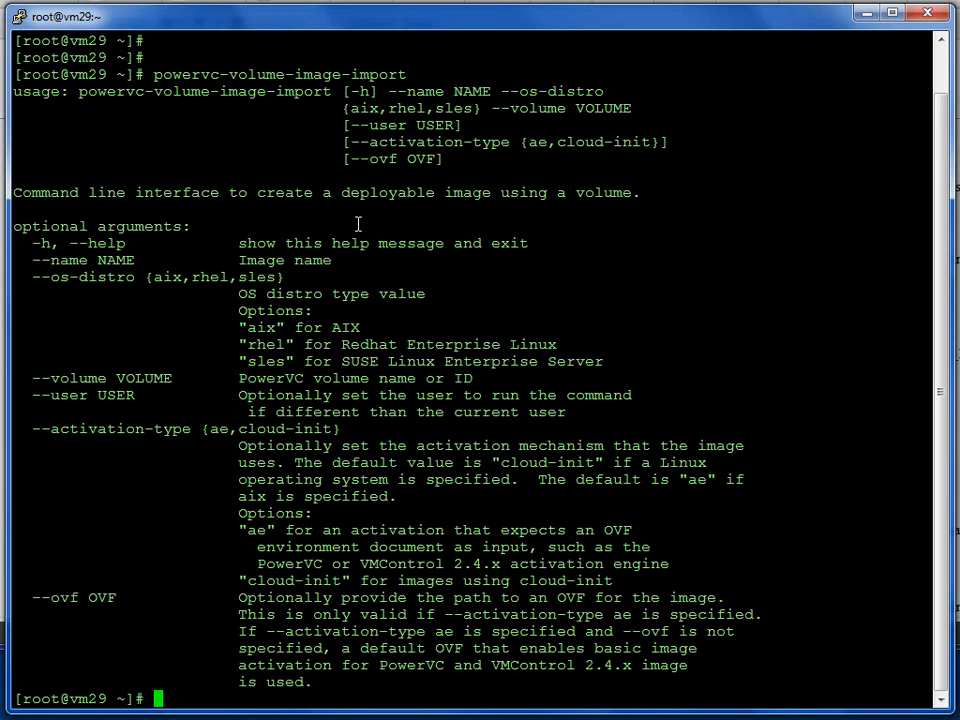
mouse_move(470, 92)
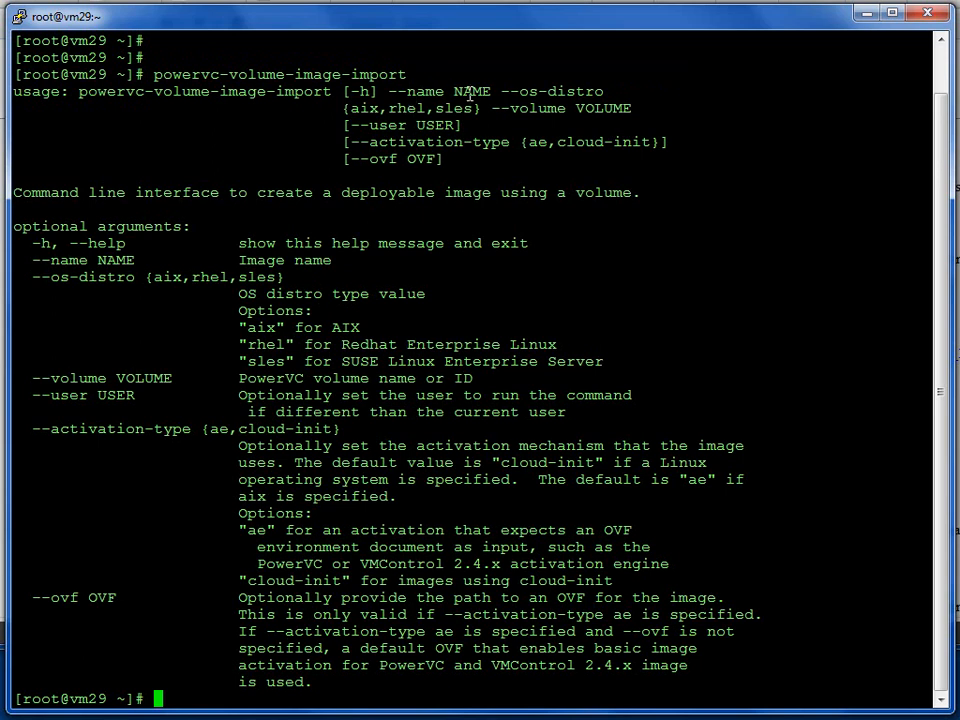
mouse_move(590, 92)
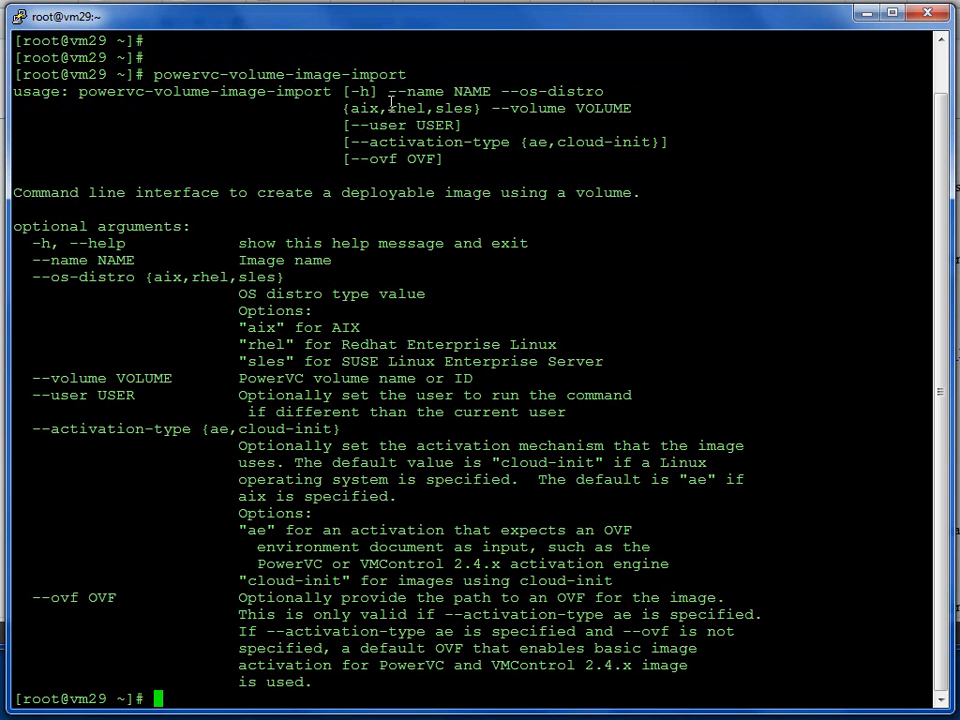
mouse_move(512, 116)
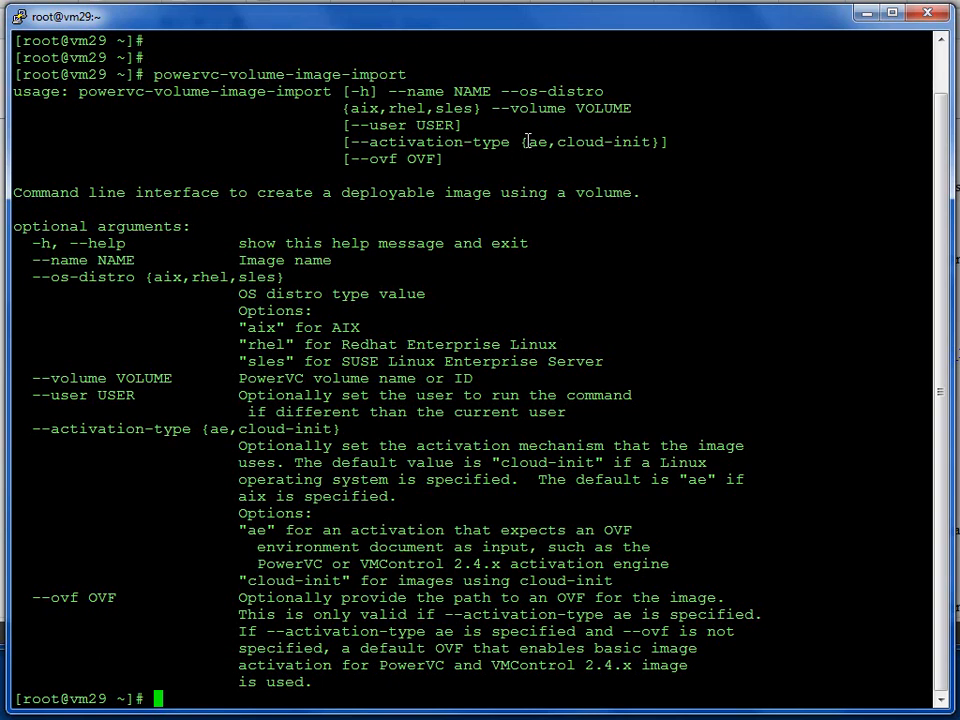
- Pick out the ae activation type from the powervc-volume-image-import usage help
double_click(536, 142)
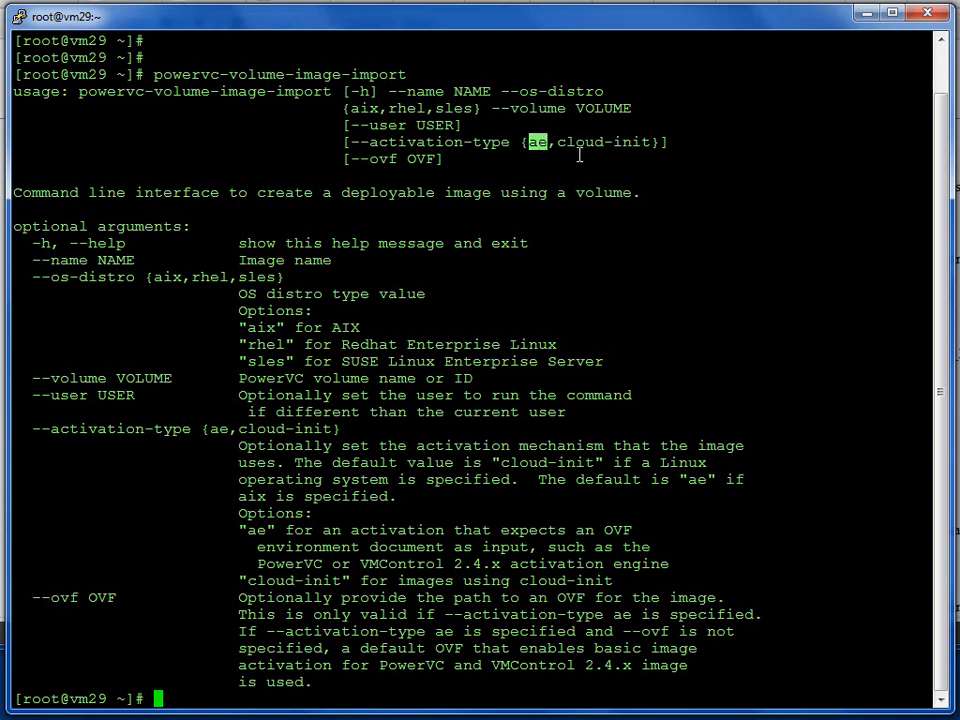
mouse_move(652, 144)
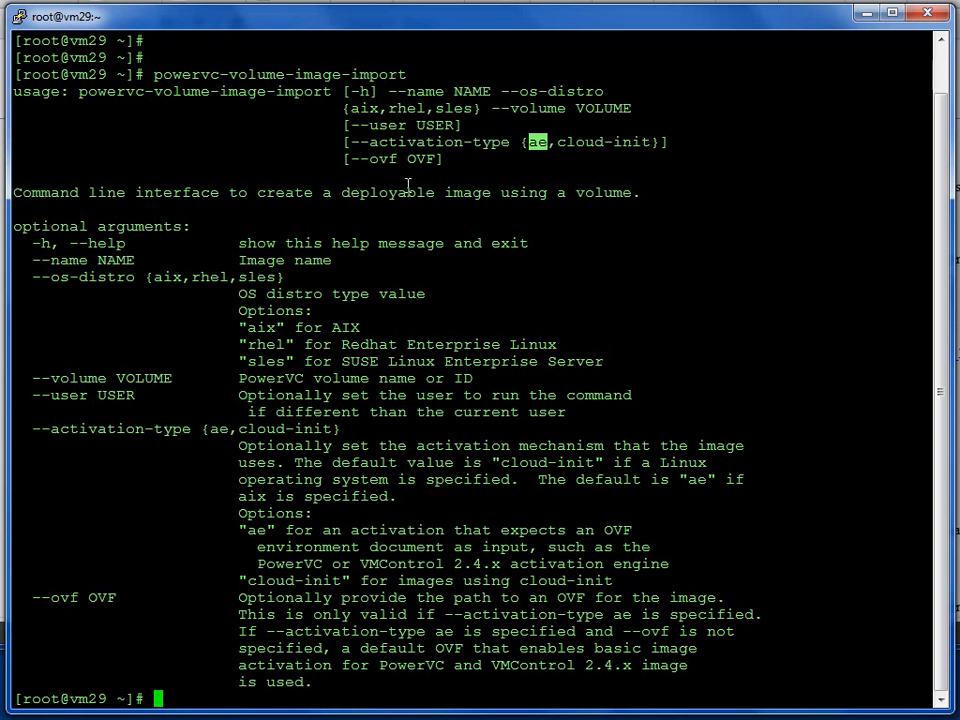
type("c")
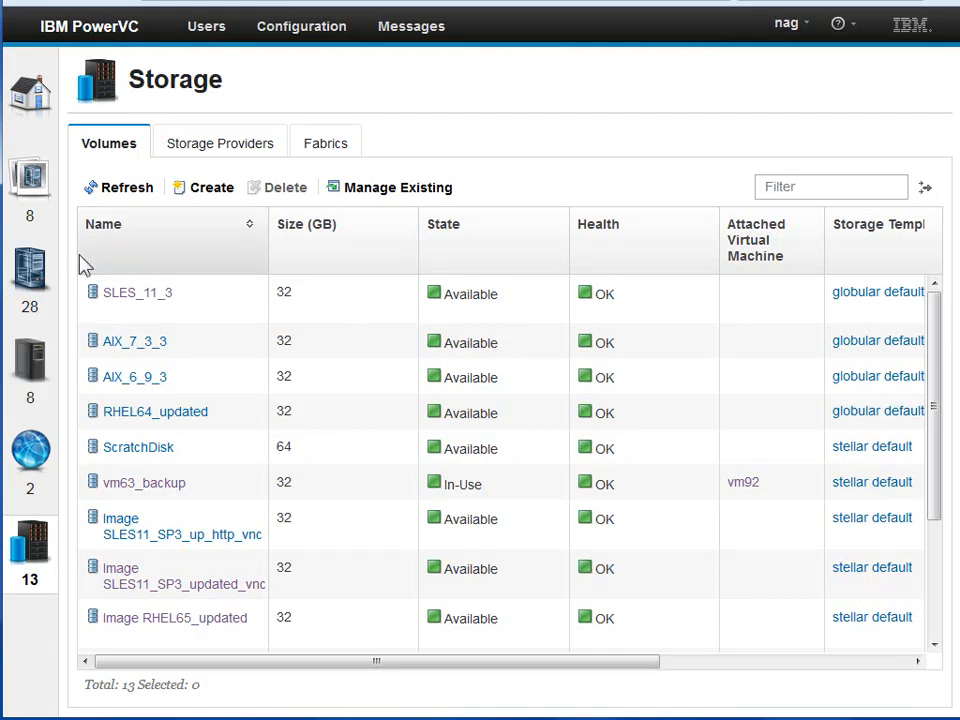
mouse_move(168, 278)
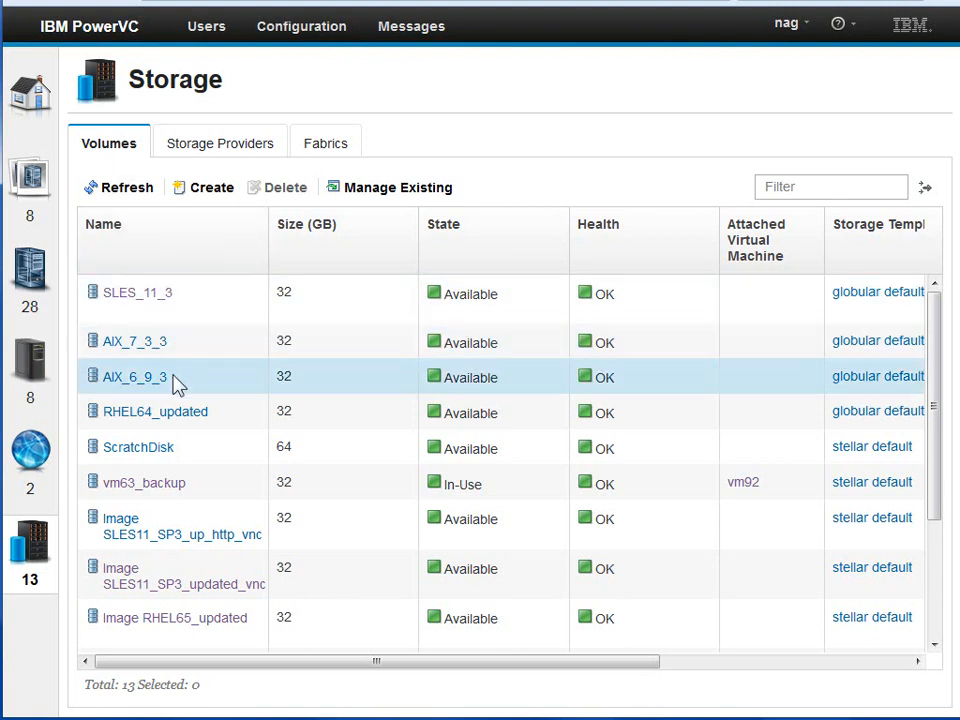
- Open the AIX_6_9_3 volume's details and select its volume ID for copying
left_click(134, 376)
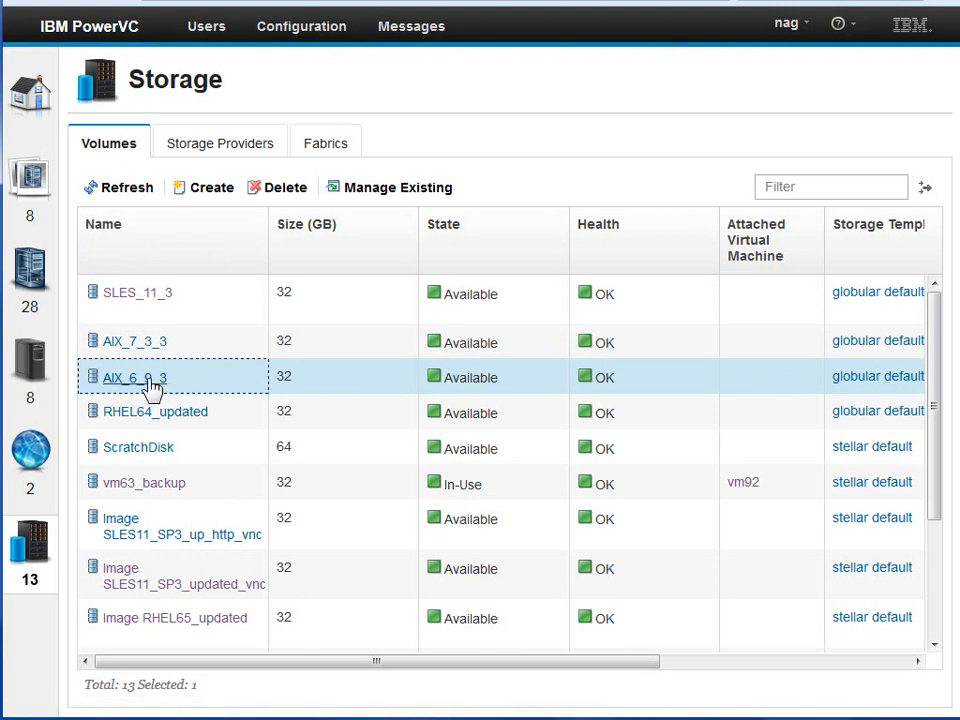
left_click(134, 376)
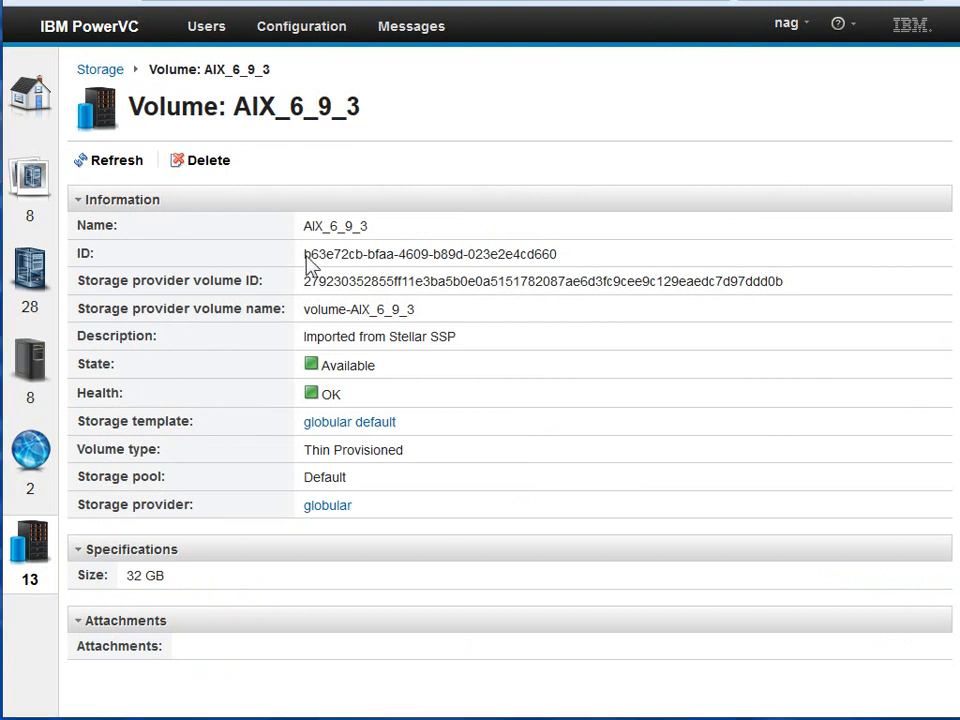
left_click_drag(304, 252, 456, 252)
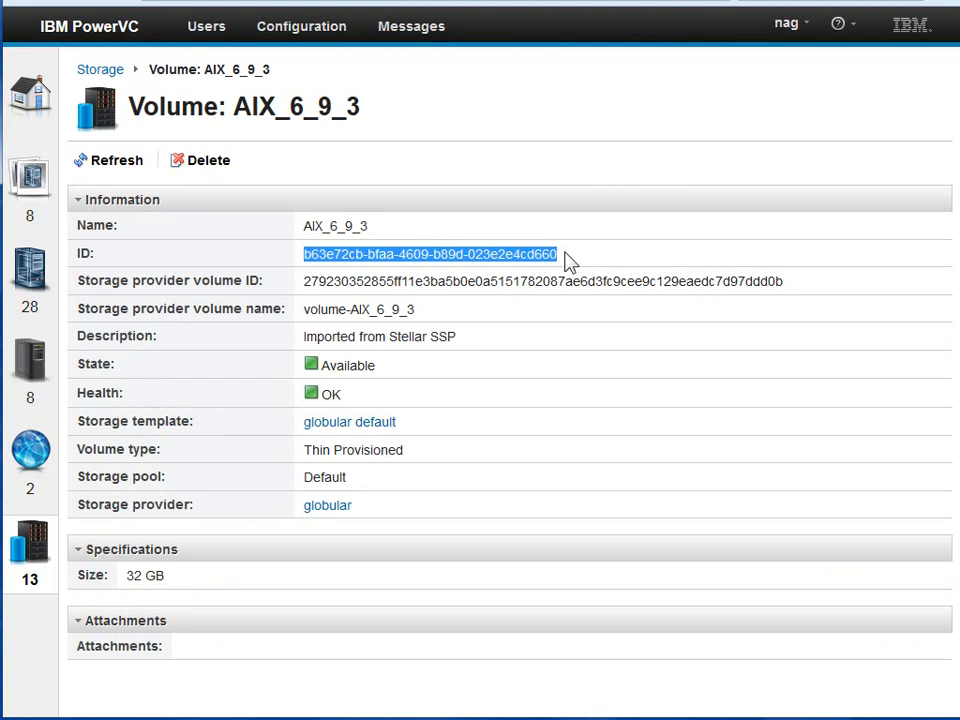
mouse_move(568, 264)
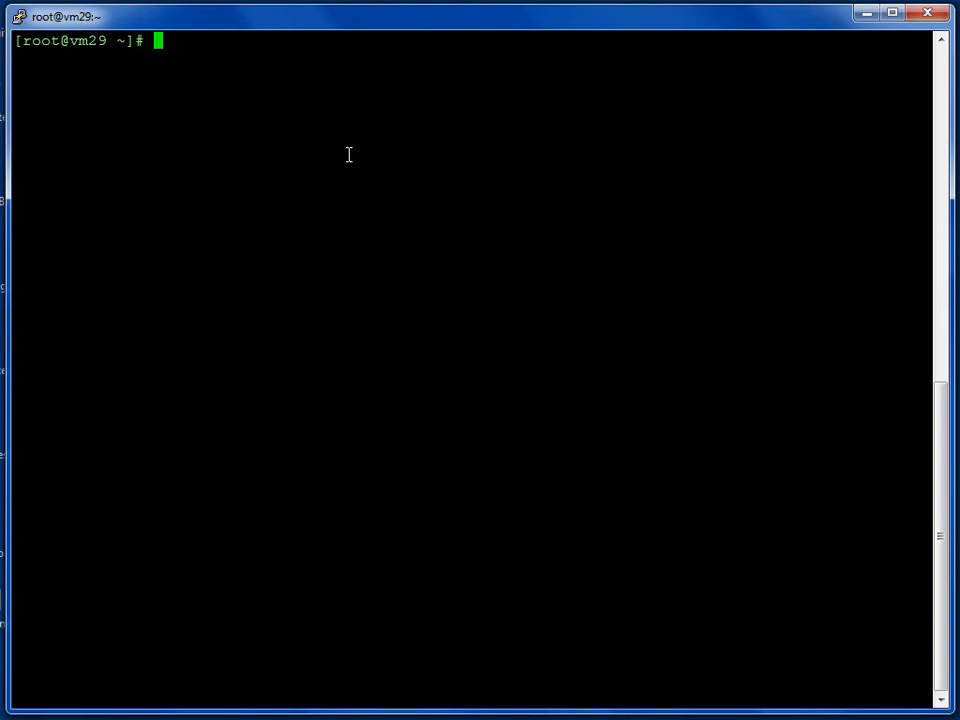
- Run powervc-volume-image-import --name AIX_6_9_3_imported --os-distro aix --activation-type ae with the volume ID, entering the password
type("powervc-volume-image-import --name AIX_6_9_3_imported --os-distro aix --activation-type ae --volume b63e72cb-bfaa-4609-b89d-023e2e4cd660")
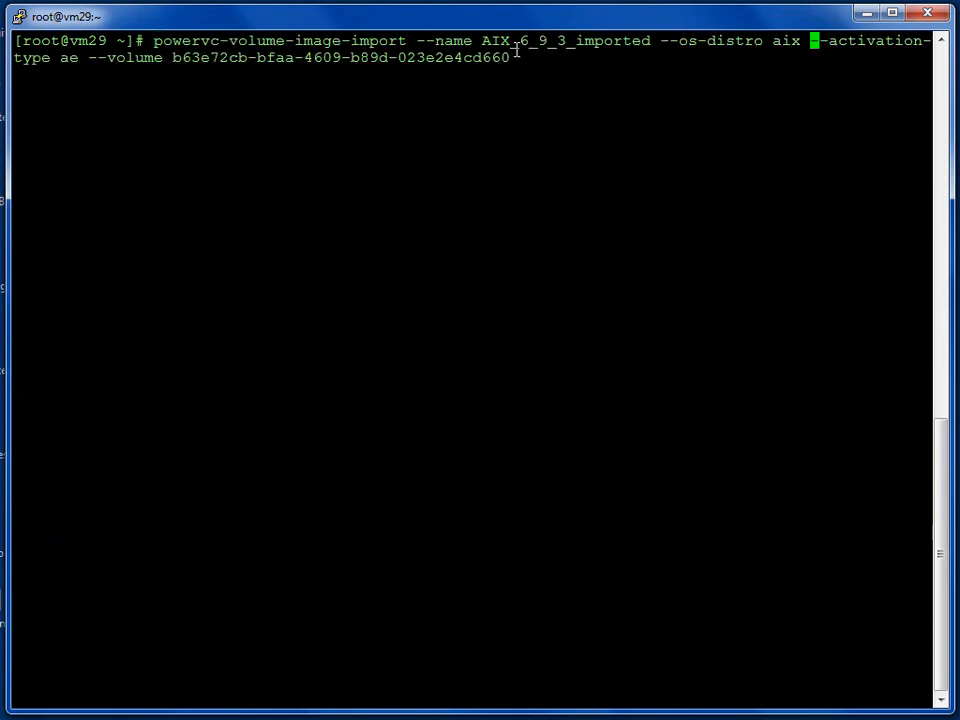
mouse_move(650, 60)
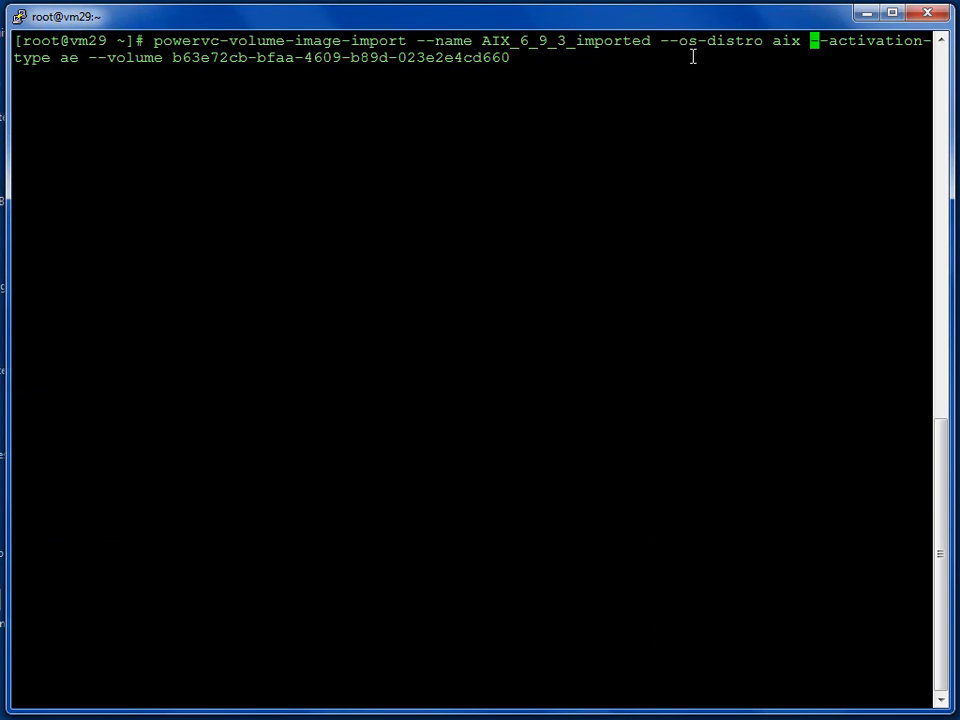
mouse_move(814, 68)
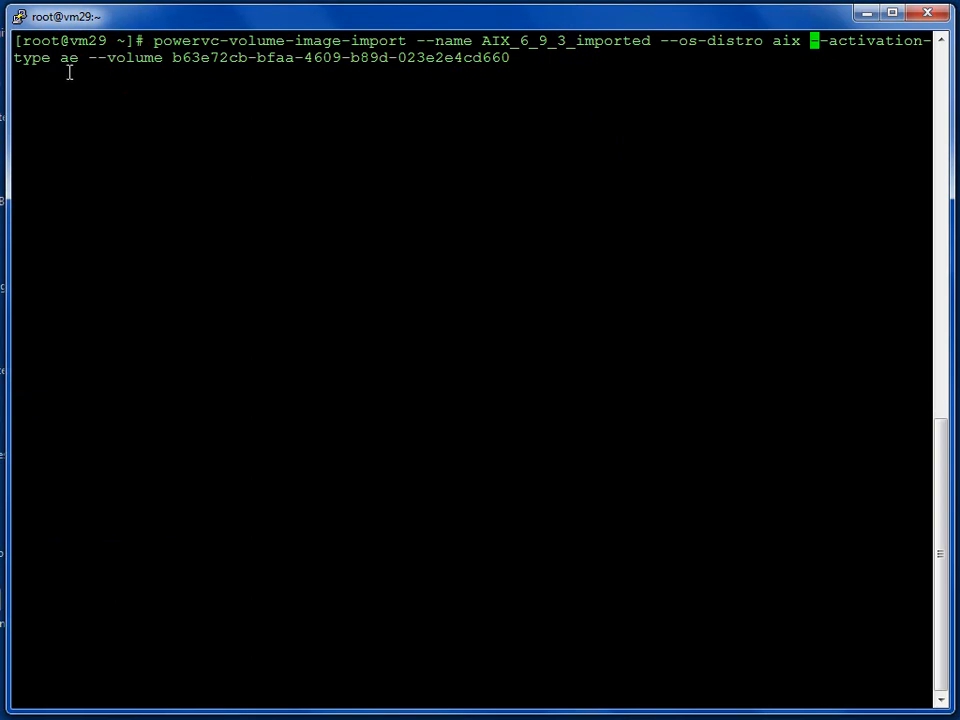
mouse_move(240, 72)
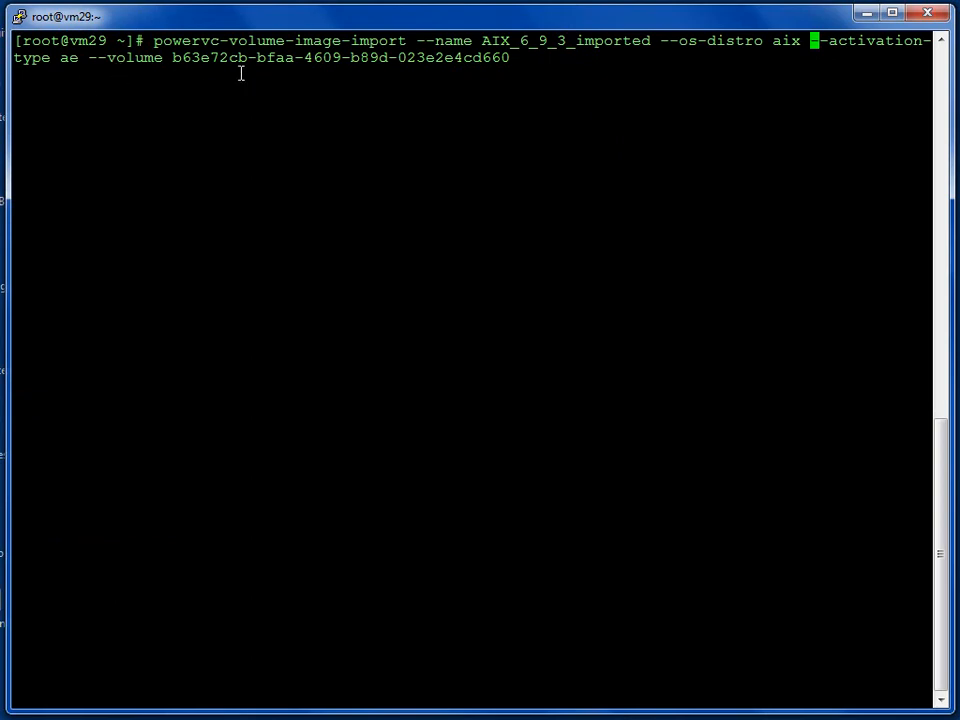
mouse_move(282, 86)
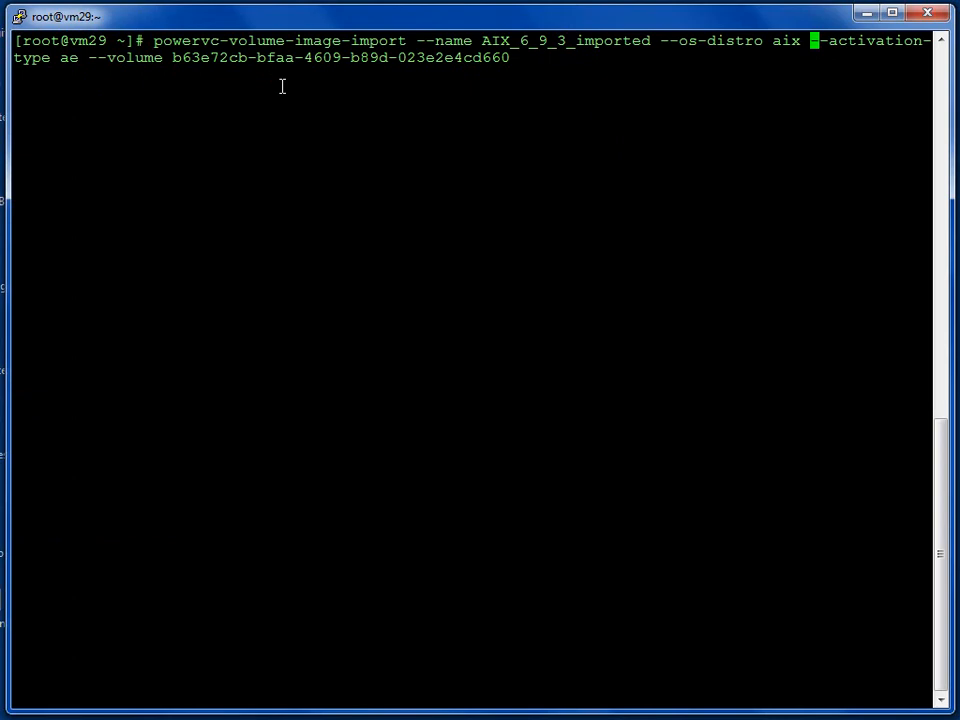
key("Return")
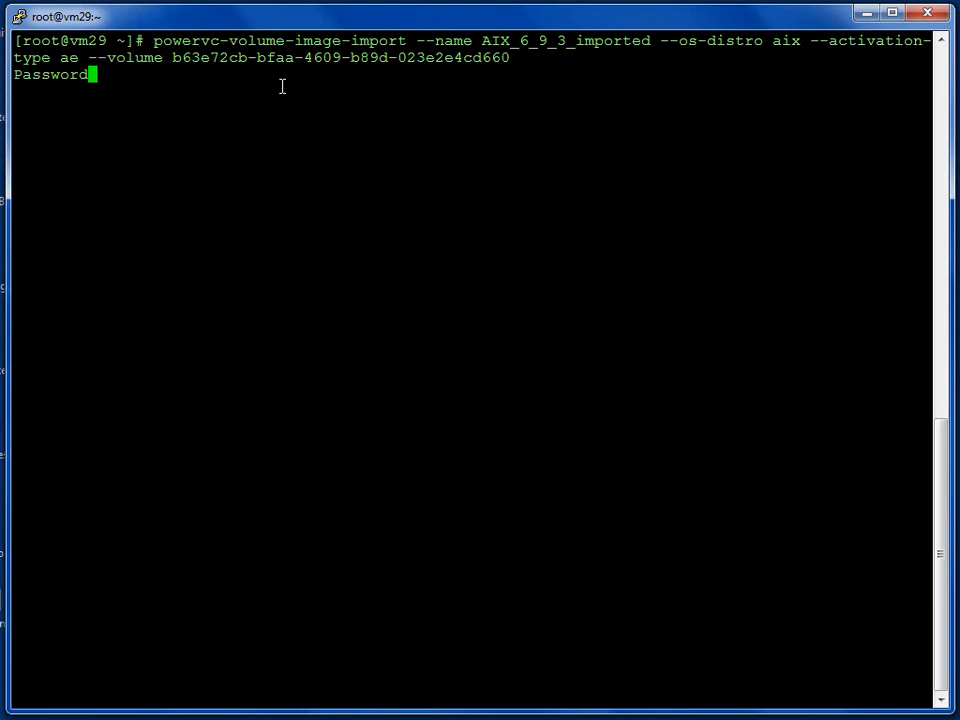
key("Return")
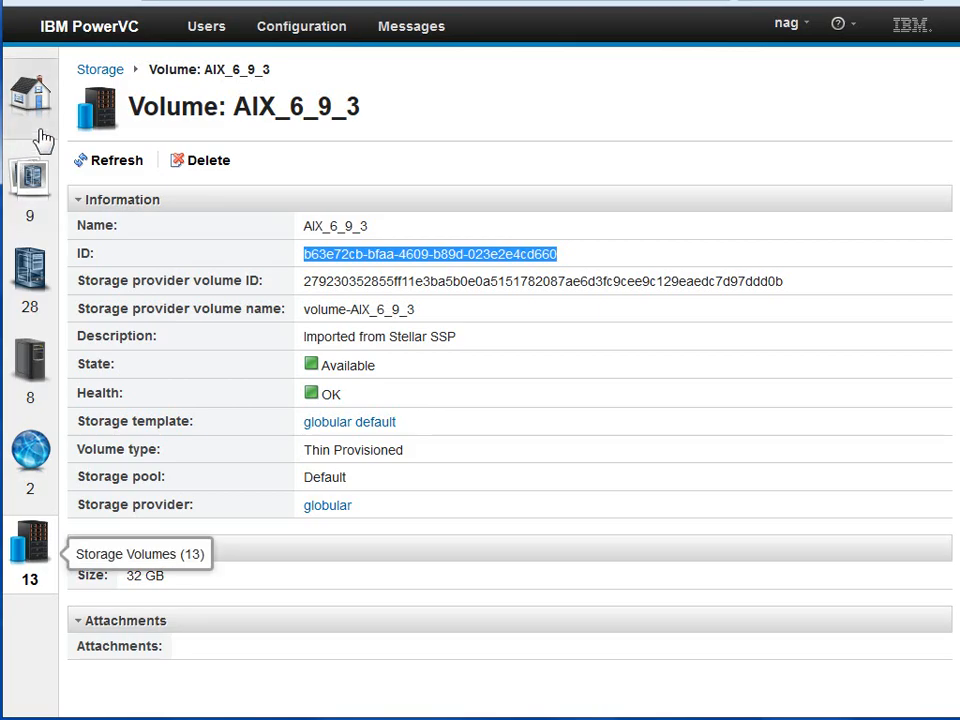
- View the AIX_6_9_3_imported image details (32 GB, aix, ppc64 on globular) and return to the Images list
left_click(30, 180)
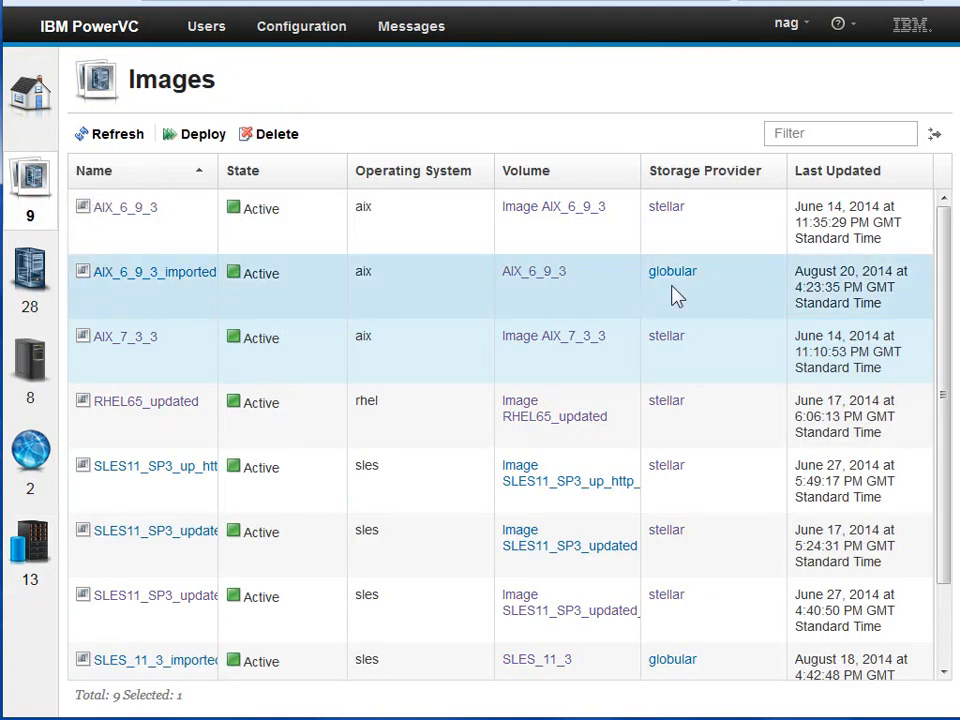
mouse_move(144, 302)
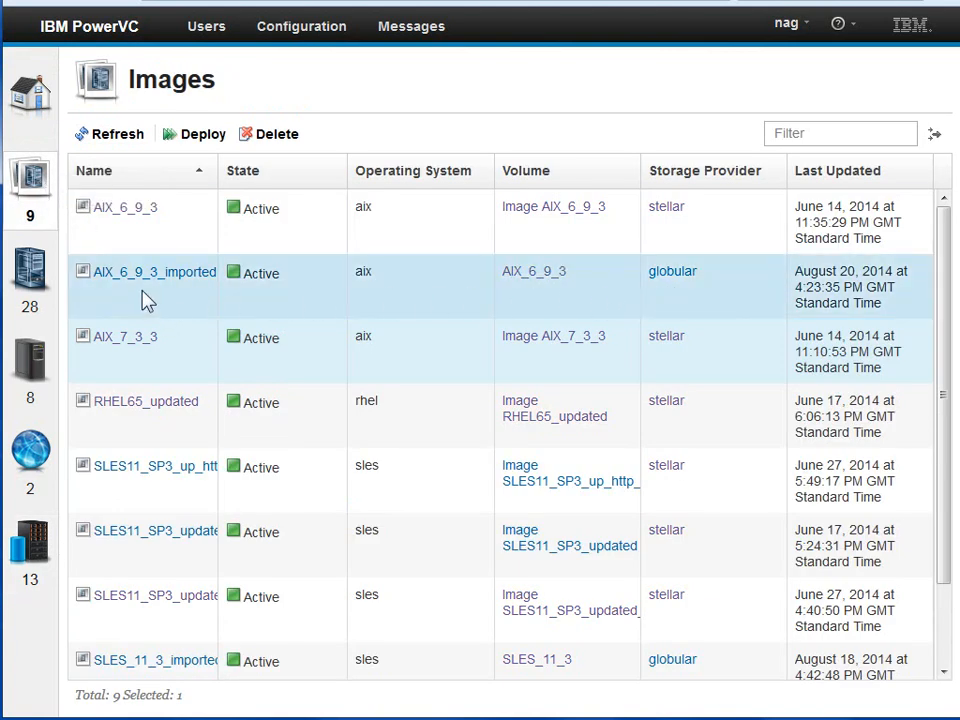
left_click(152, 272)
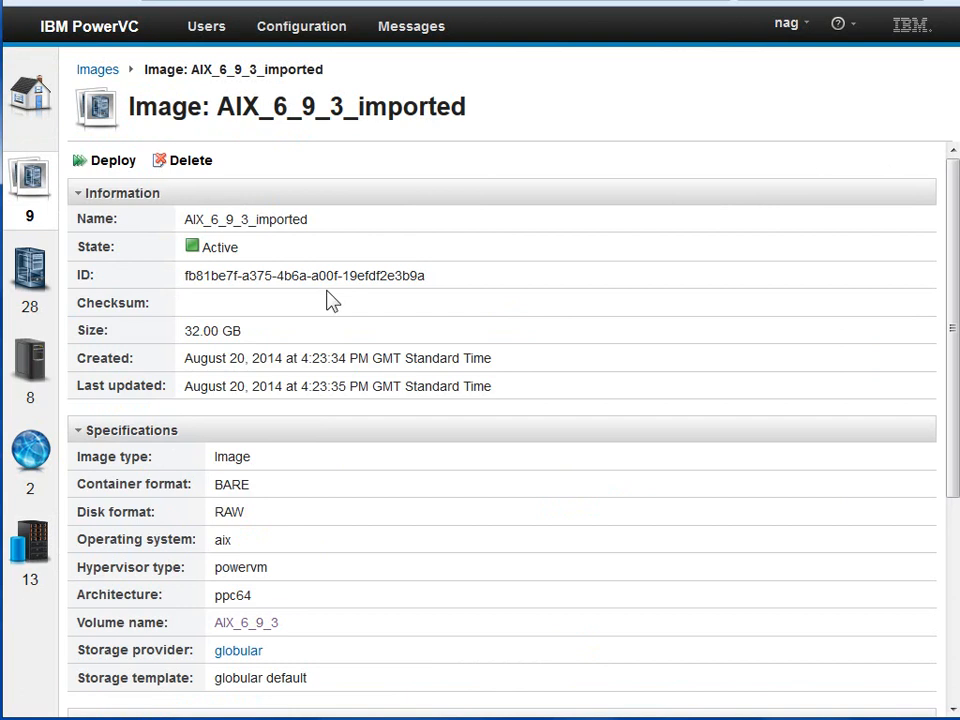
left_click(96, 68)
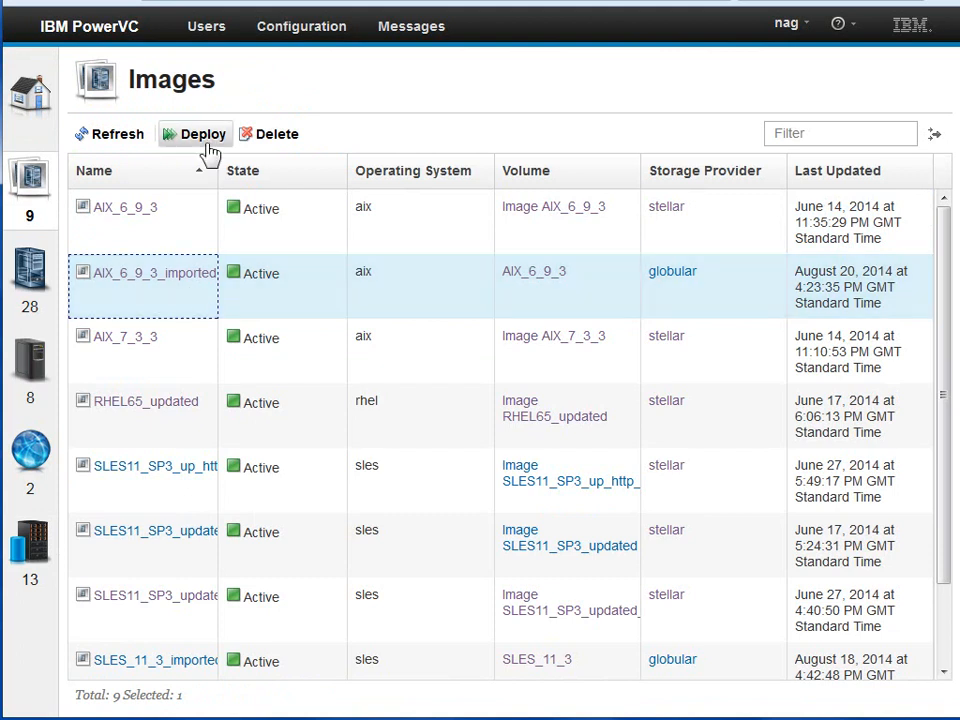
- Start deploying the AIX_6_9_3_imported image
left_click(202, 132)
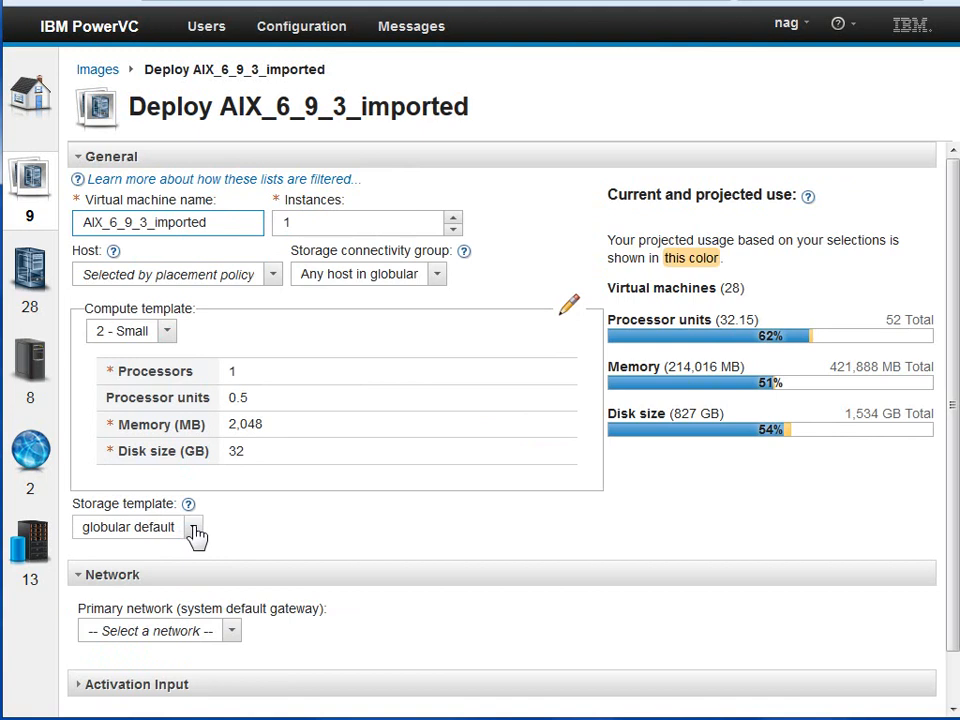
mouse_move(180, 556)
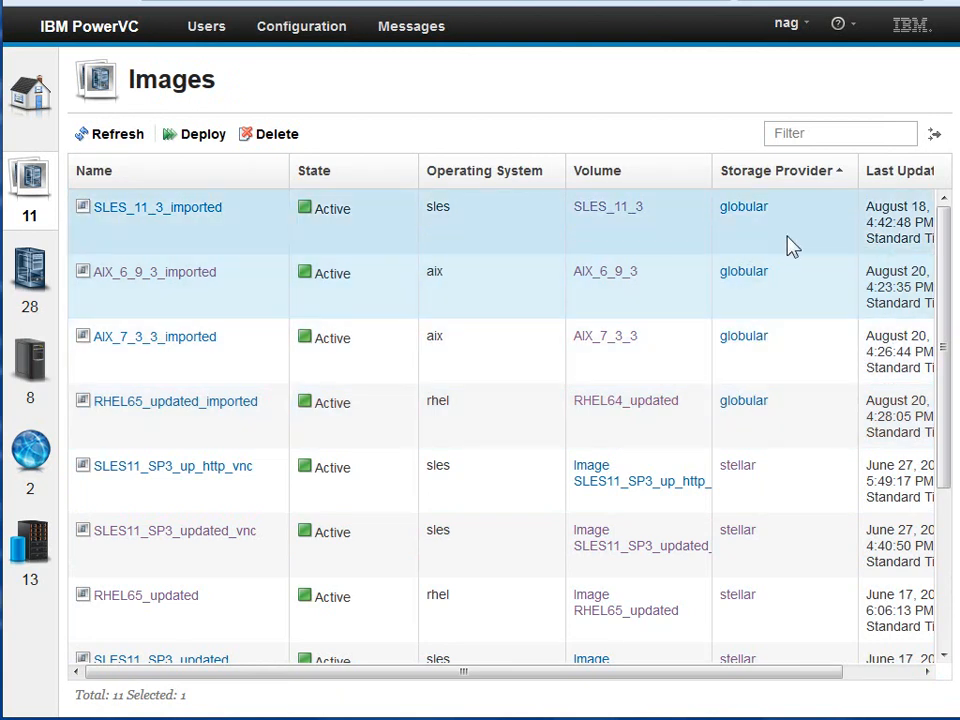
mouse_move(160, 240)
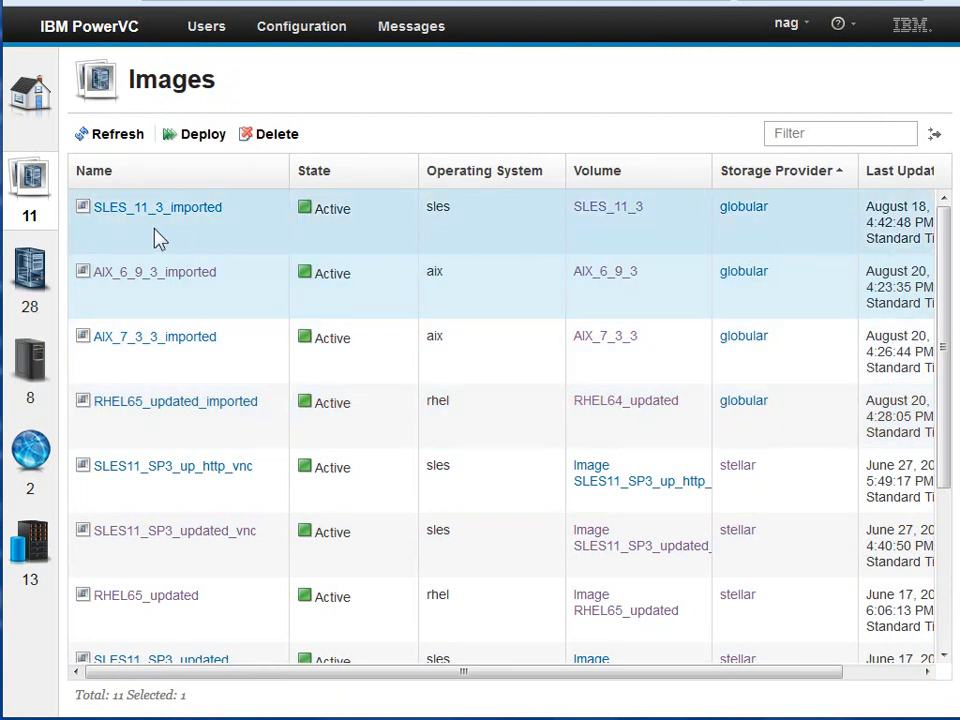